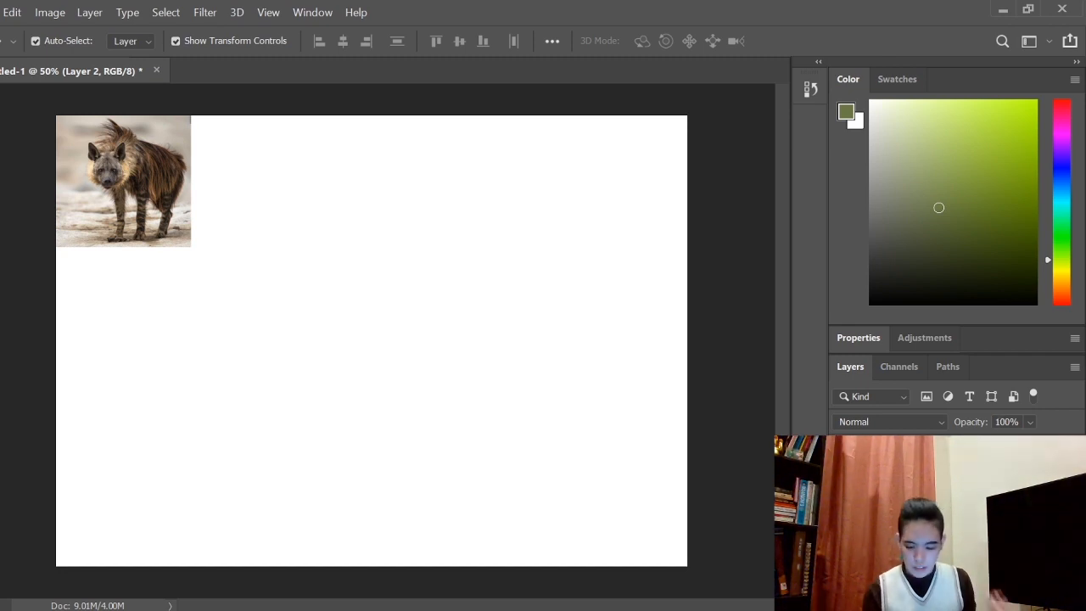
Choose a blue foreground colour for the light sketching brush
click(995, 135)
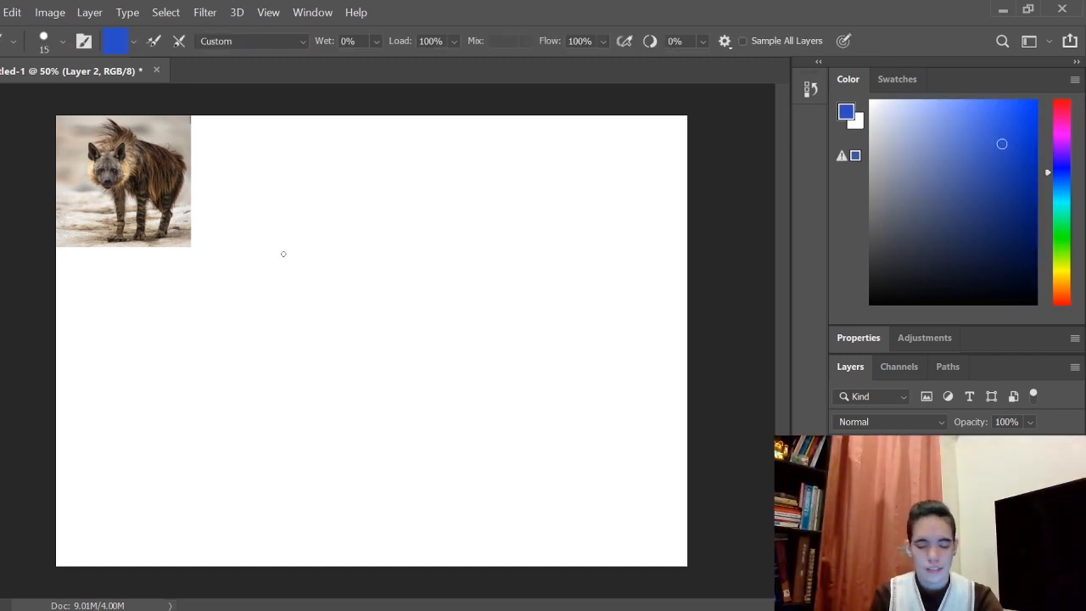
mouse_move(272, 275)
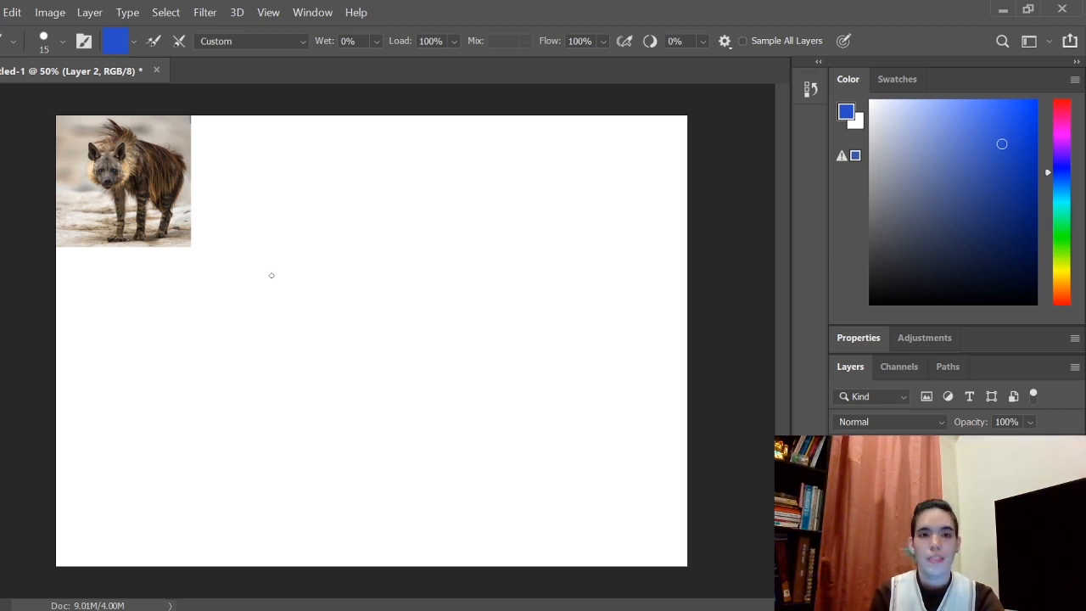
mouse_move(245, 291)
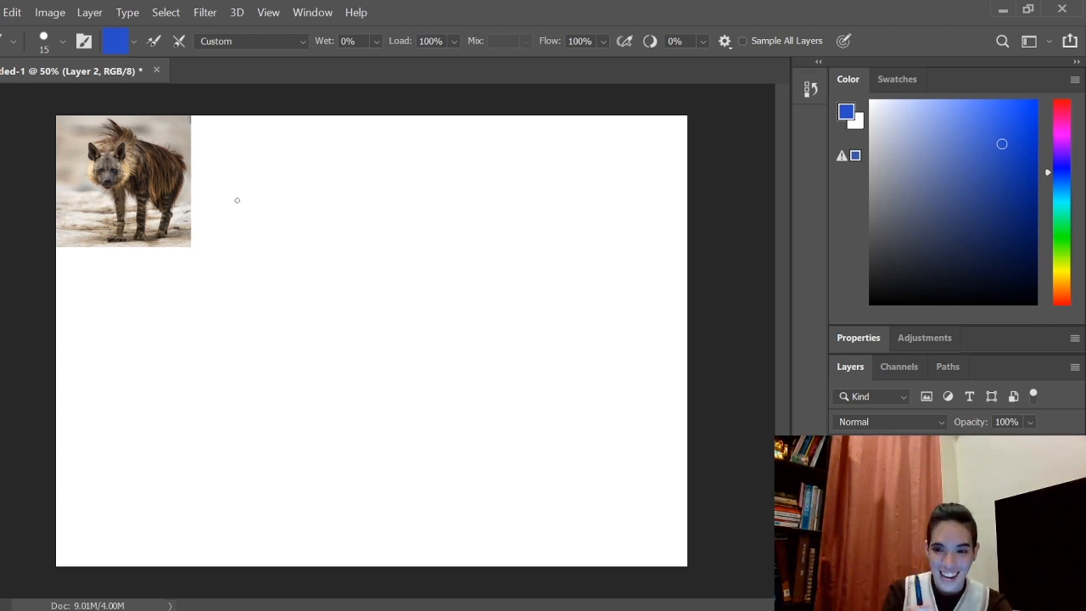
mouse_move(309, 232)
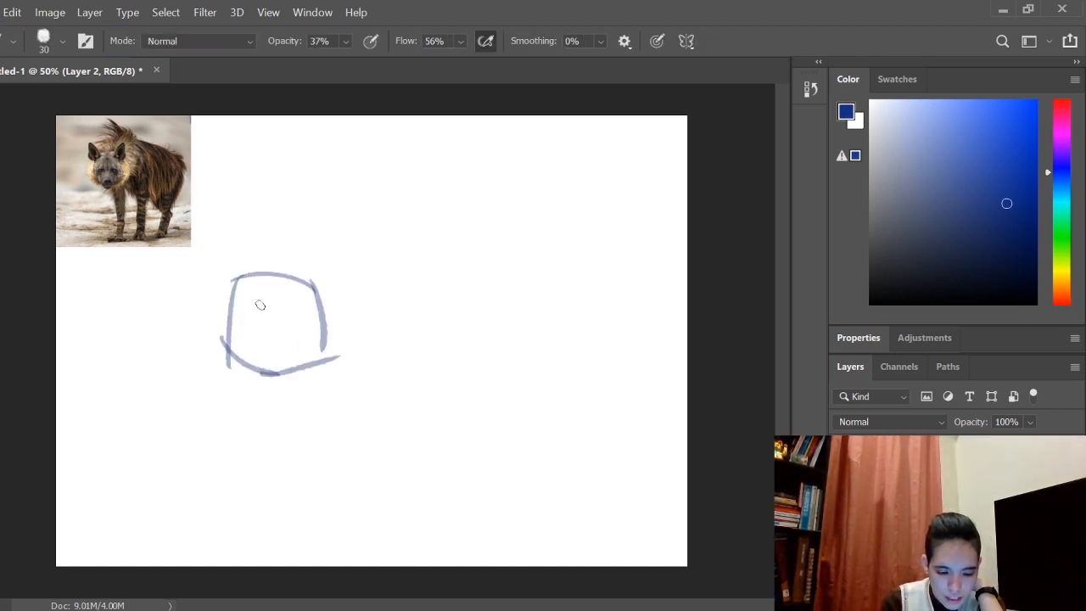
Rough in the hyena's head in blue: centre line, muzzle, nose, eye patches, both ears and mane
drag(272, 285, 271, 359)
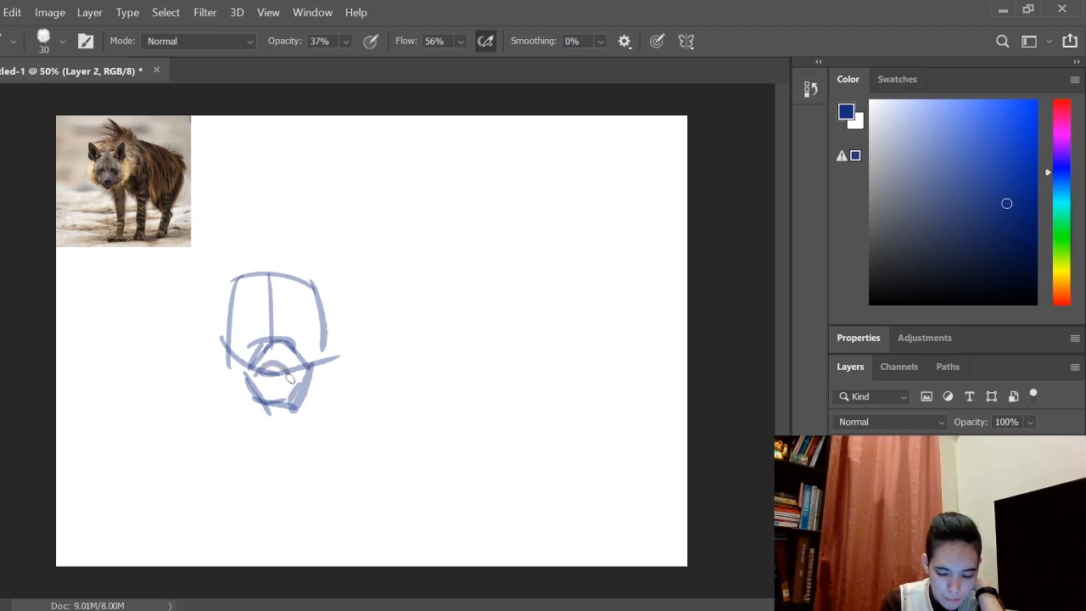
drag(263, 373, 291, 373)
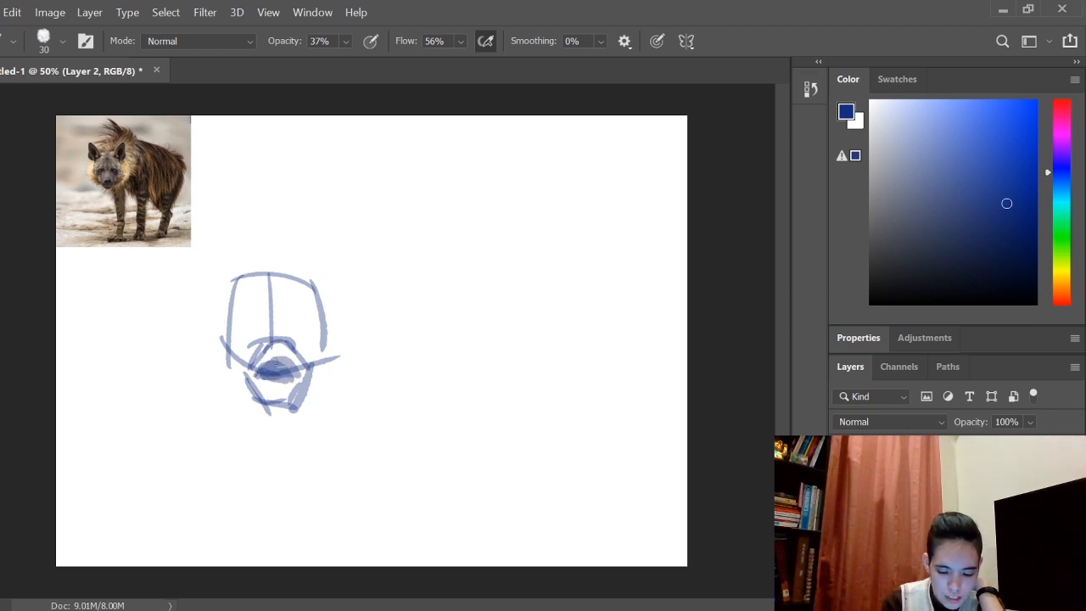
drag(238, 330, 254, 330)
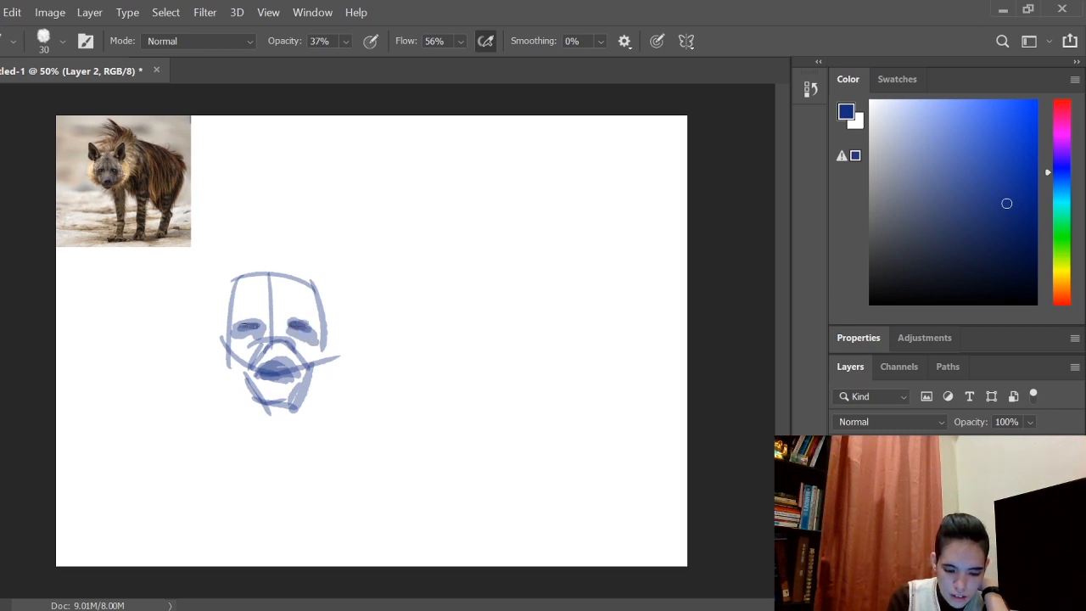
drag(183, 207, 241, 272)
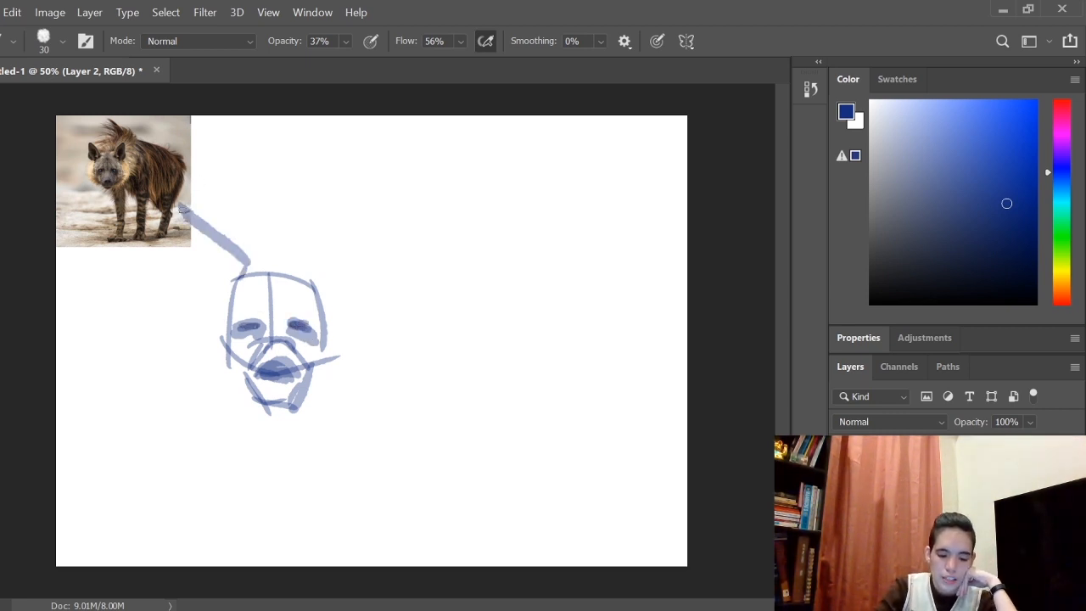
drag(183, 213, 238, 297)
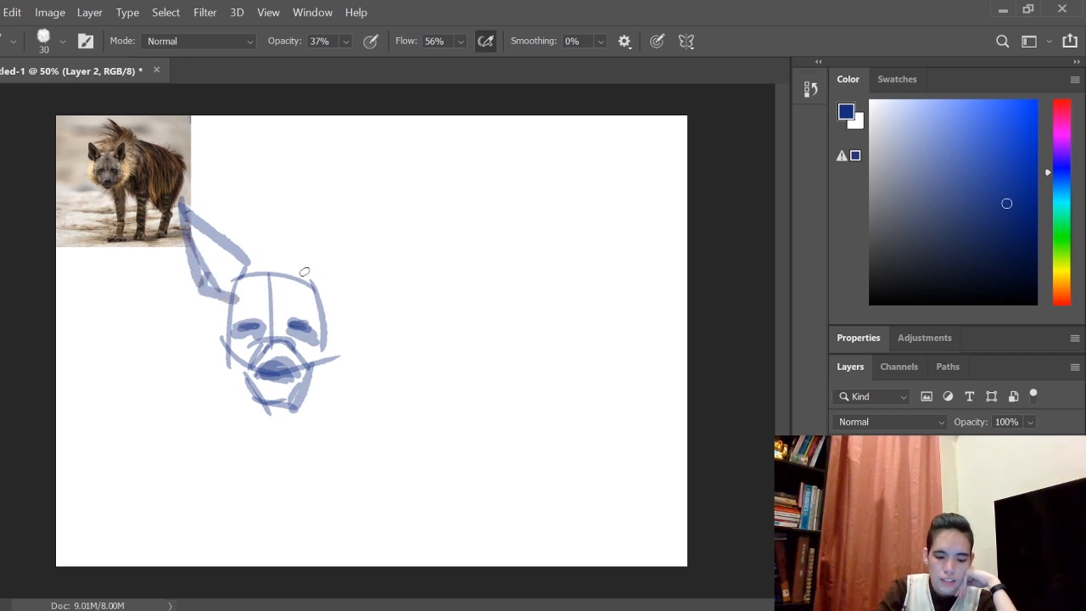
drag(339, 289, 336, 204)
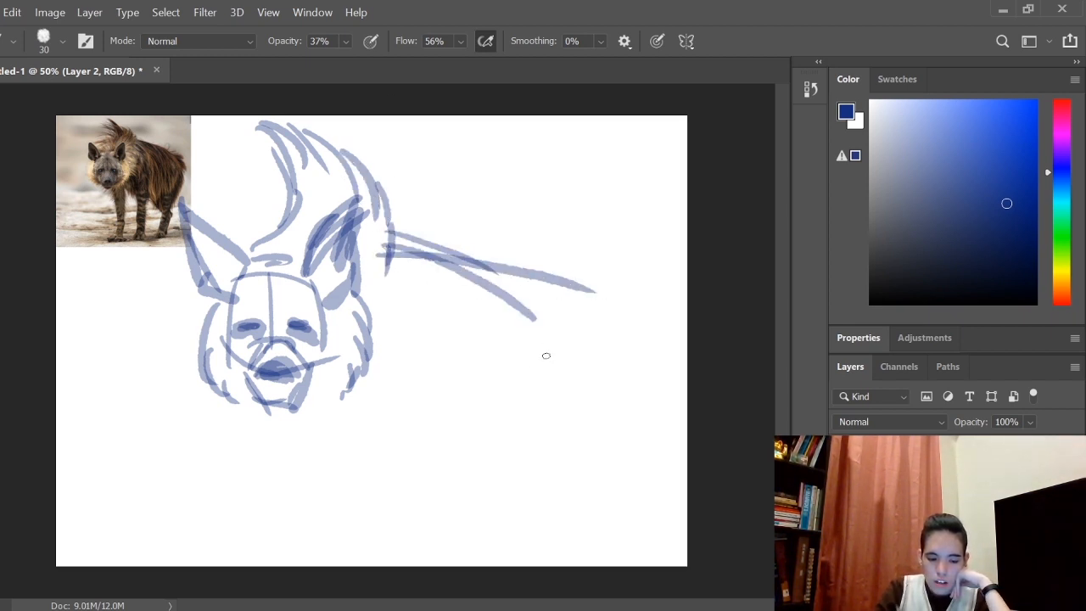
Block in the body, hindquarters, front legs and feet, darkening the main masses
drag(407, 280, 418, 505)
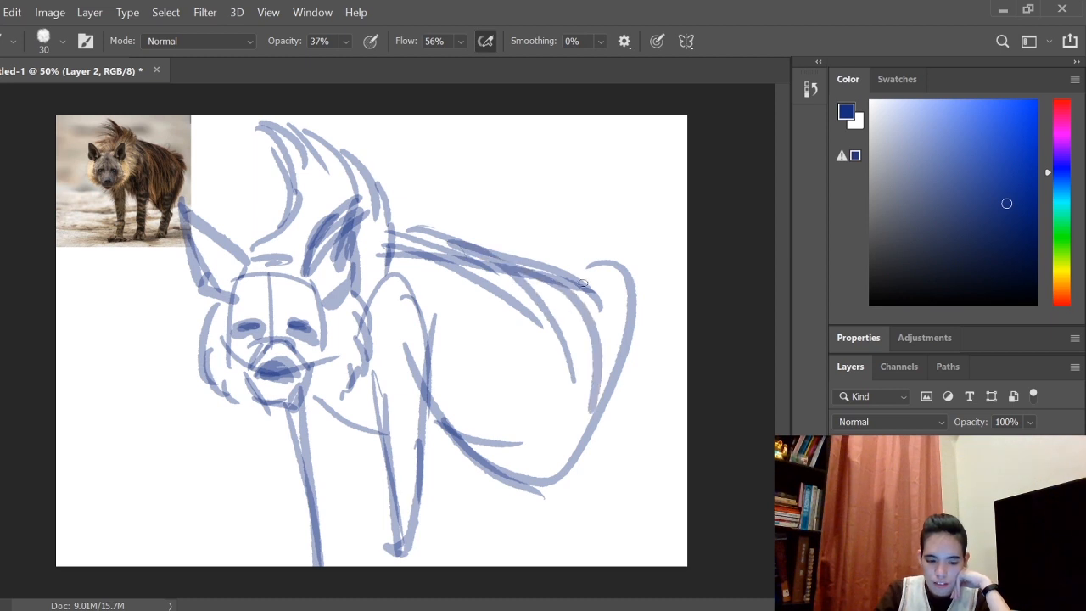
drag(583, 284, 604, 491)
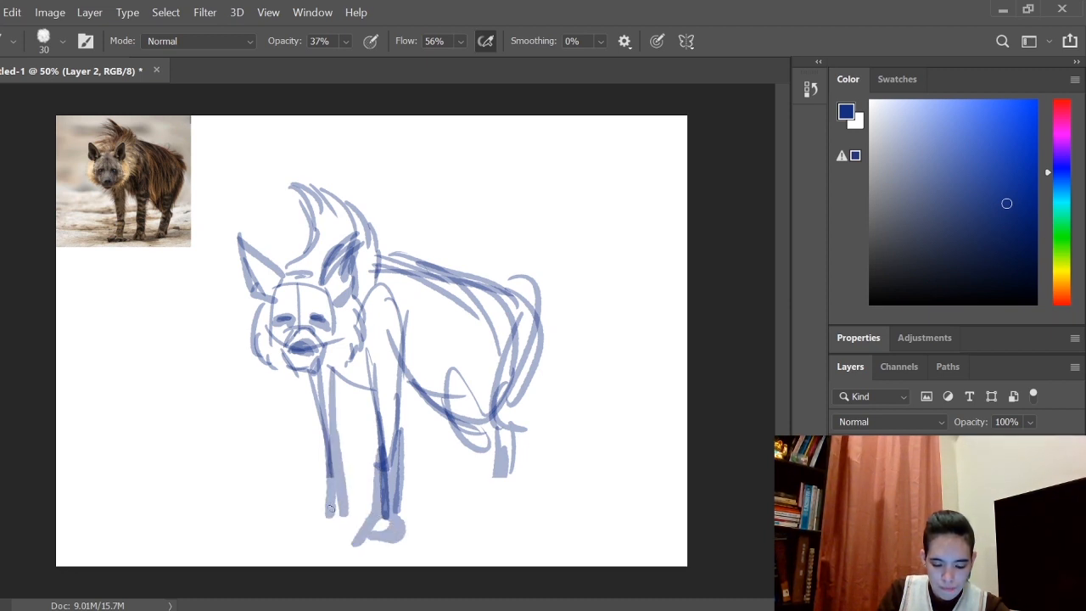
drag(483, 398, 501, 472)
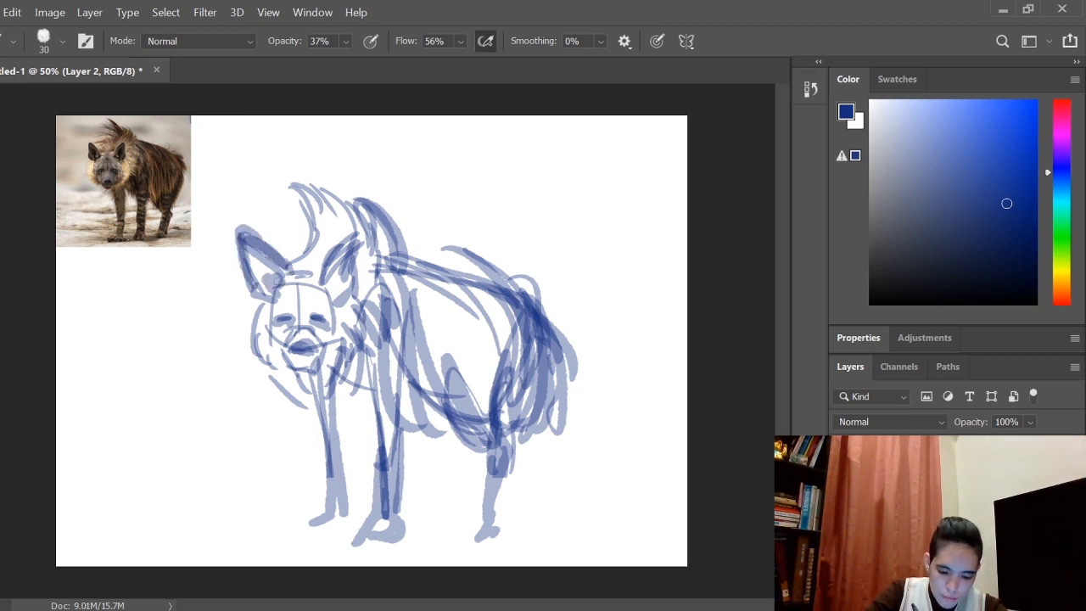
drag(356, 221, 302, 275)
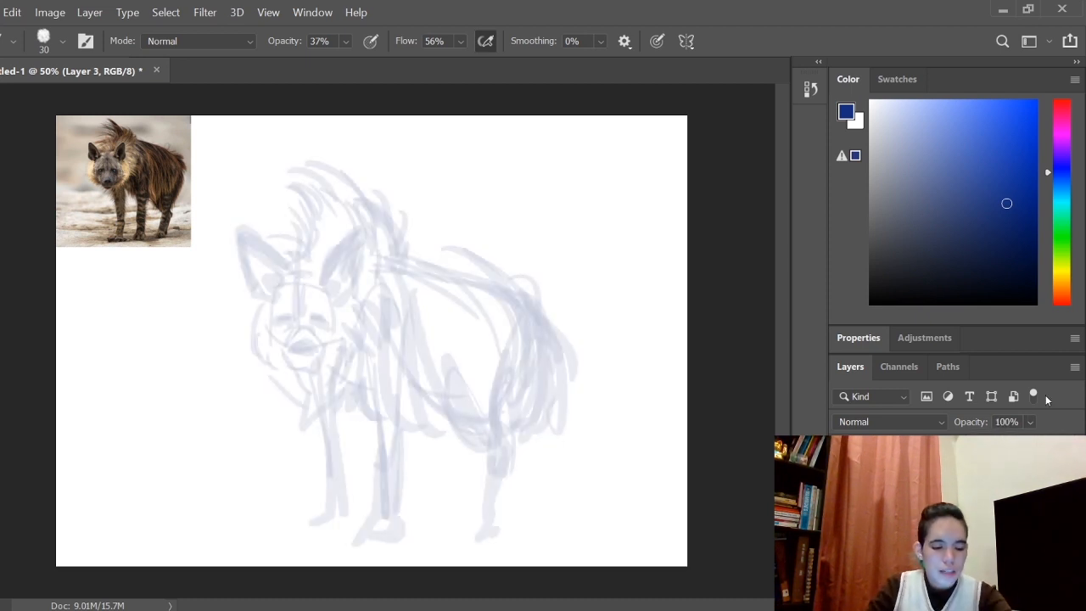
Tighten the face over the rough sketch: cheeks, muzzle, nose, mouth, eyes, ears and spiky mane
click(44, 41)
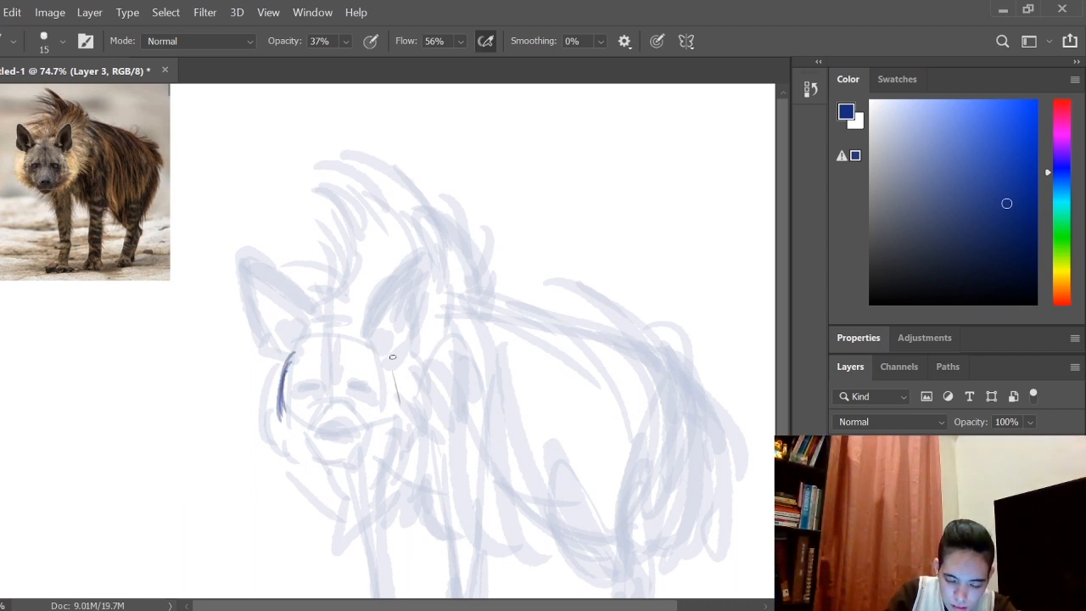
drag(392, 356, 390, 424)
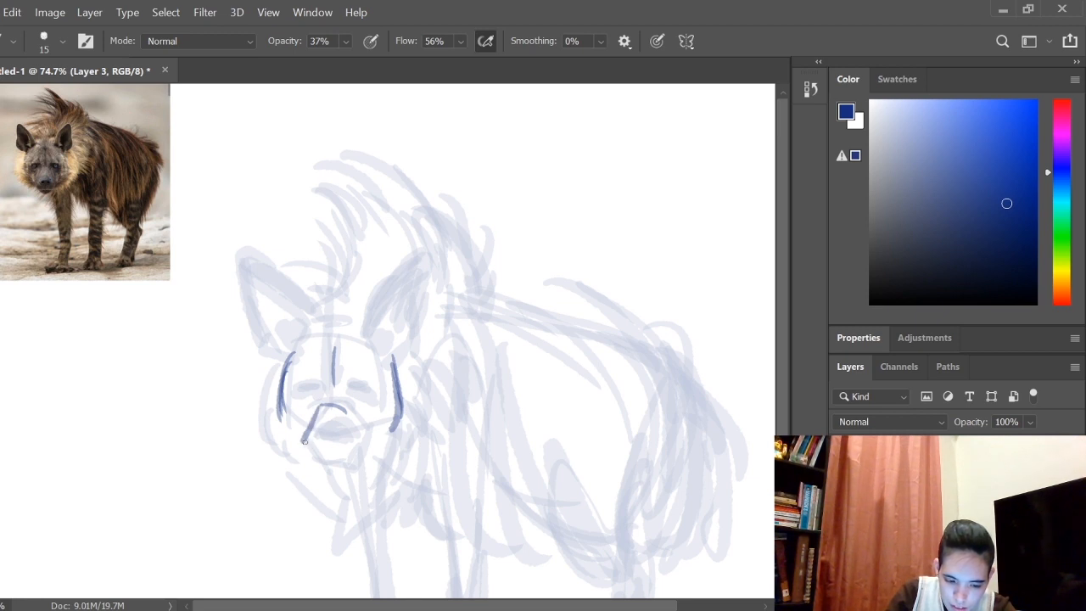
drag(305, 437, 370, 438)
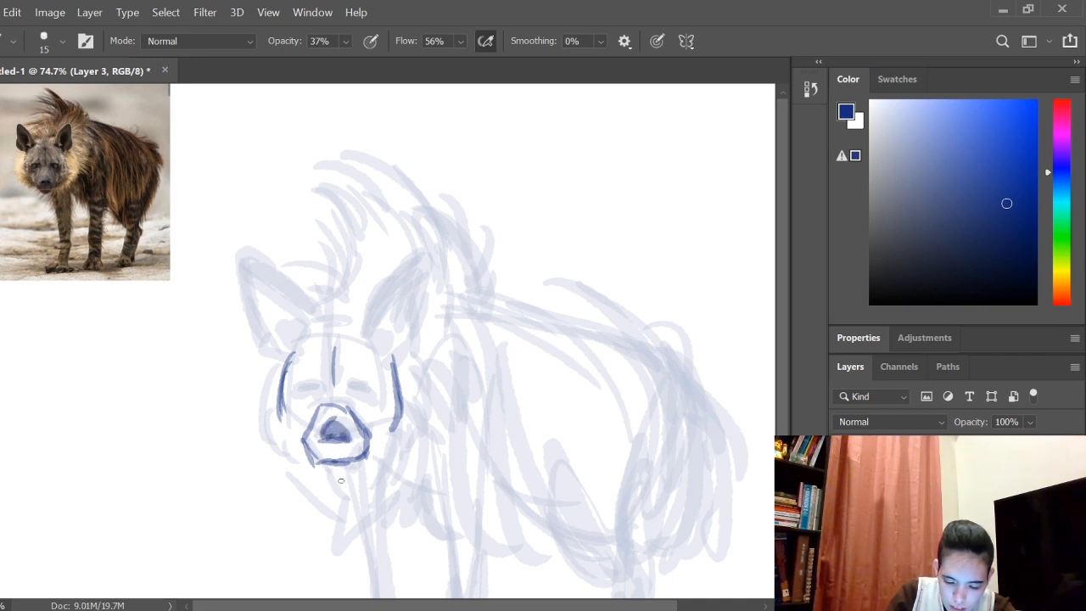
drag(339, 478, 330, 458)
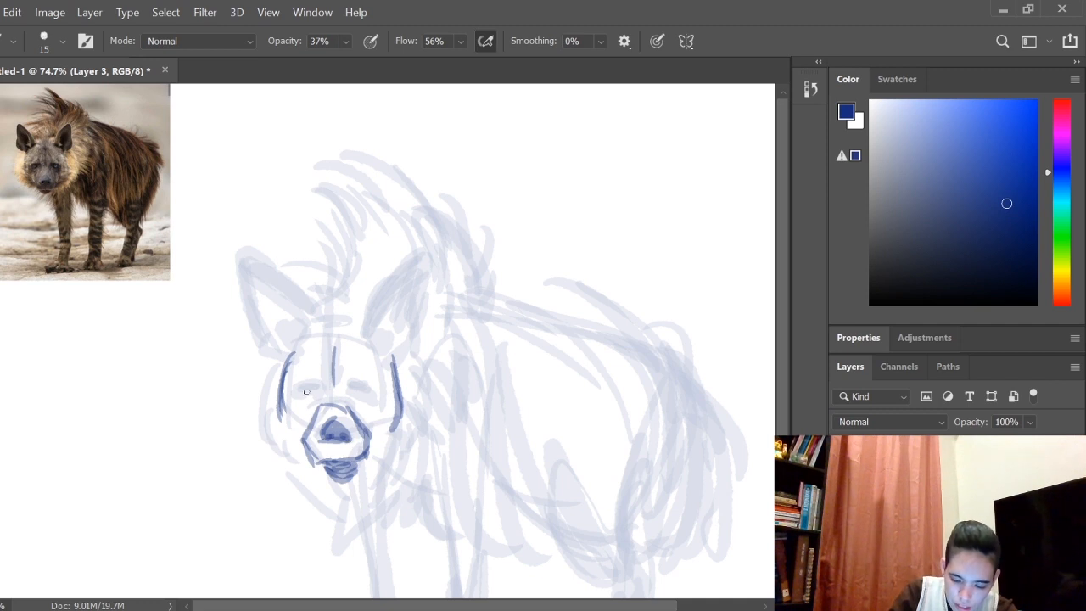
drag(288, 404, 326, 387)
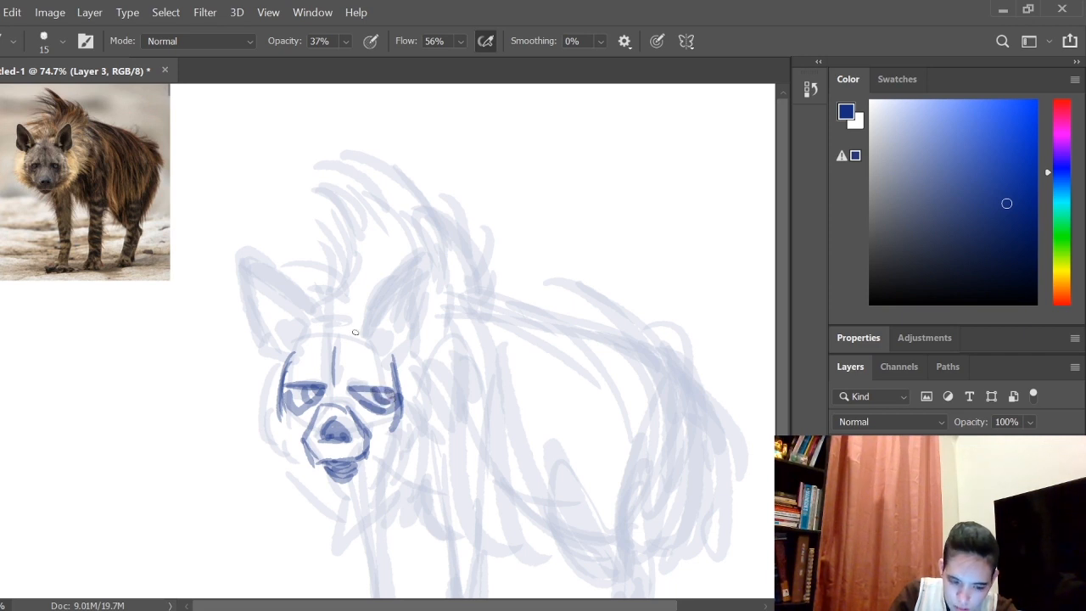
drag(322, 364, 359, 370)
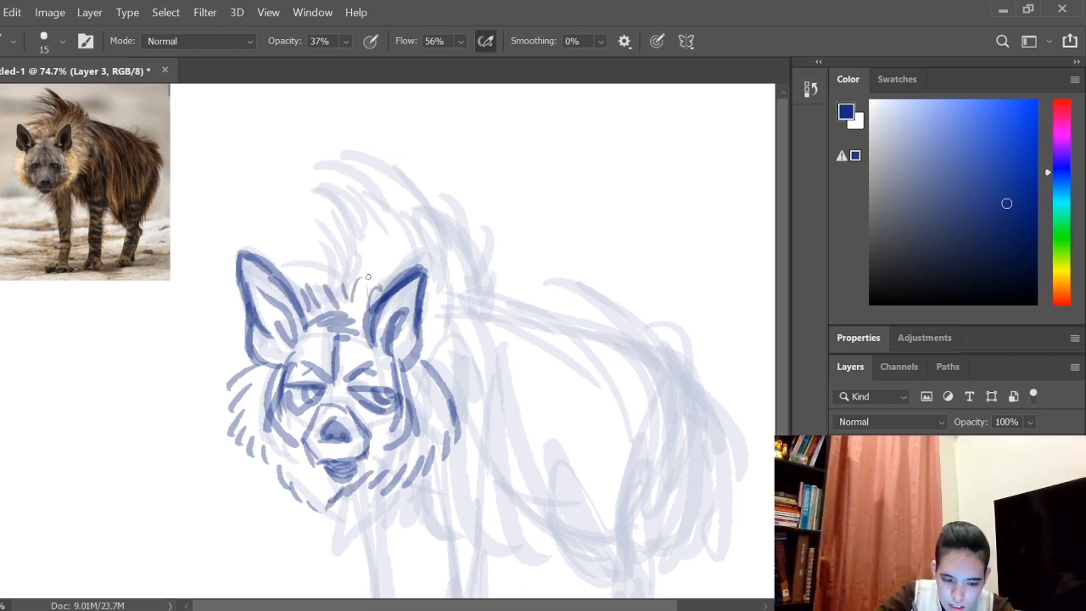
drag(367, 271, 314, 195)
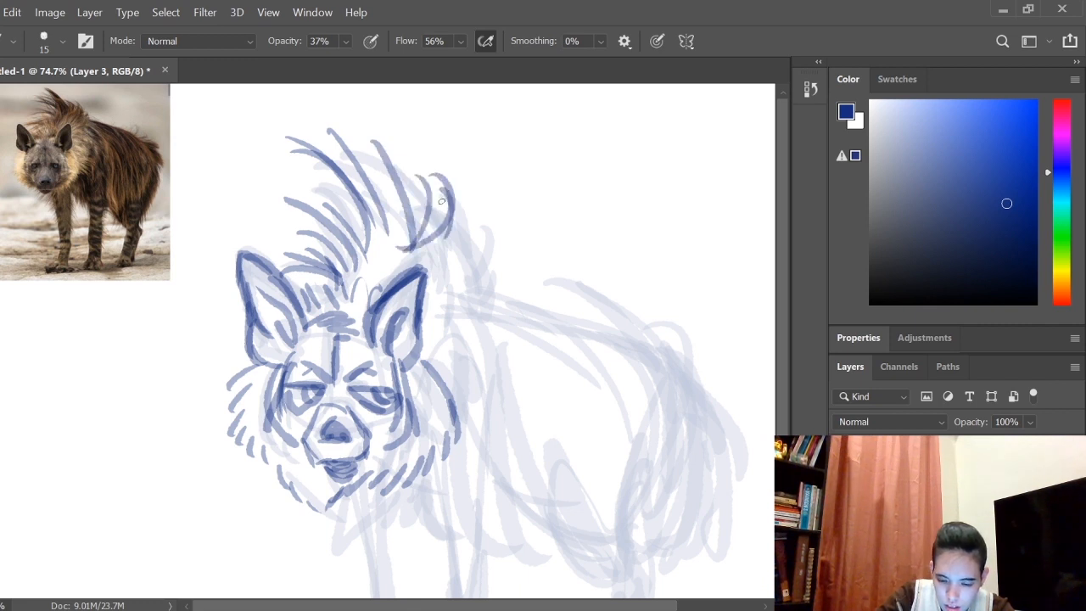
Draw firmer lines for the shoulder, sloping back, rump and tail curve
drag(432, 196, 475, 391)
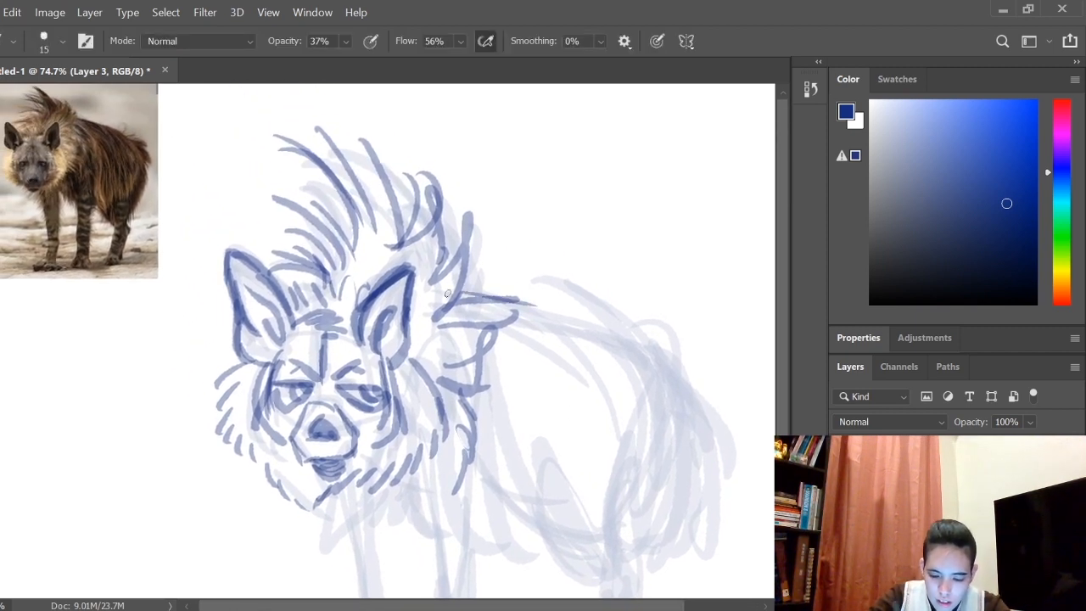
drag(444, 291, 608, 323)
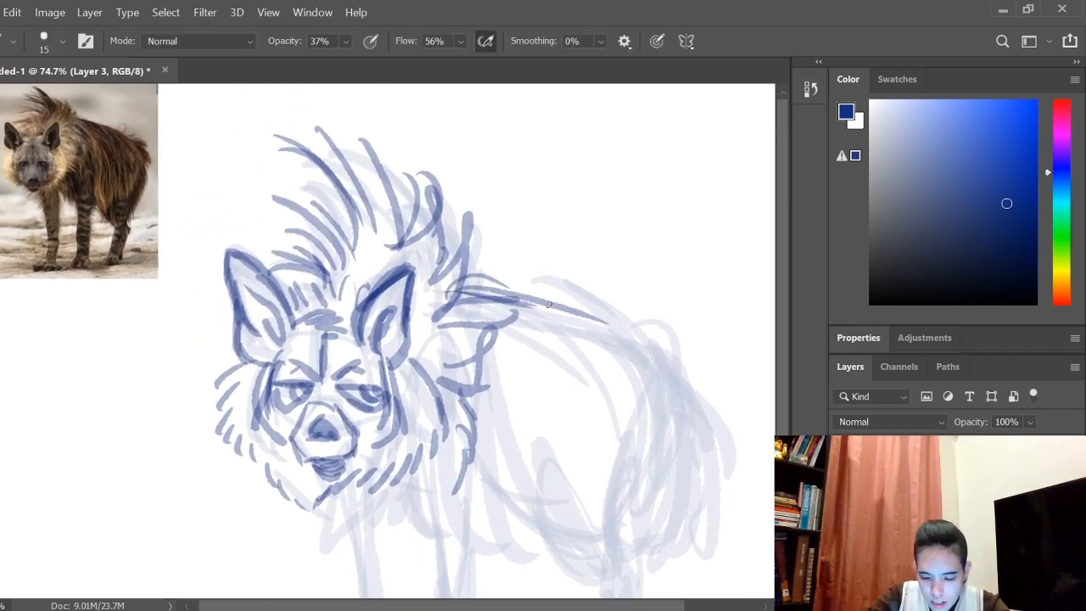
drag(459, 302, 661, 356)
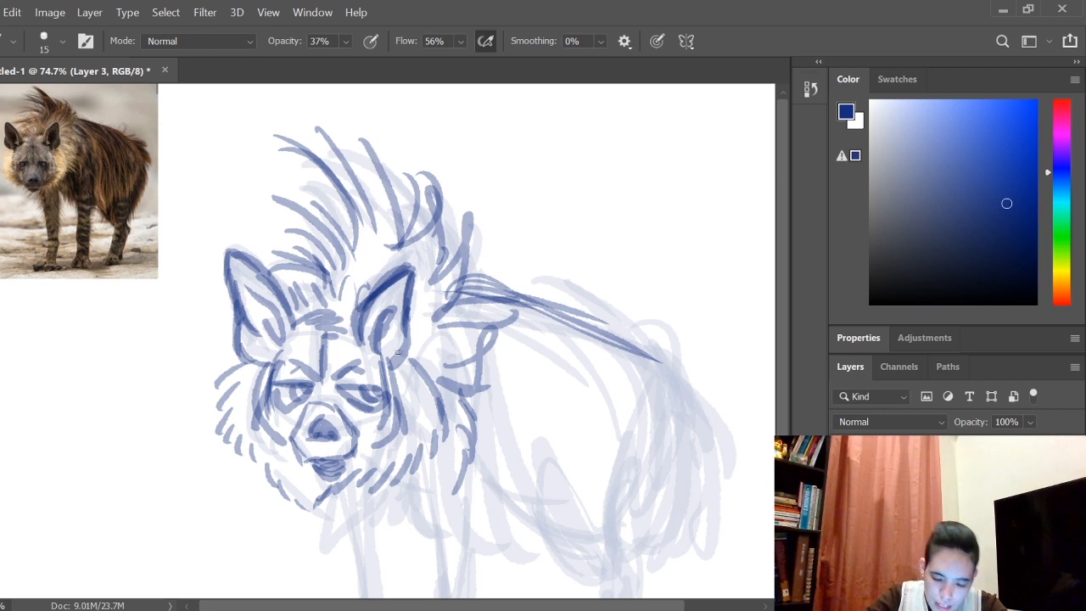
drag(415, 348, 665, 360)
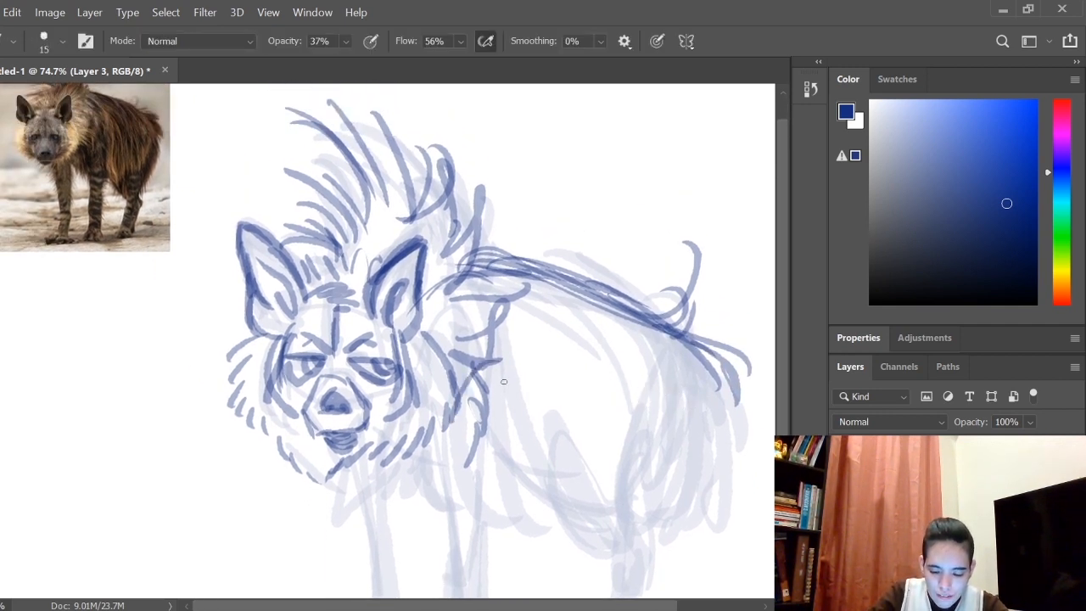
Sketch and darken both front legs down to the paws under the body
drag(505, 382, 594, 540)
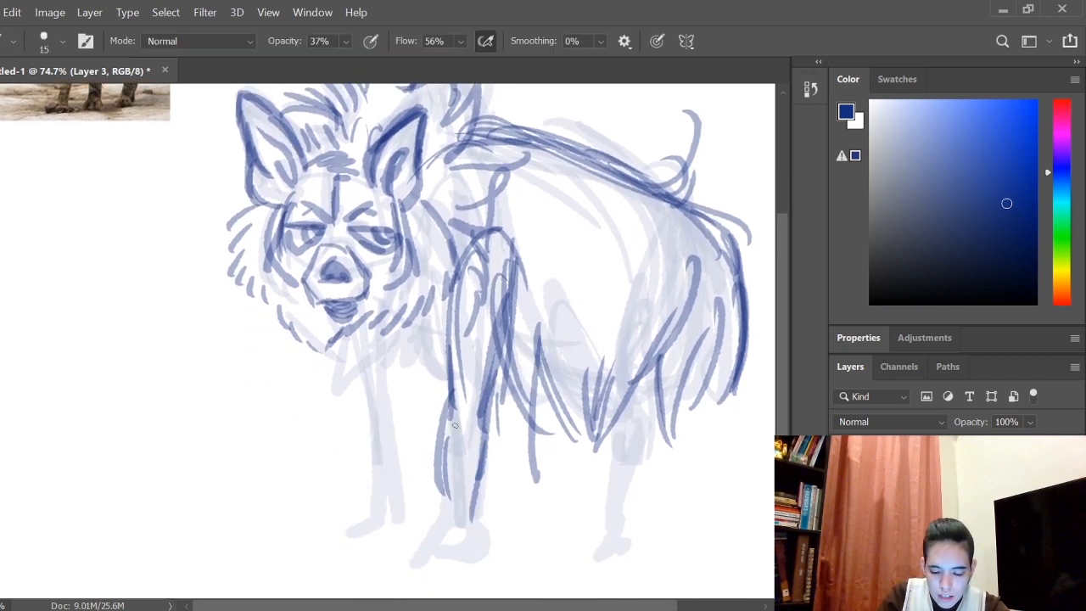
drag(455, 424, 448, 506)
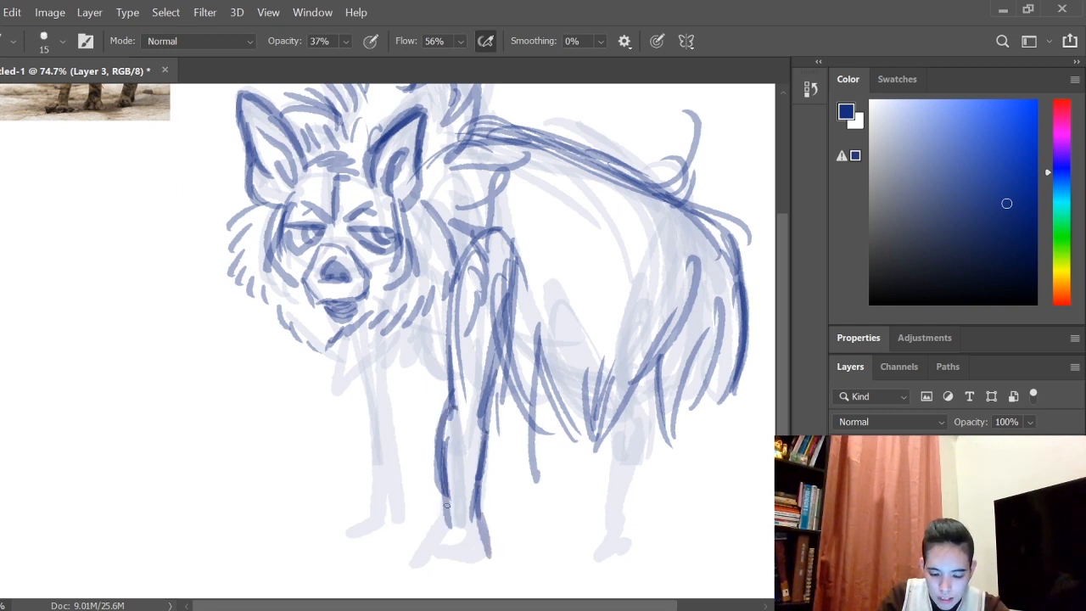
drag(444, 505, 458, 569)
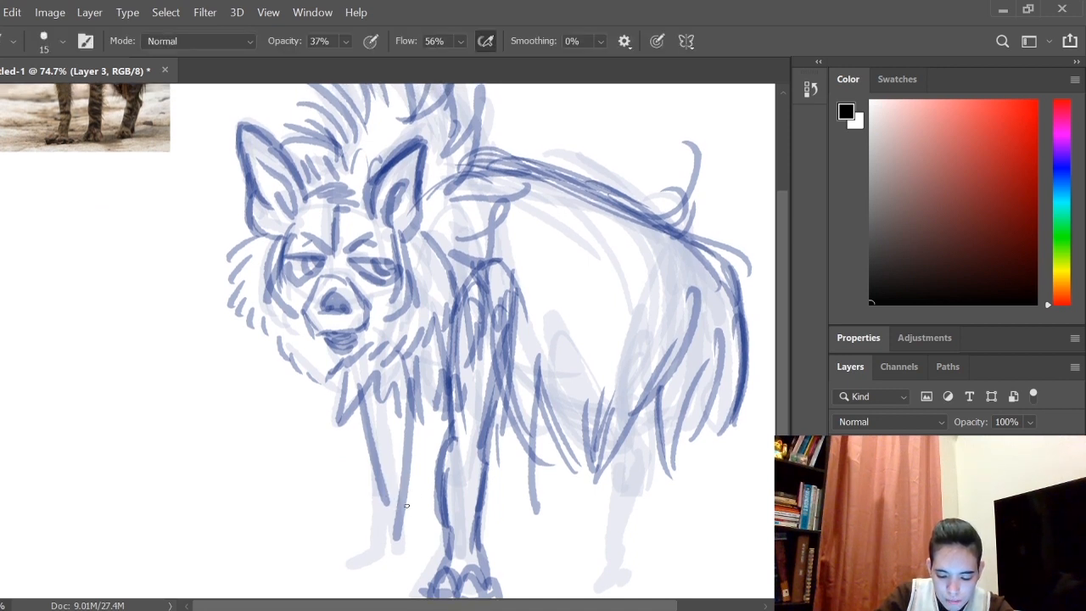
drag(406, 506, 390, 534)
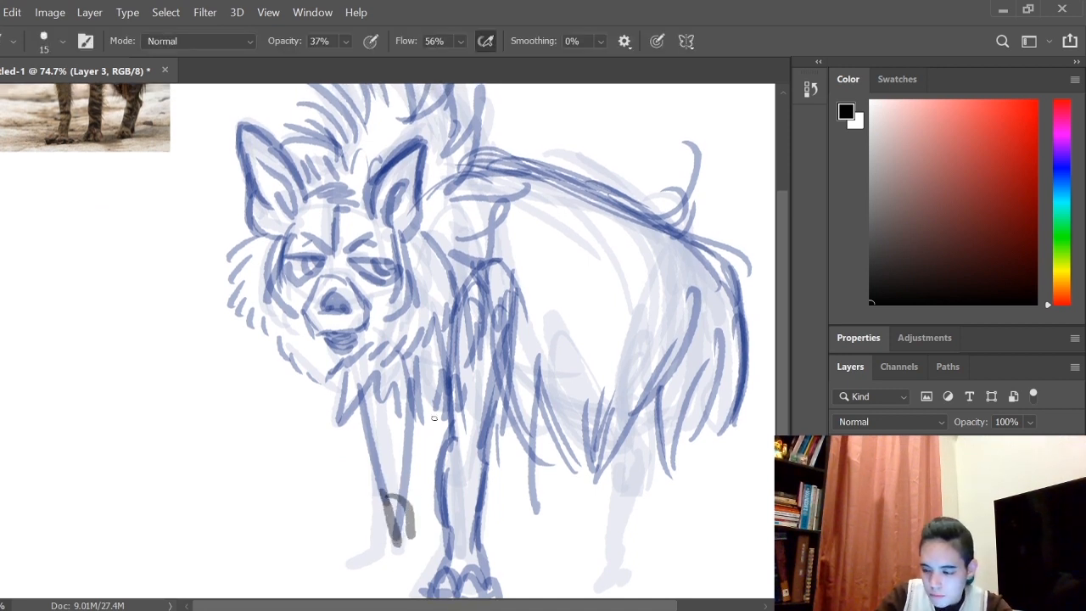
click(985, 170)
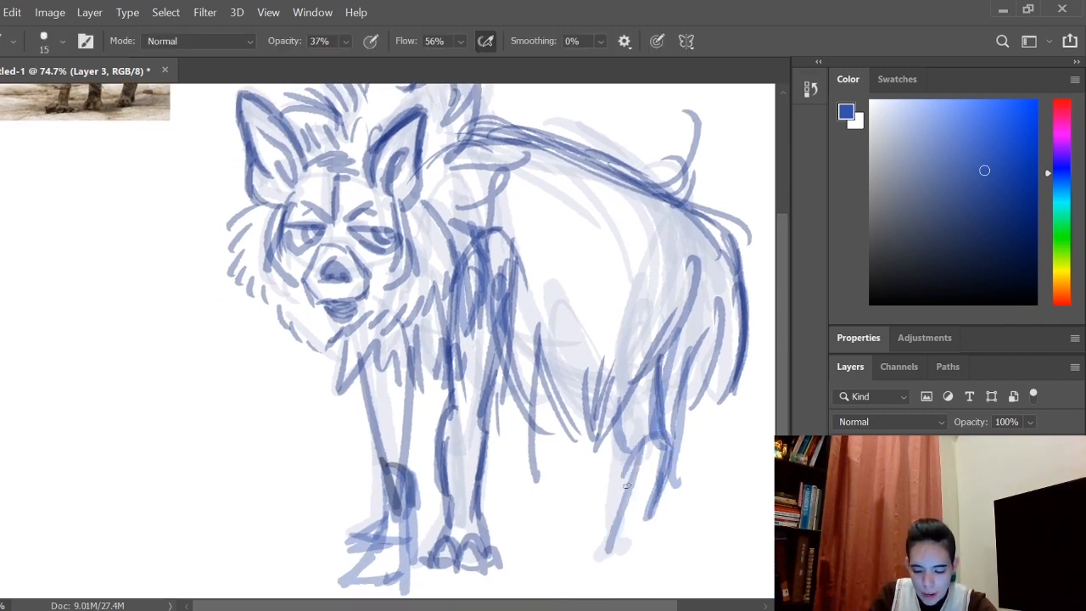
drag(648, 475, 619, 557)
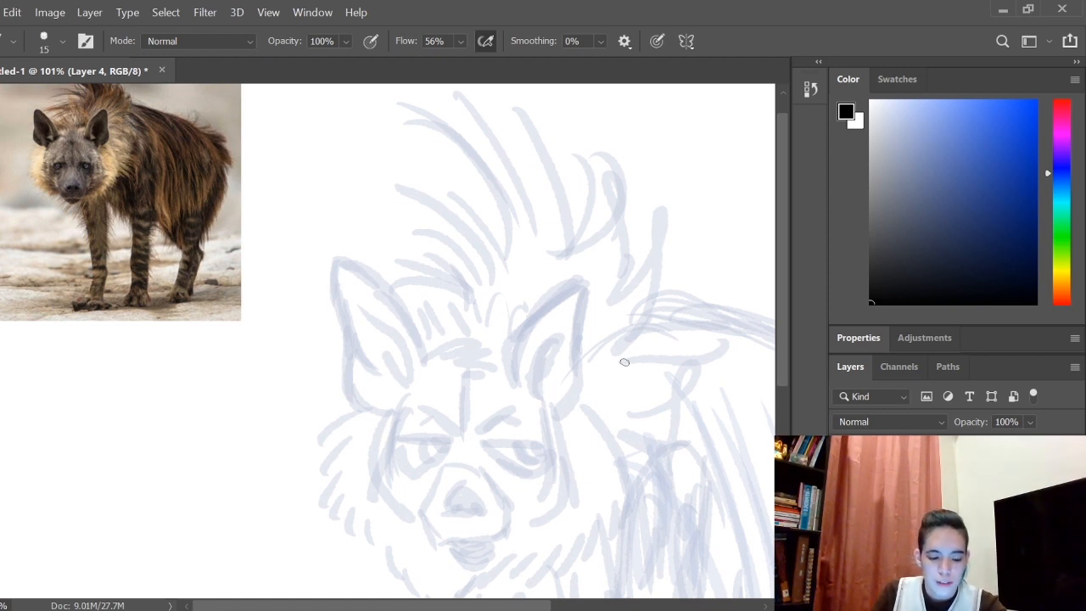
mouse_move(394, 356)
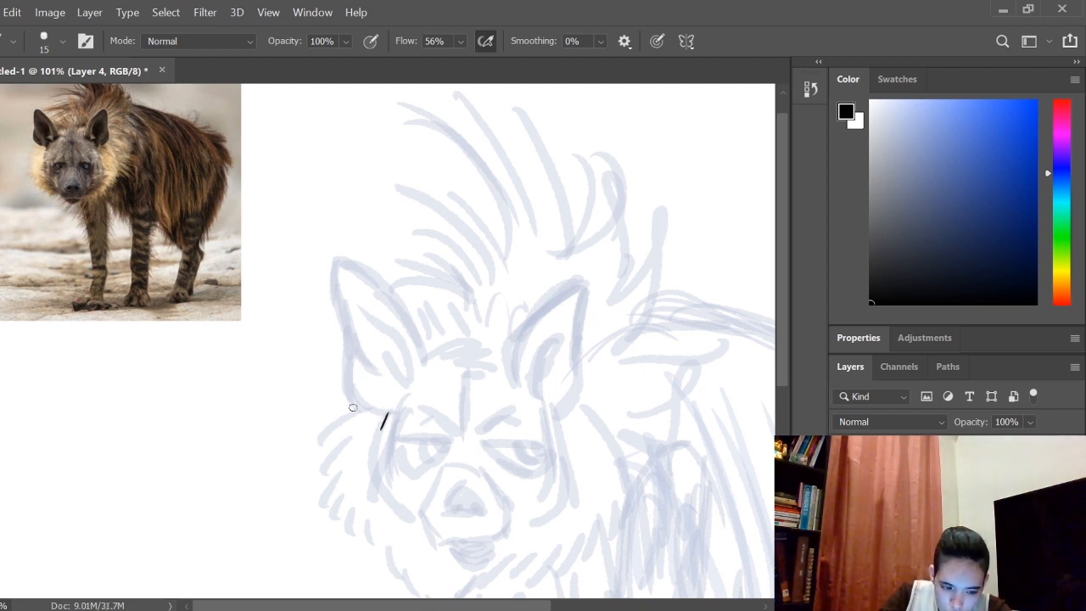
Ink the left cheek fur tufts, forehead line, muzzle edge, nose and mouth in black
drag(387, 415, 366, 475)
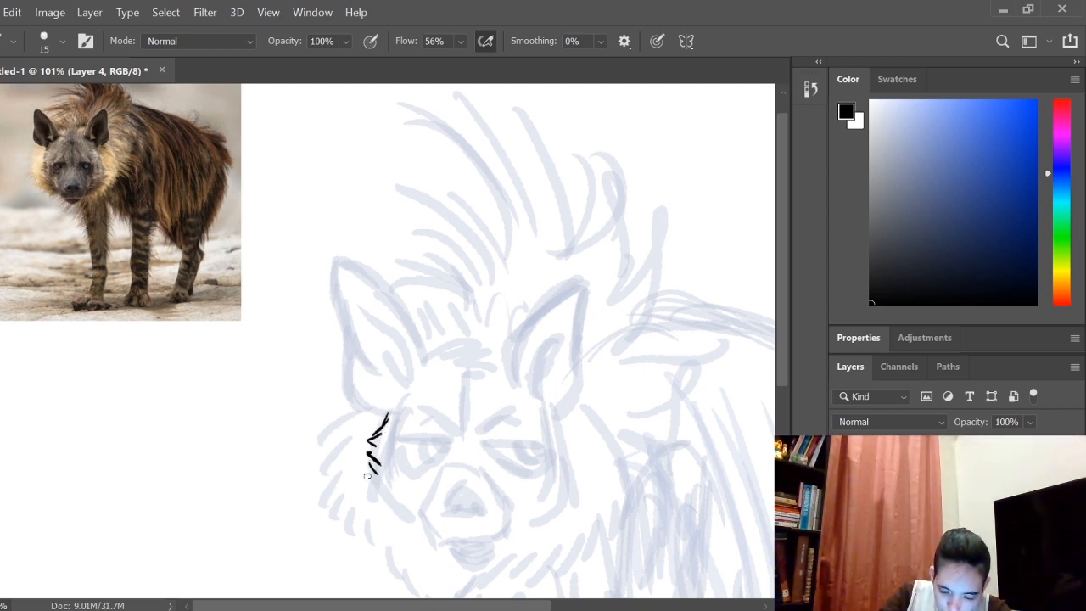
drag(377, 489, 410, 527)
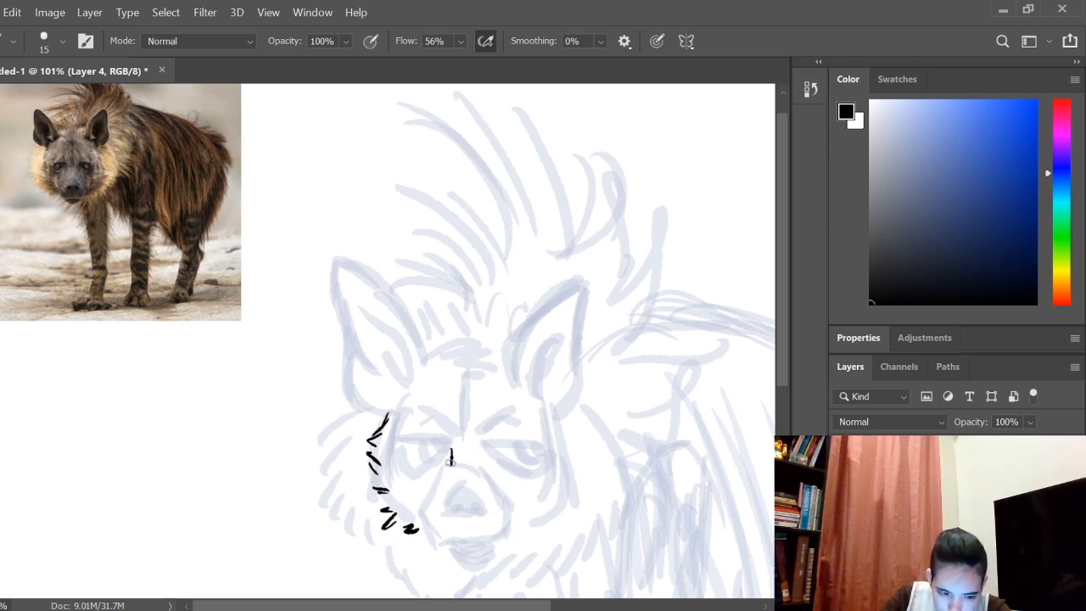
drag(454, 459, 416, 526)
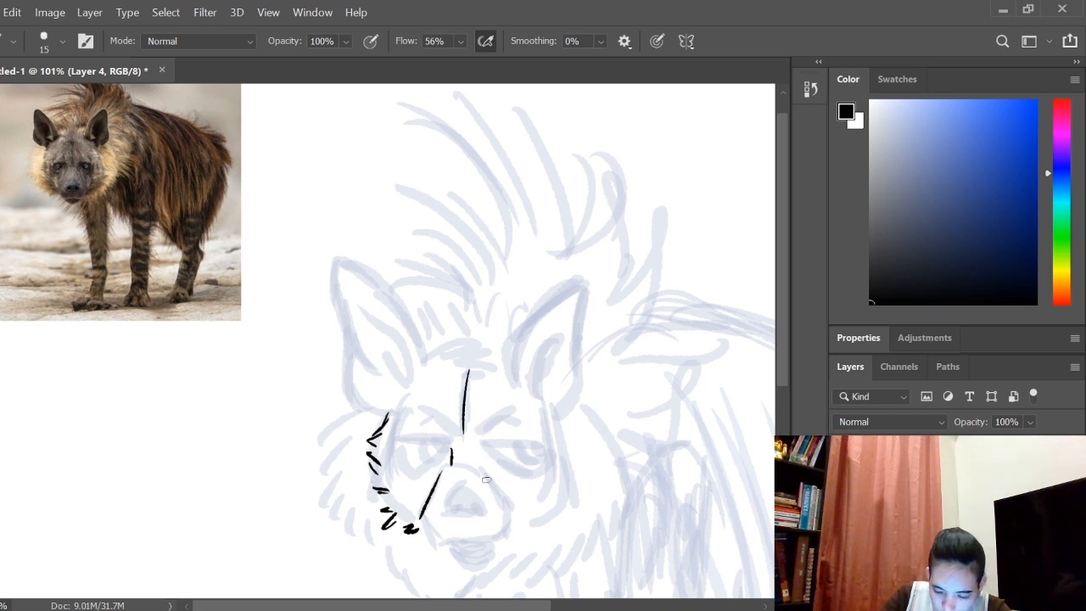
drag(465, 462, 519, 513)
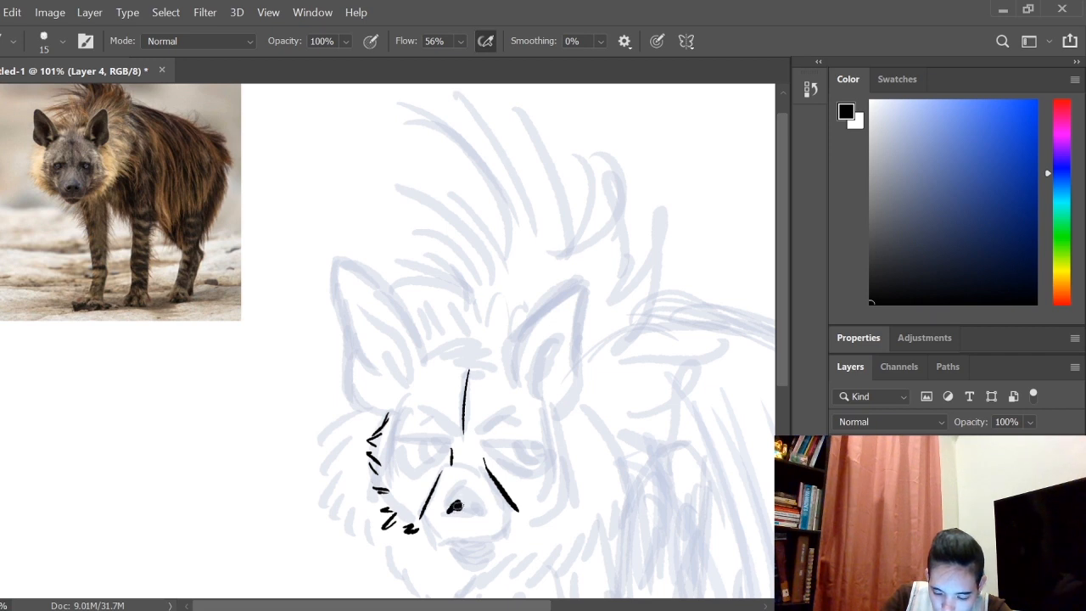
drag(475, 509, 489, 502)
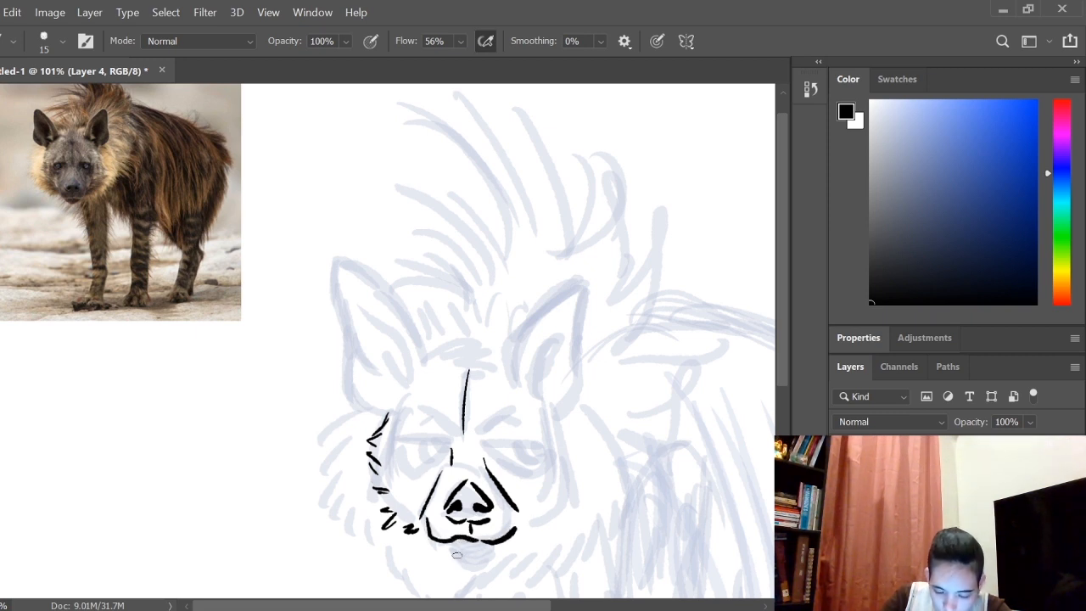
drag(445, 556, 500, 552)
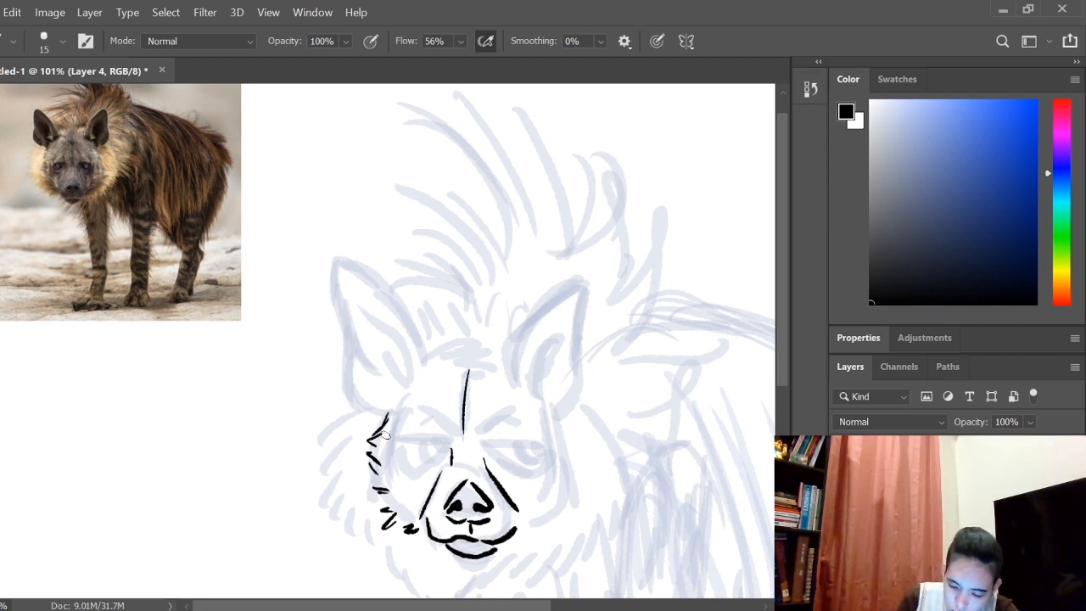
Ink both heavy-lidded eyes with pupils, brow marks and the left edge of the face
drag(387, 444, 450, 441)
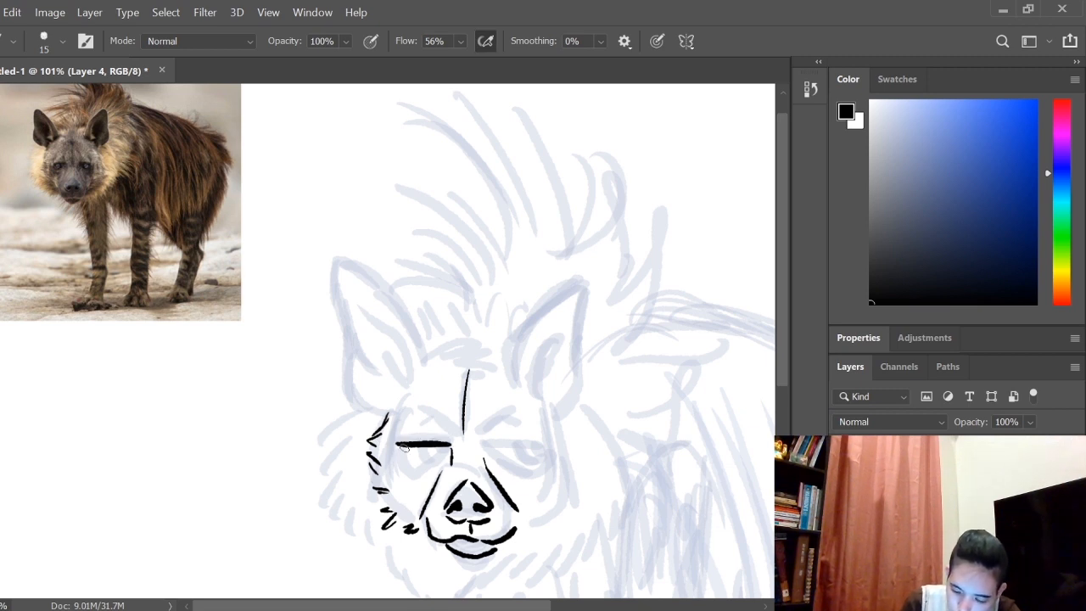
drag(391, 444, 535, 445)
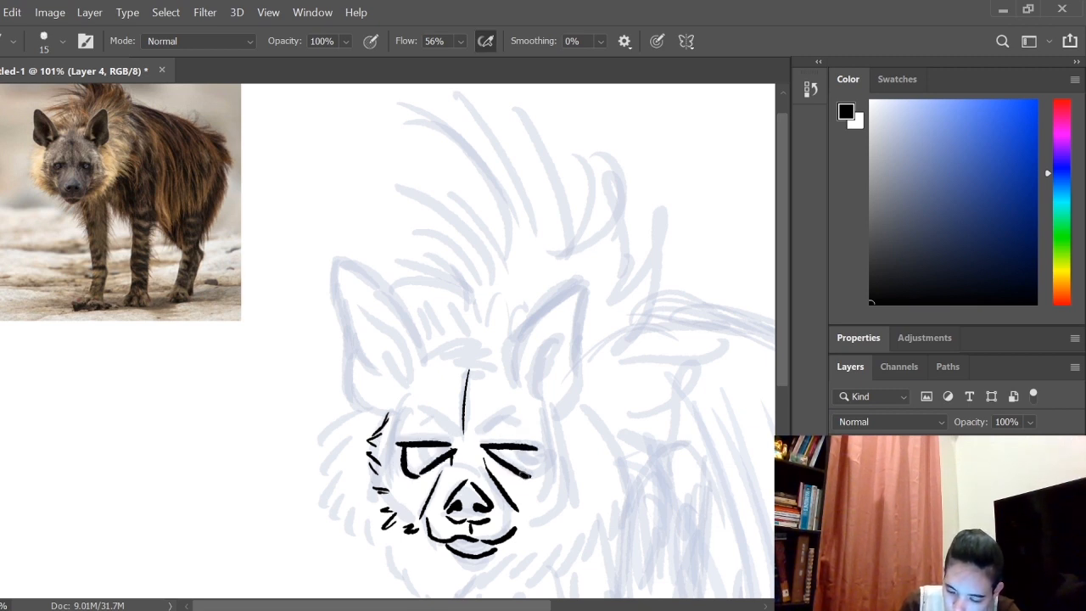
drag(416, 450, 526, 461)
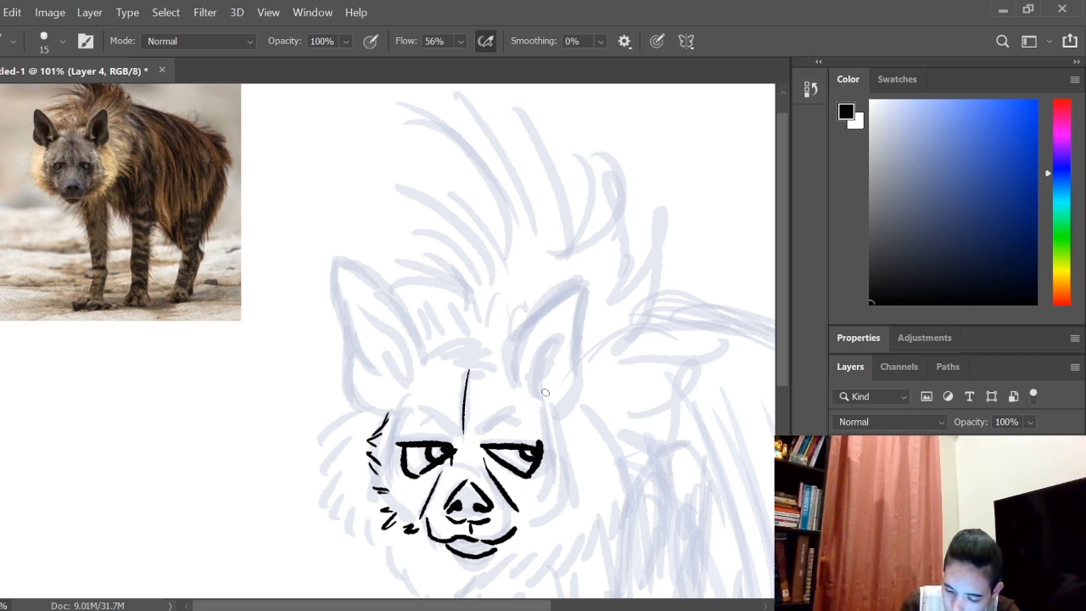
drag(420, 425, 449, 415)
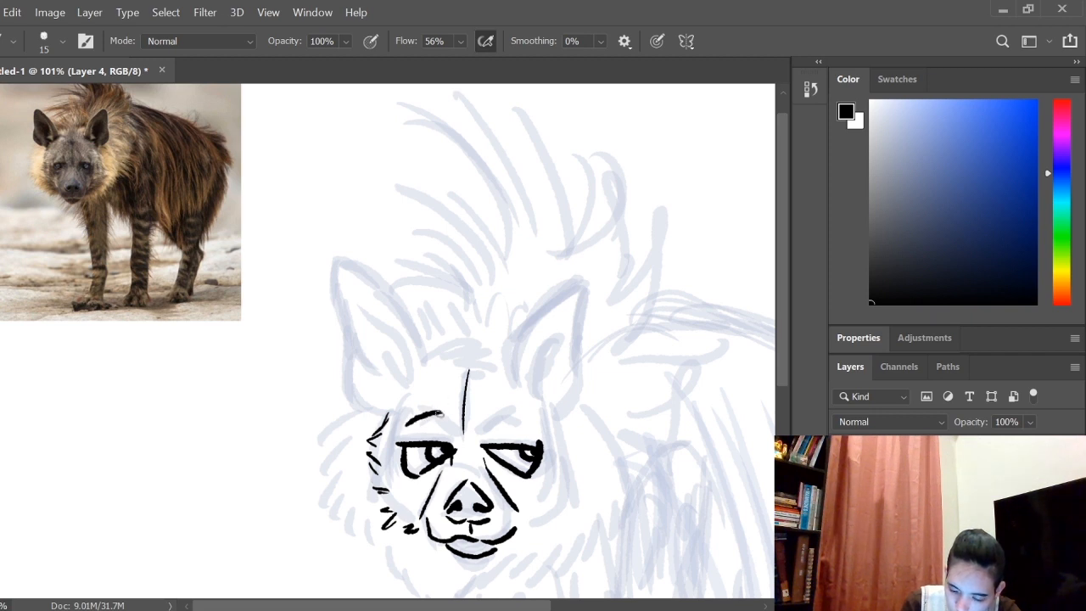
drag(459, 433, 535, 424)
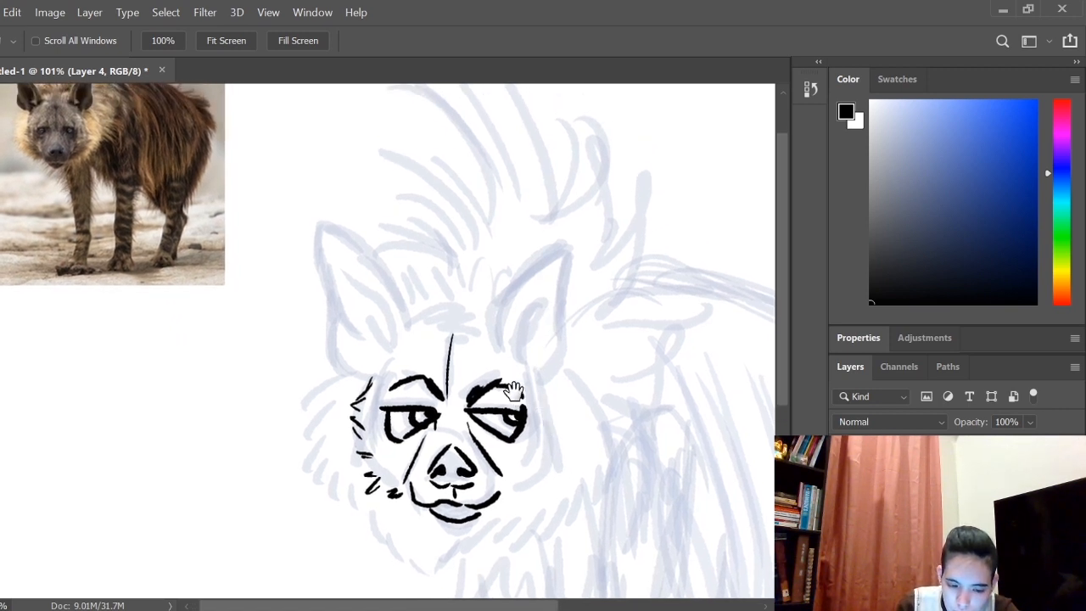
drag(544, 399, 560, 450)
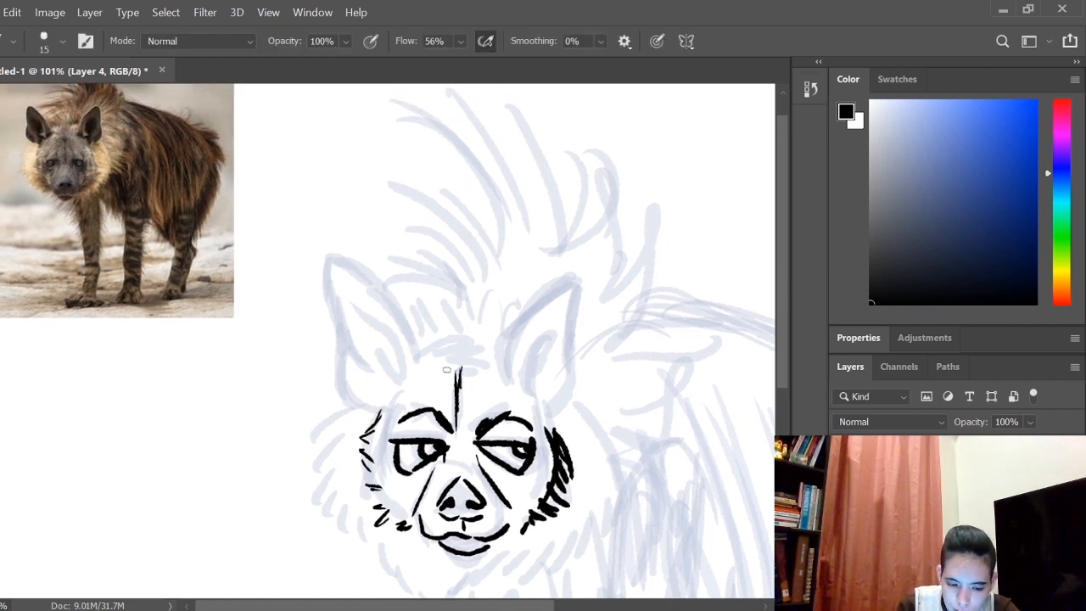
mouse_move(434, 344)
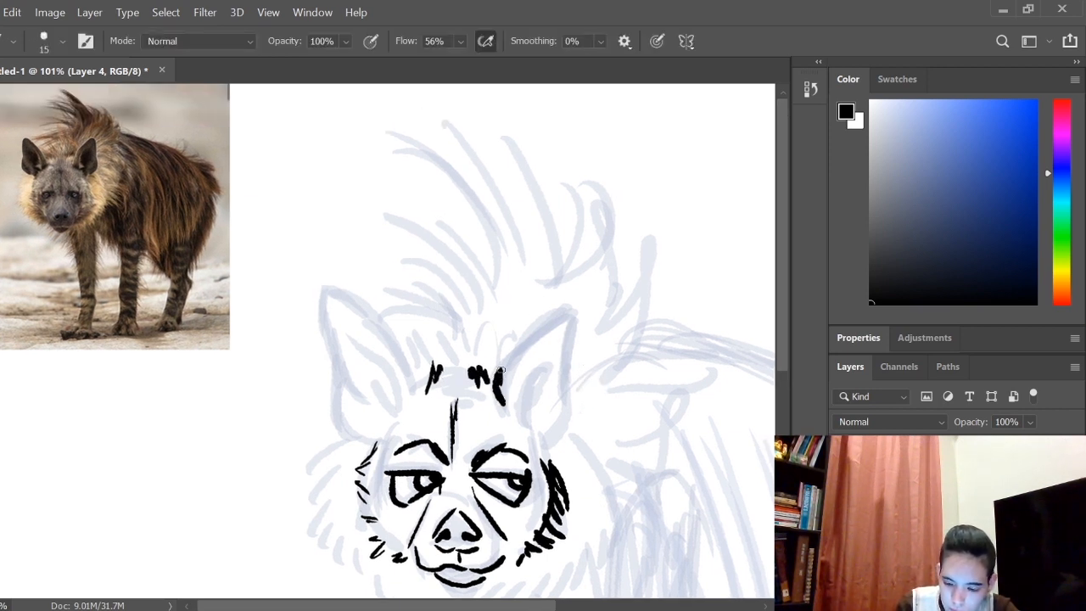
Ink both ears and the small fur tufts between them in black
drag(500, 391, 577, 377)
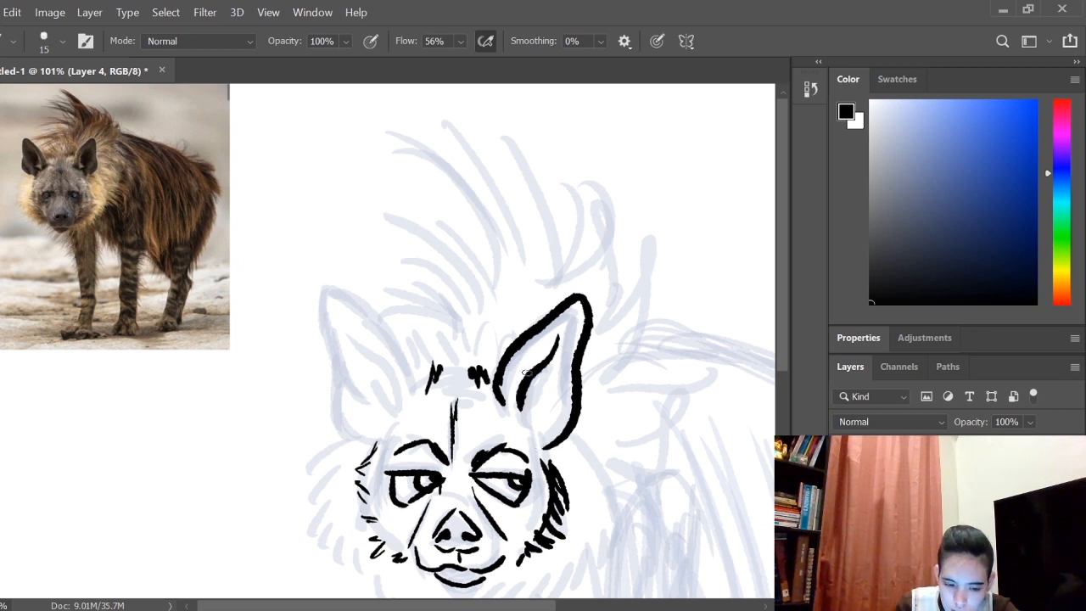
drag(557, 348, 529, 415)
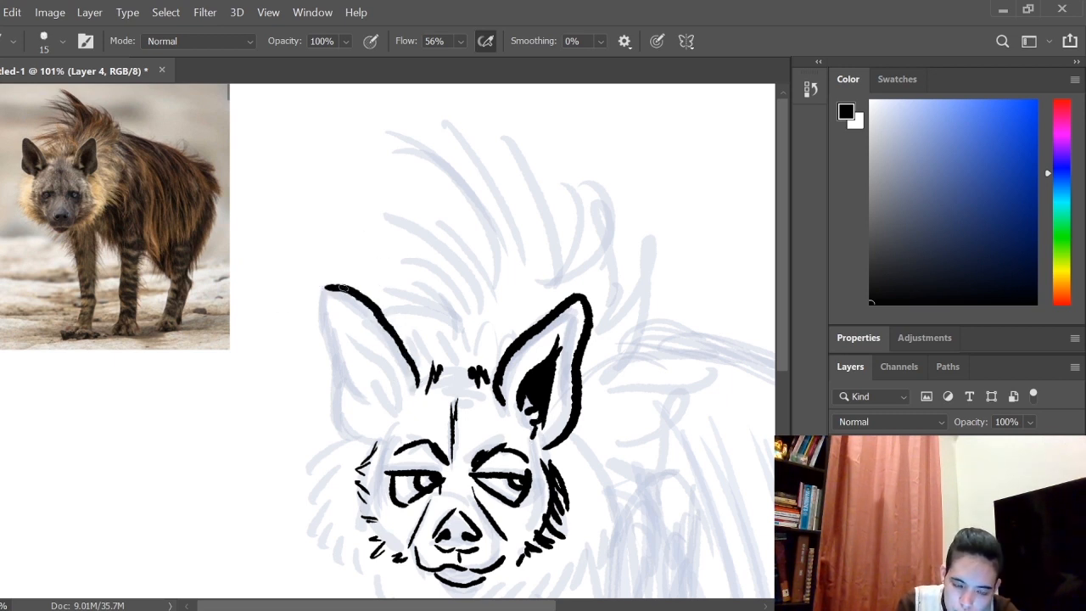
drag(337, 289, 333, 413)
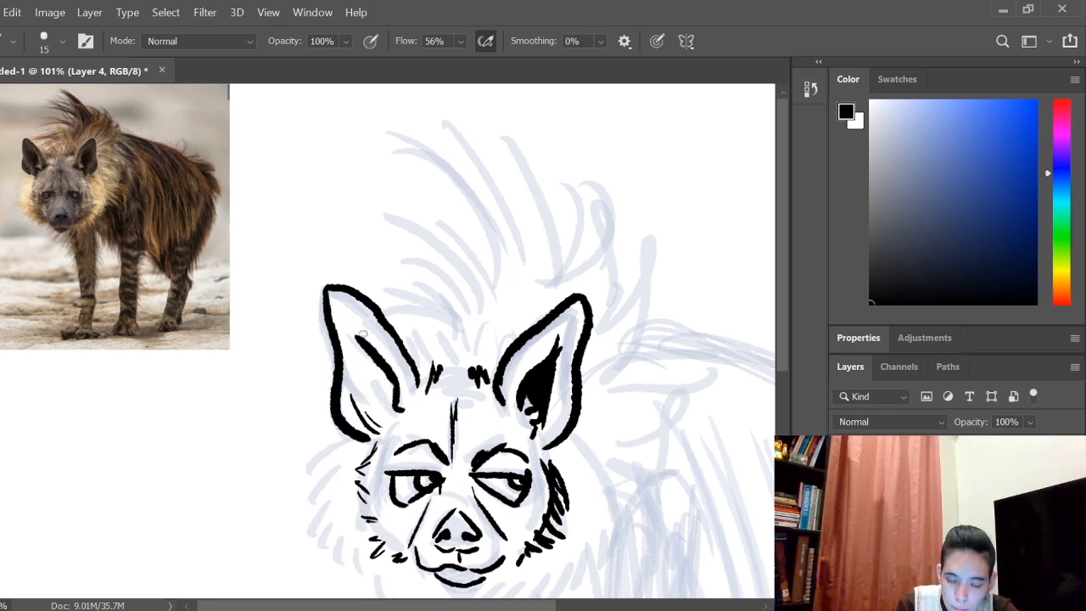
drag(373, 340, 382, 391)
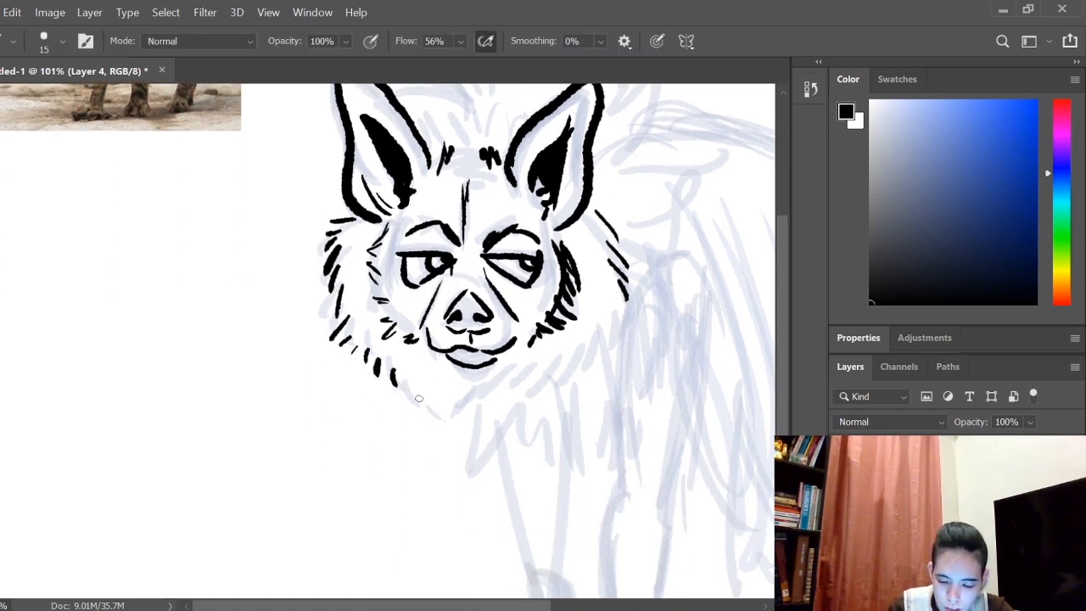
Ink the shaggy fur along both cheeks and chin and the spiky mane above the head
drag(416, 398, 526, 407)
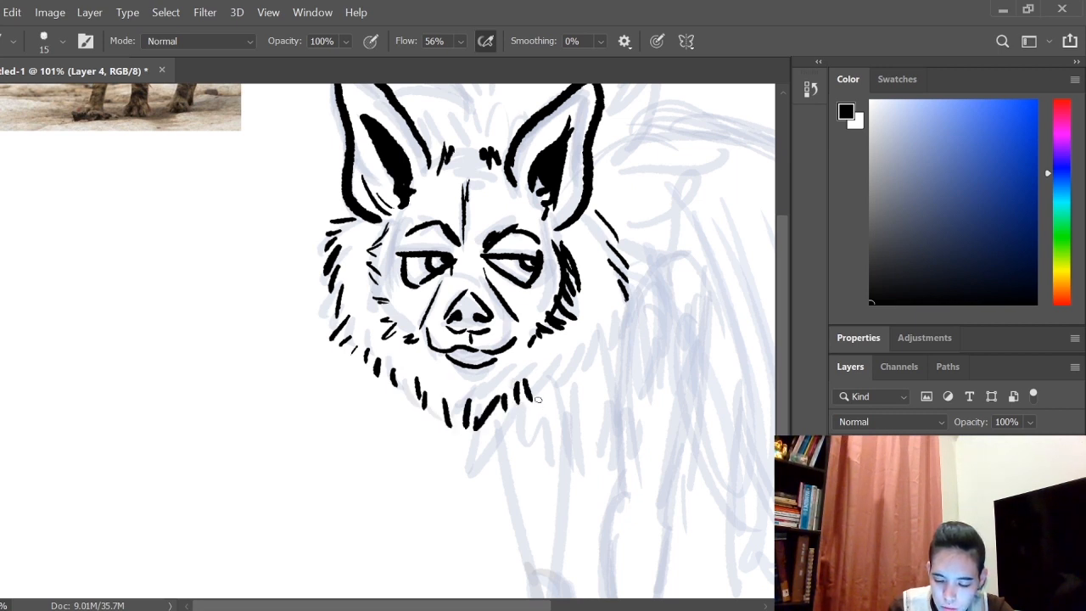
drag(543, 394, 619, 319)
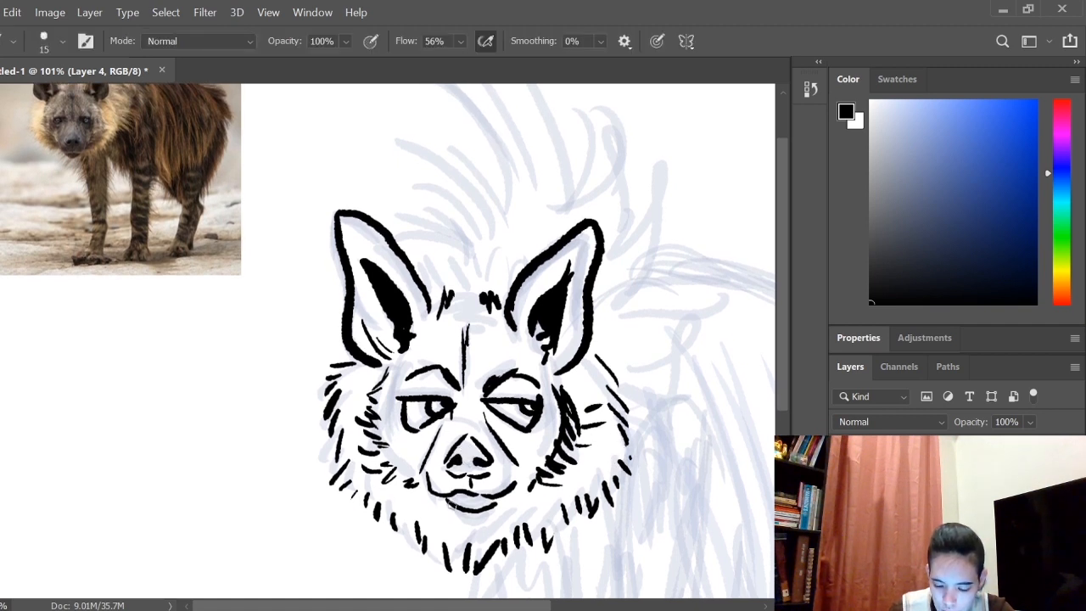
drag(438, 495, 500, 506)
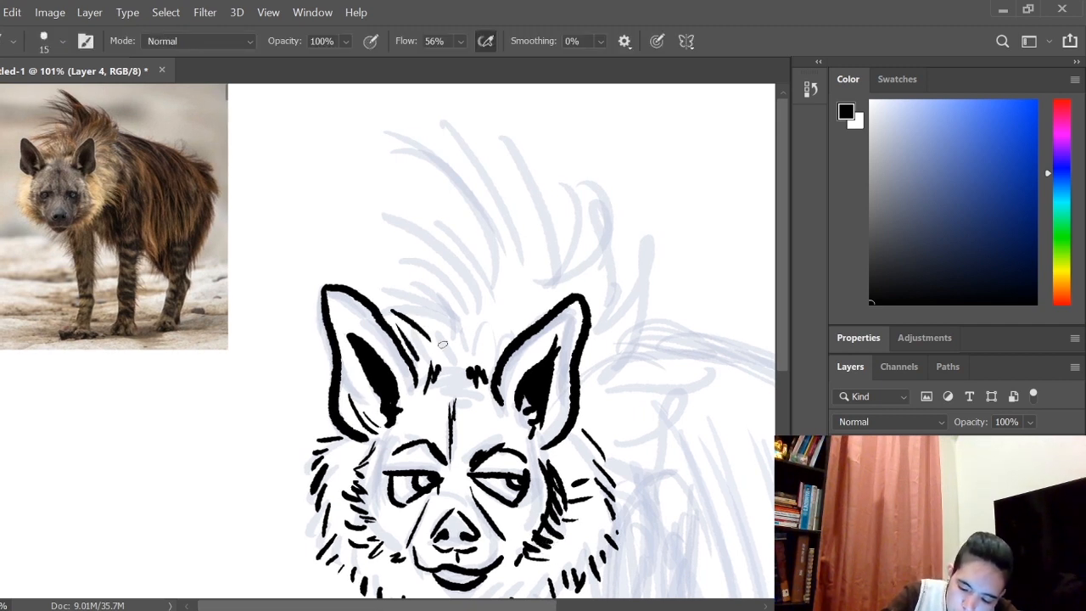
drag(450, 356, 474, 256)
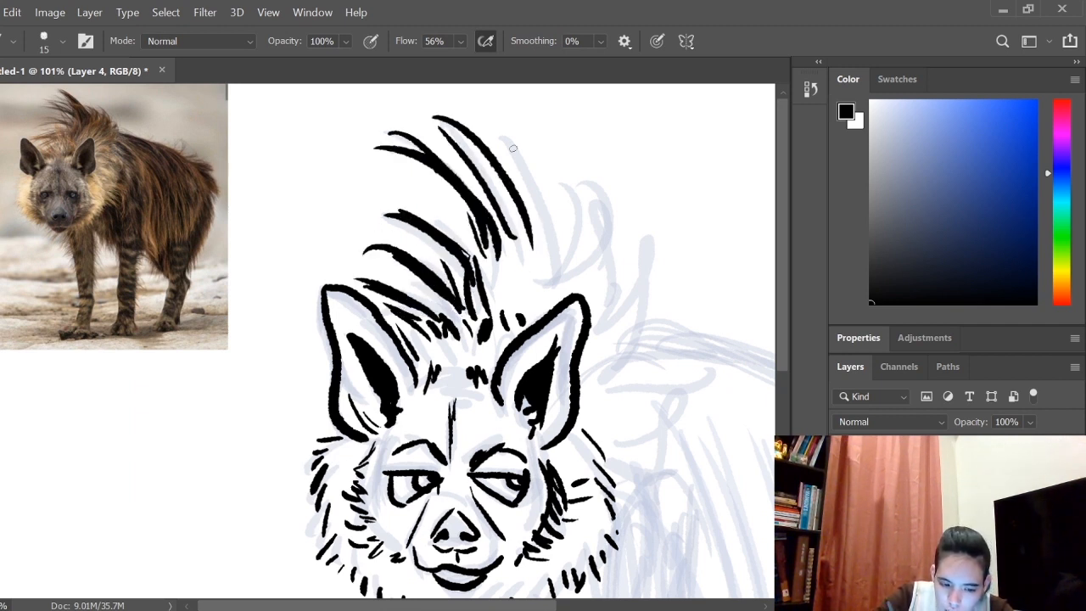
drag(509, 150, 628, 263)
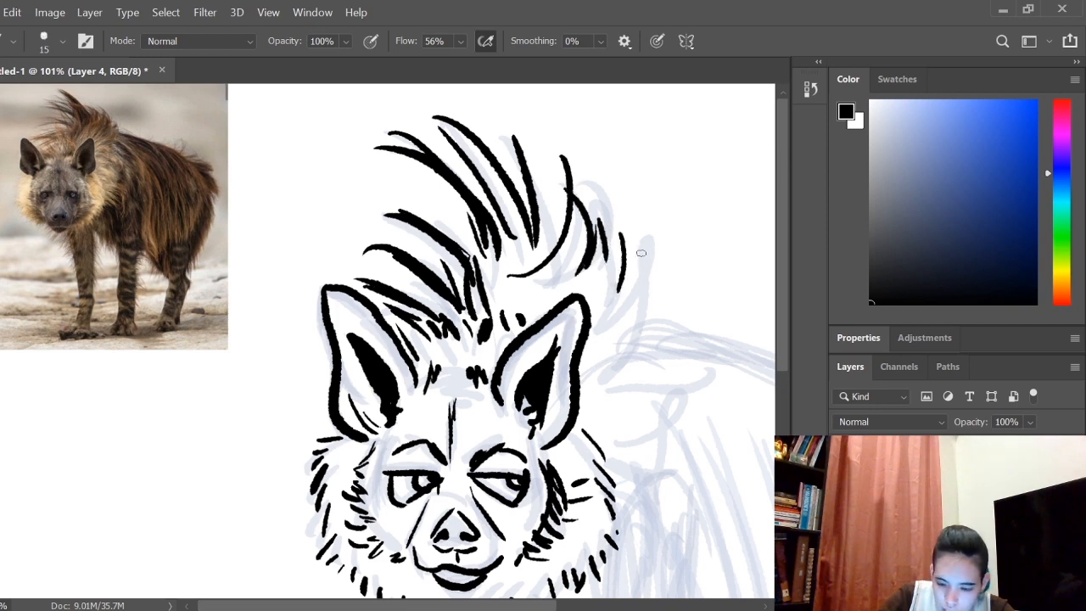
scroll(down, 3)
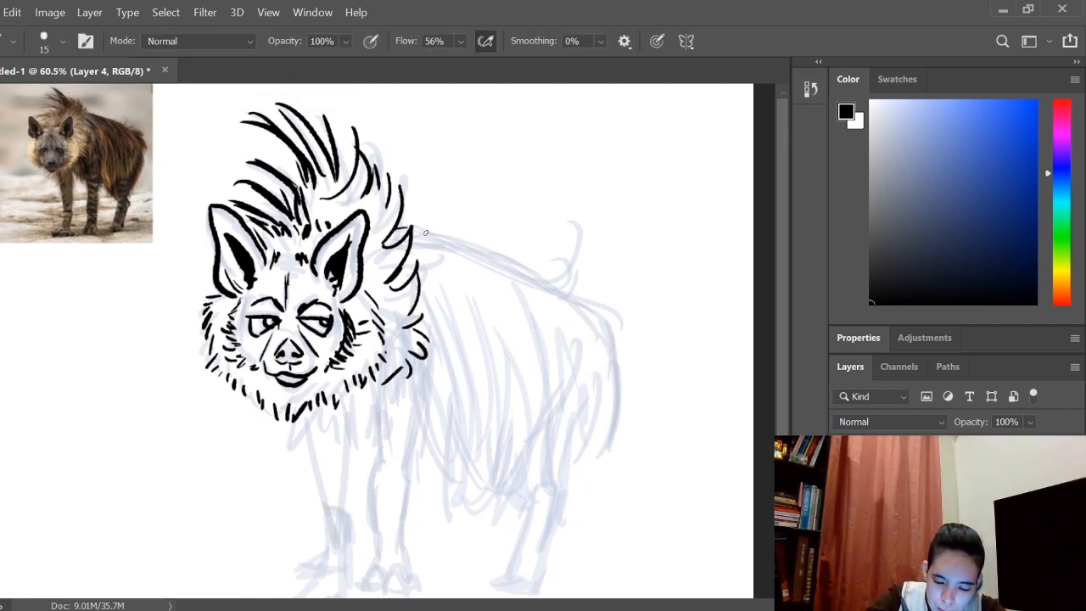
Ink the back line and tufted tail, then long shaggy fur strokes down the body toward the rump
drag(405, 229, 550, 280)
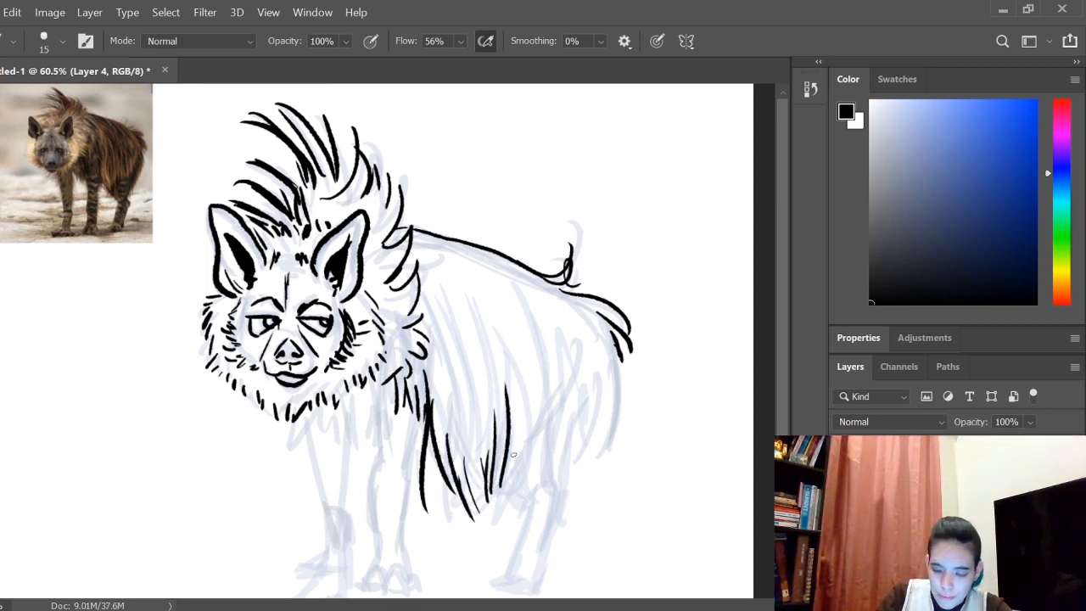
drag(540, 357, 509, 475)
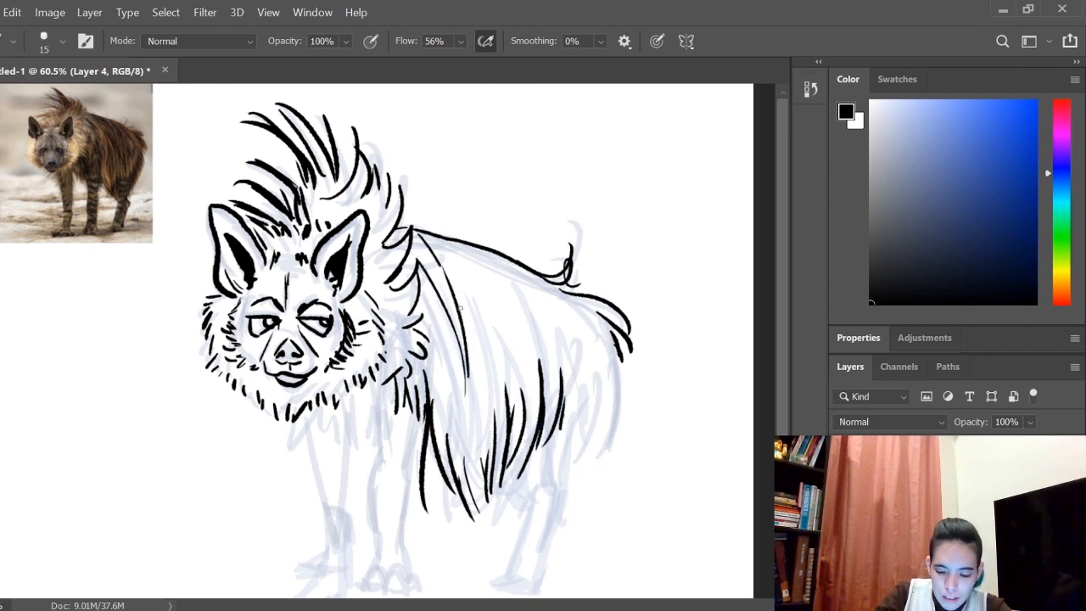
drag(416, 237, 526, 339)
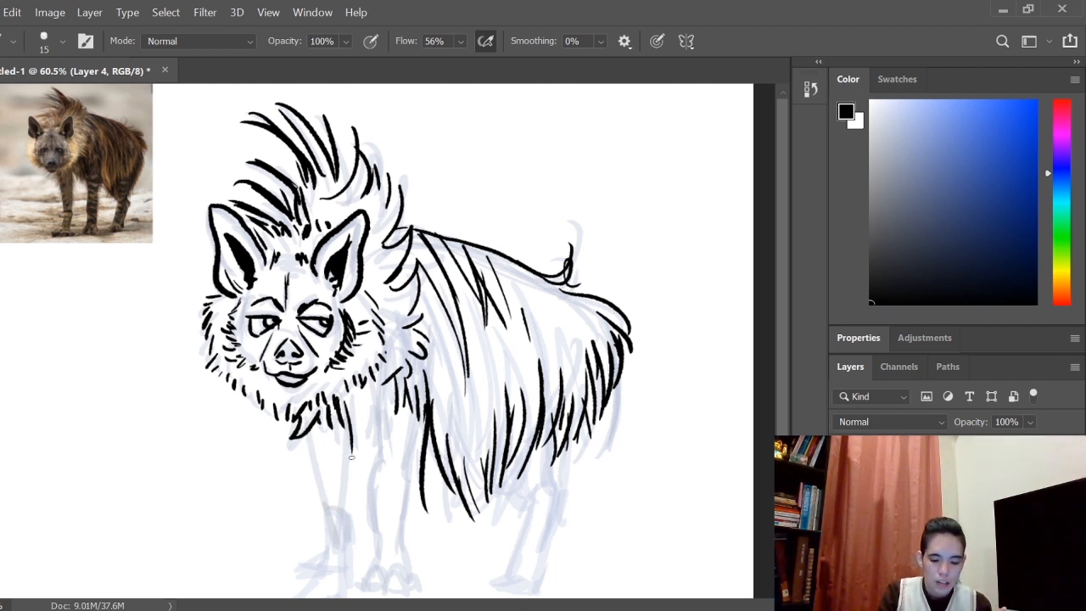
drag(357, 441, 390, 391)
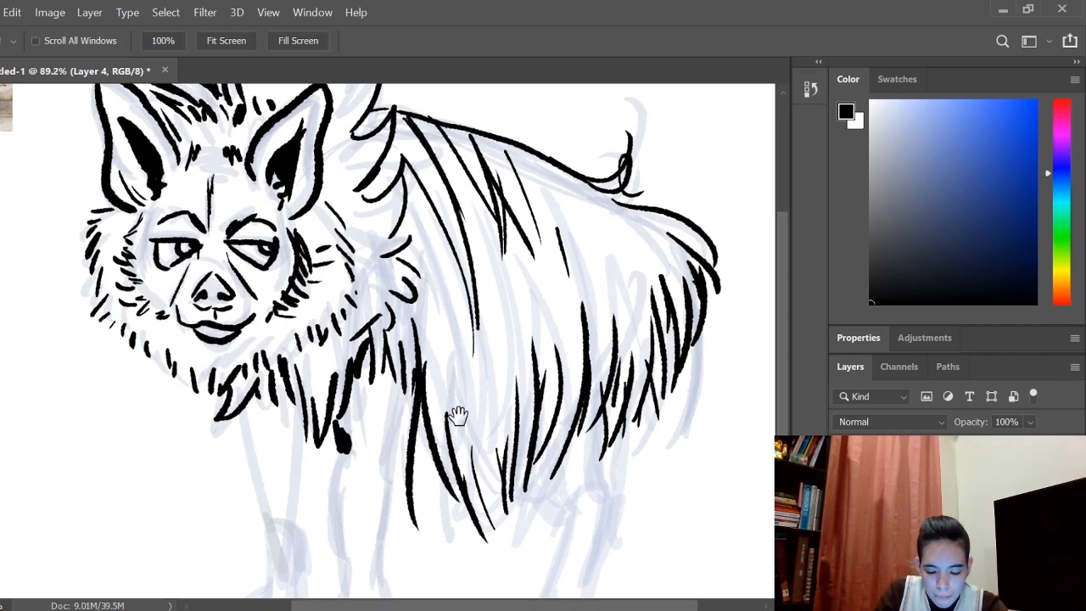
Ink the front legs and paws with outlined toes and dark horizontal stripe bands
drag(458, 416, 654, 428)
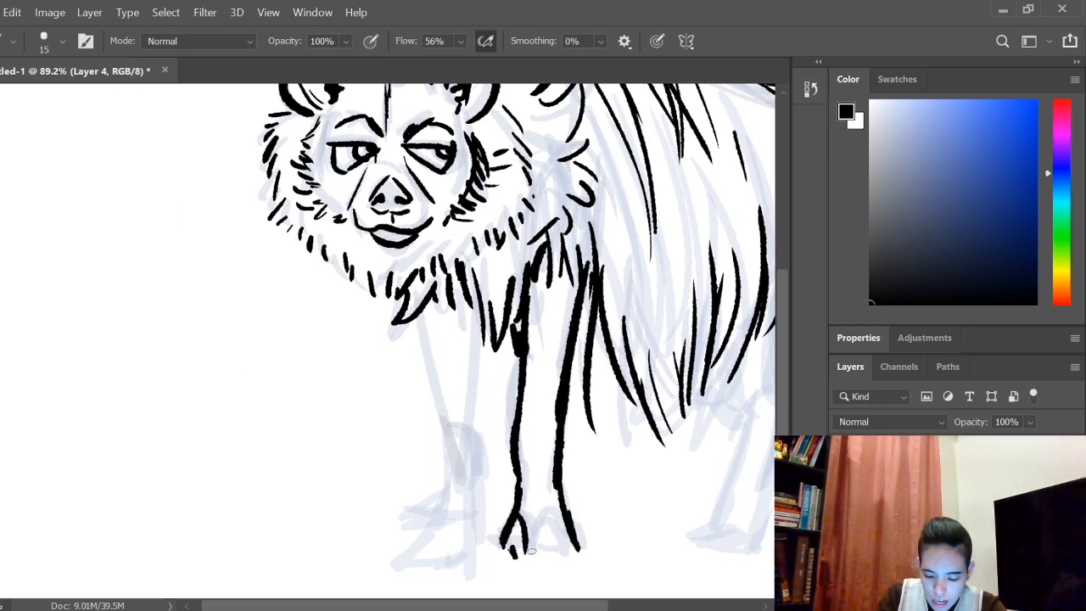
drag(509, 552, 560, 543)
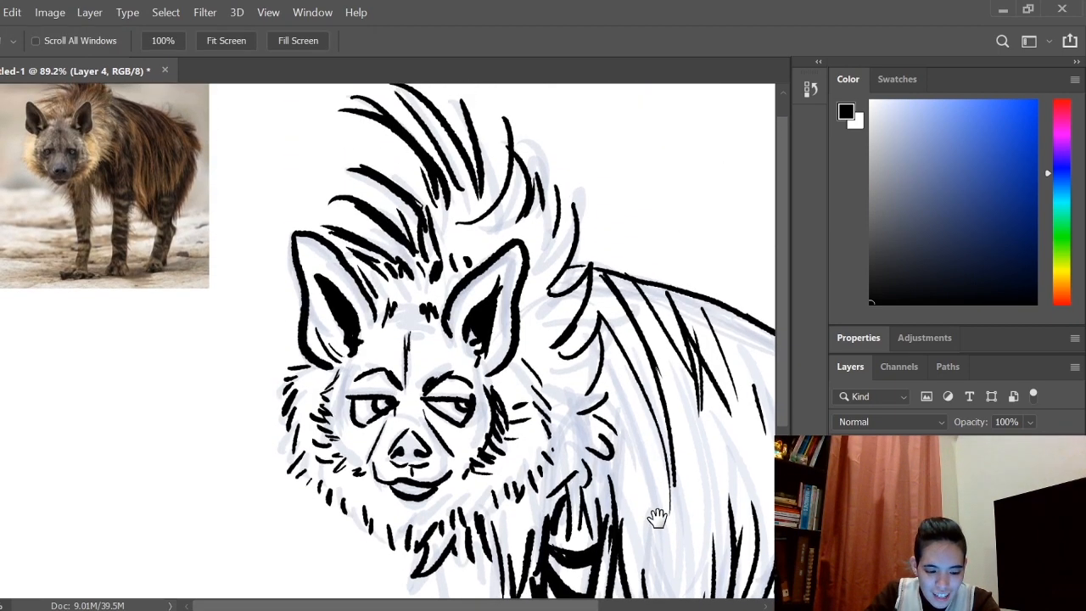
scroll(down, 3)
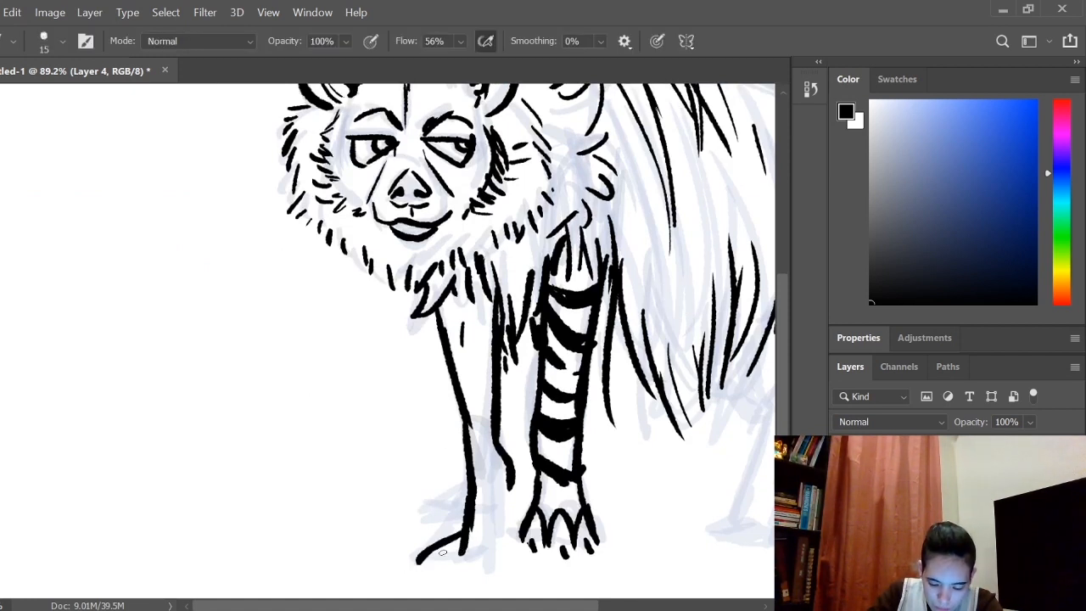
drag(442, 551, 458, 586)
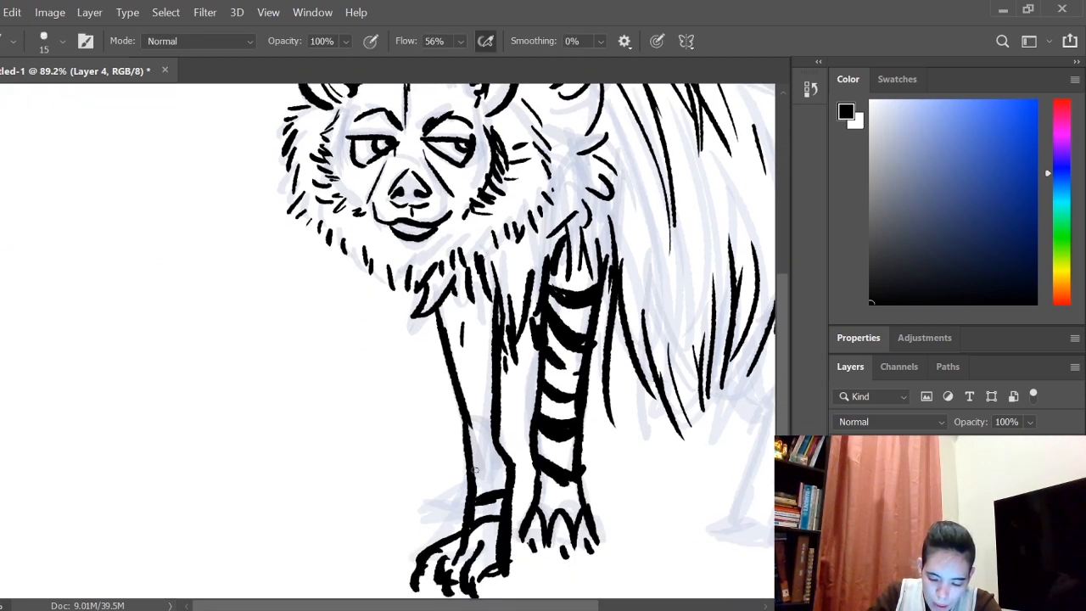
drag(489, 365, 484, 461)
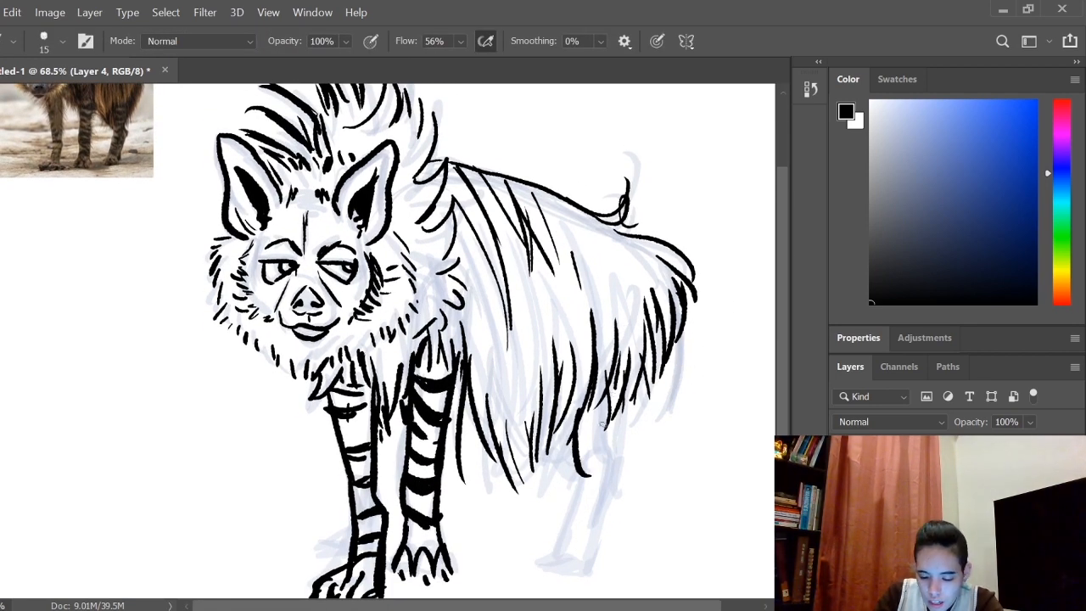
Add dark stripes to the other front leg to finish the leg inking
drag(603, 415, 574, 557)
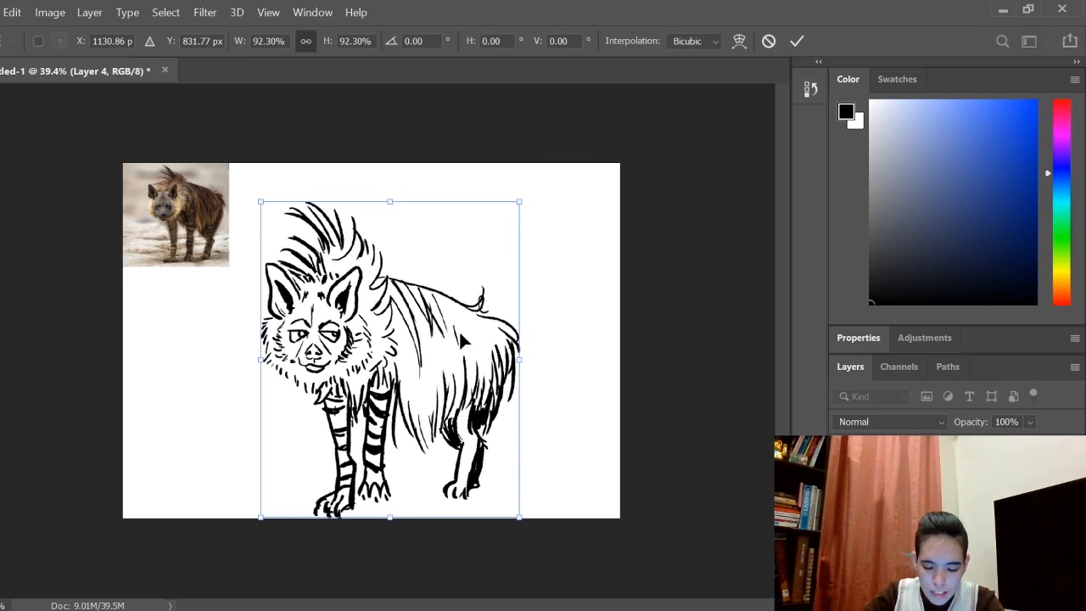
Scale the inked hyena down to about 92% so it fits within the white page
drag(391, 360, 400, 344)
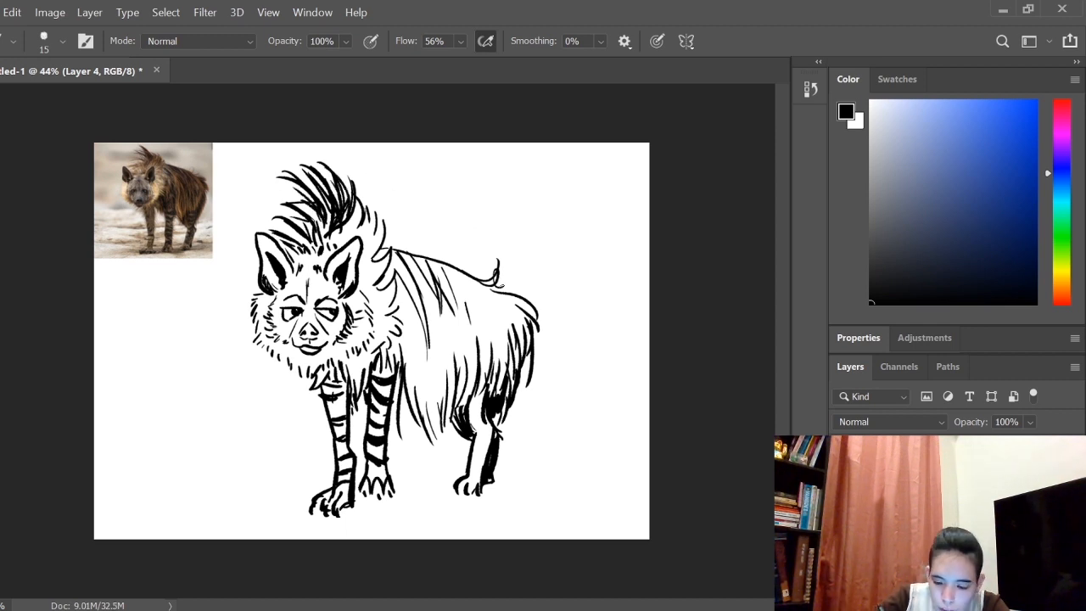
Darken the rear-leg stripes with black hatching and sketch horizontal ground lines beneath the hyena
drag(387, 263, 424, 352)
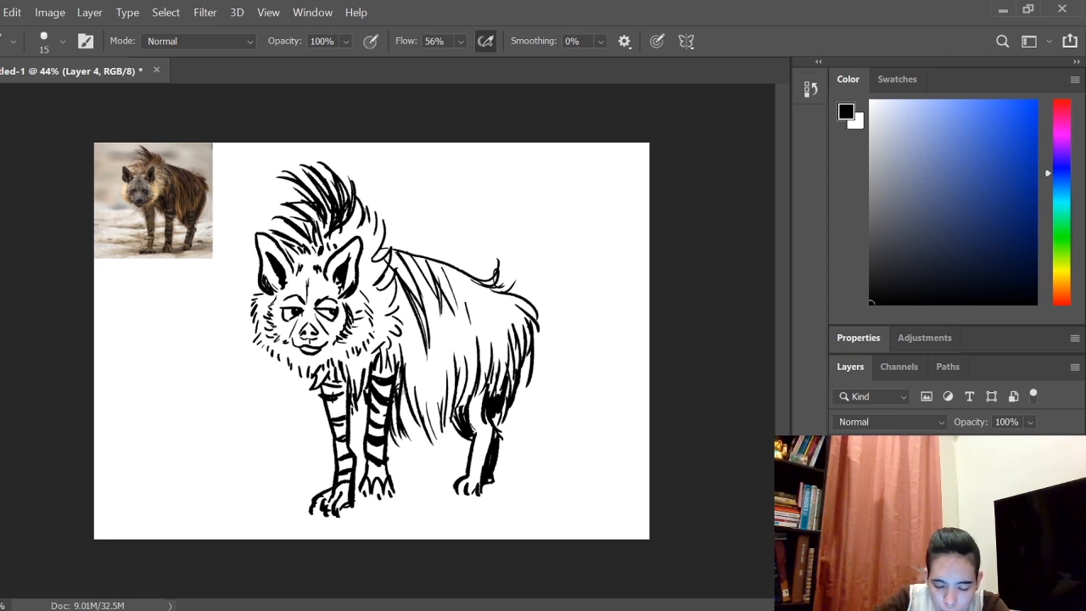
drag(407, 399, 441, 450)
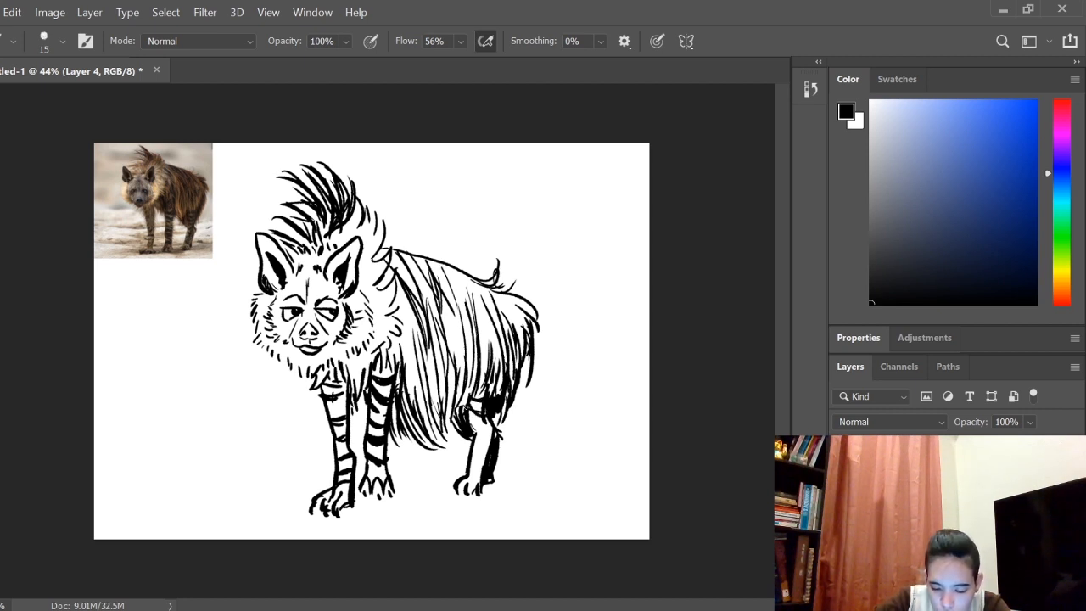
click(475, 433)
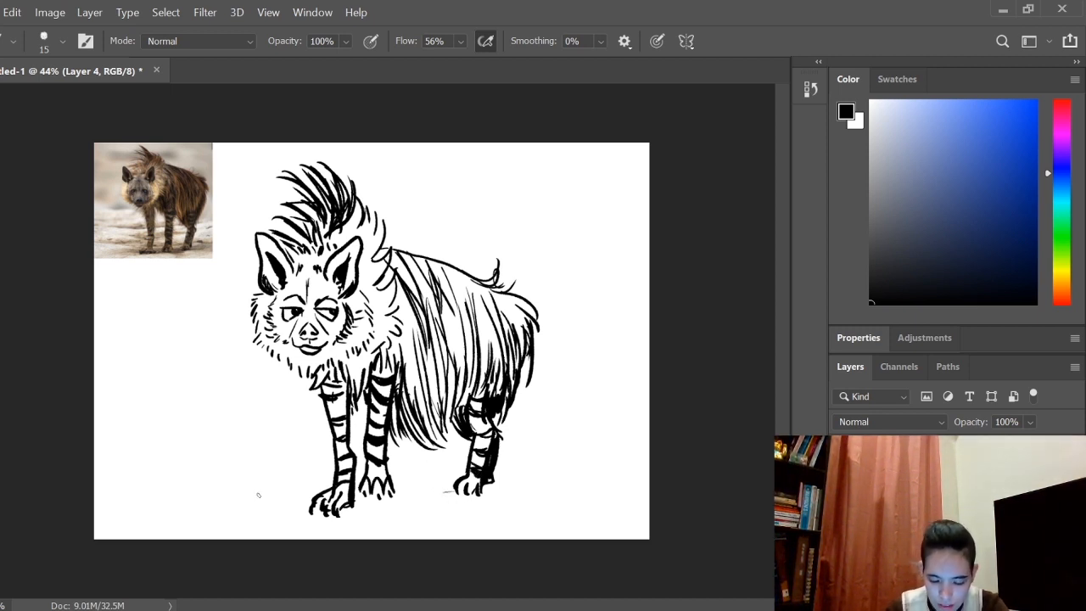
drag(132, 442, 648, 450)
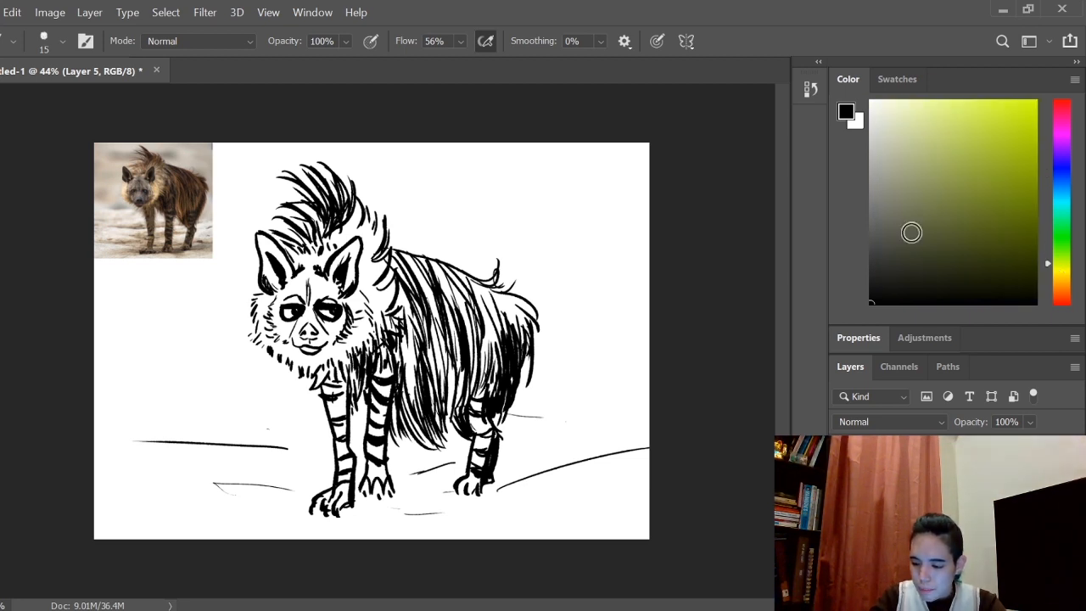
Brush brown fur over the hyena's back and rump on the layer beneath the line art
click(1062, 280)
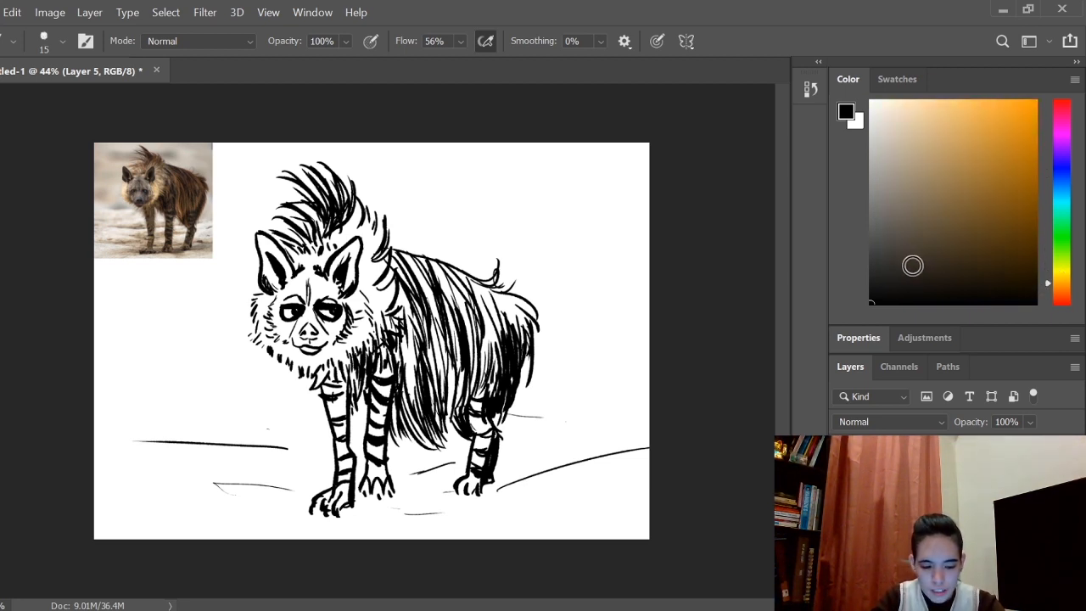
click(961, 190)
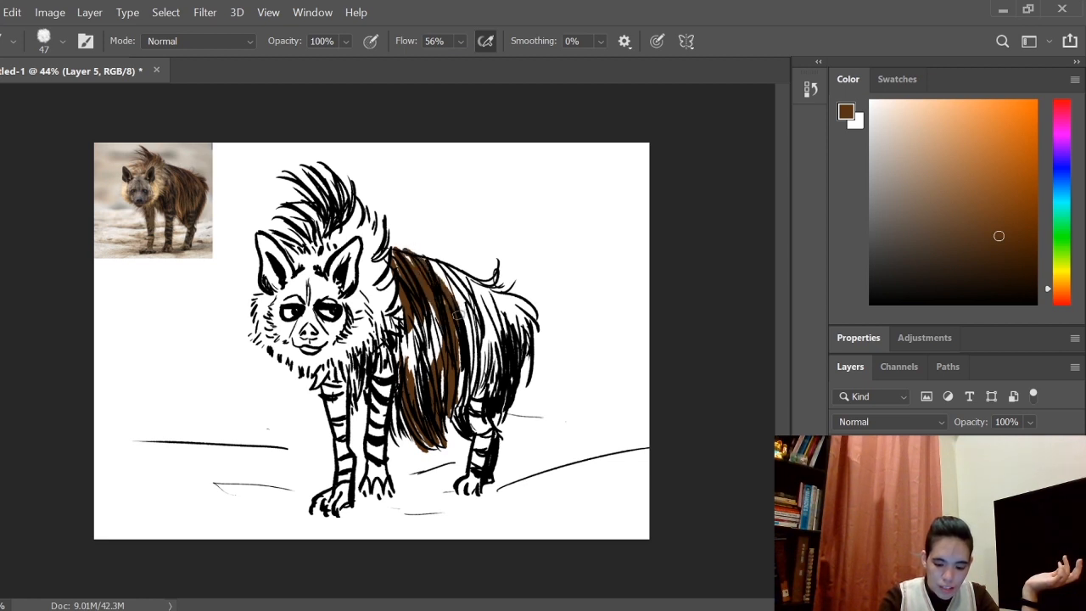
drag(416, 263, 475, 339)
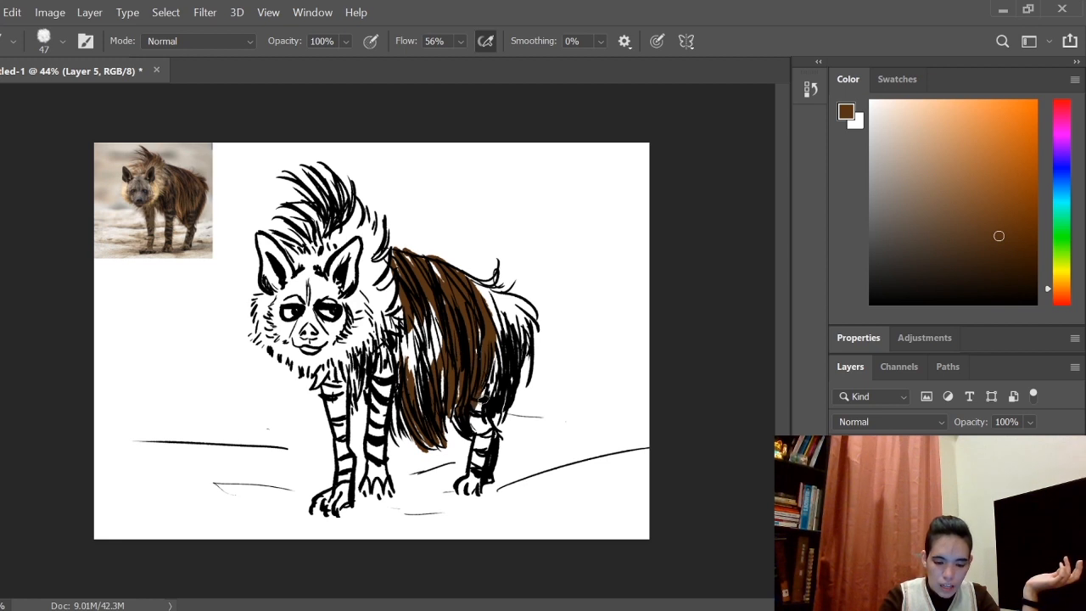
drag(472, 275, 489, 399)
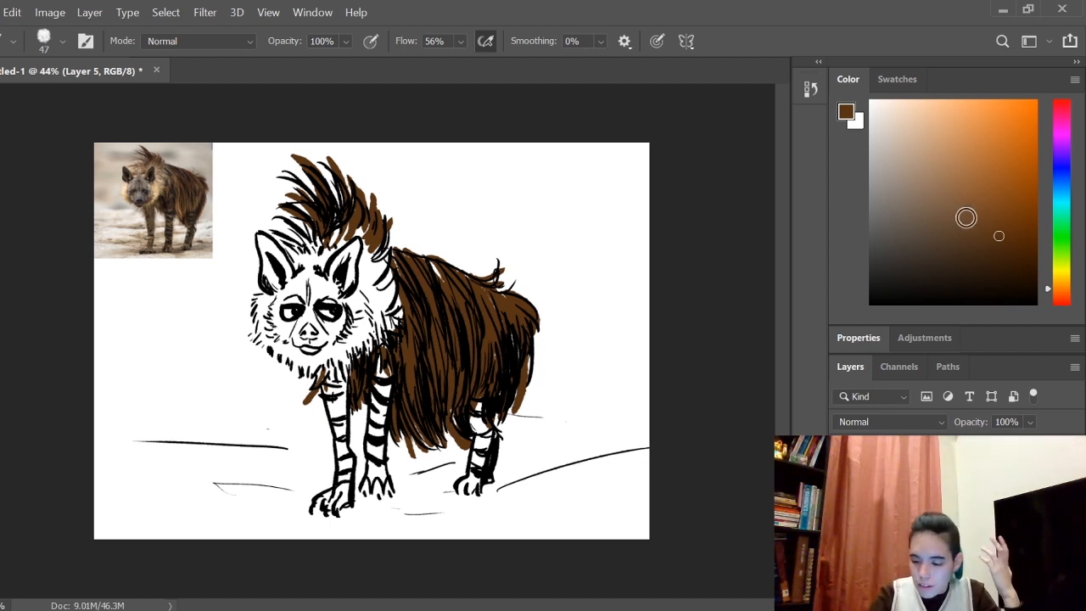
Dab grey over the hyena's muzzle and around the eyes, then pick a light tan
click(899, 236)
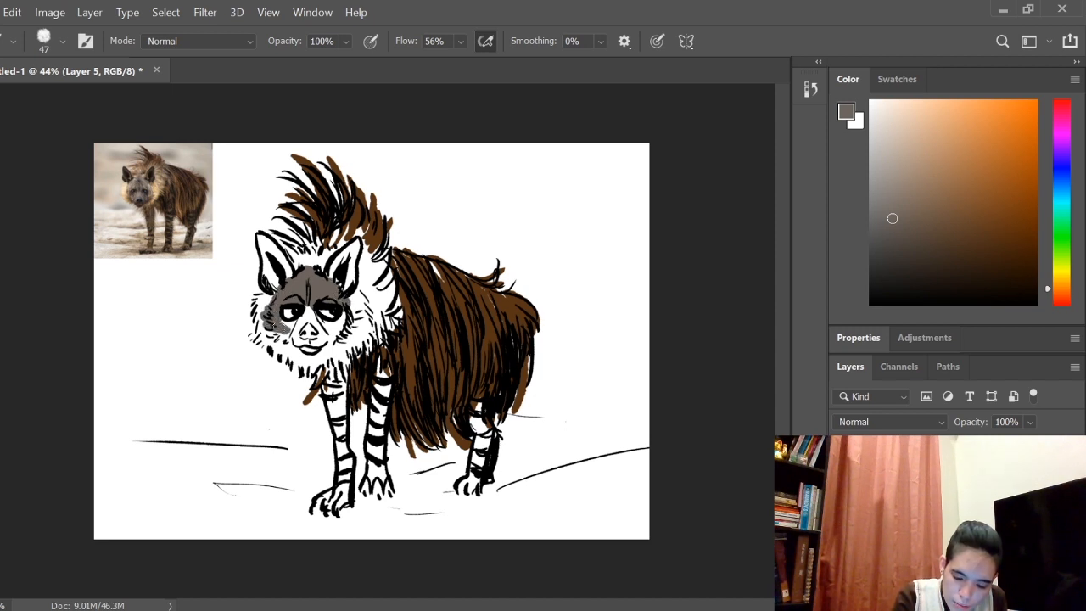
click(292, 326)
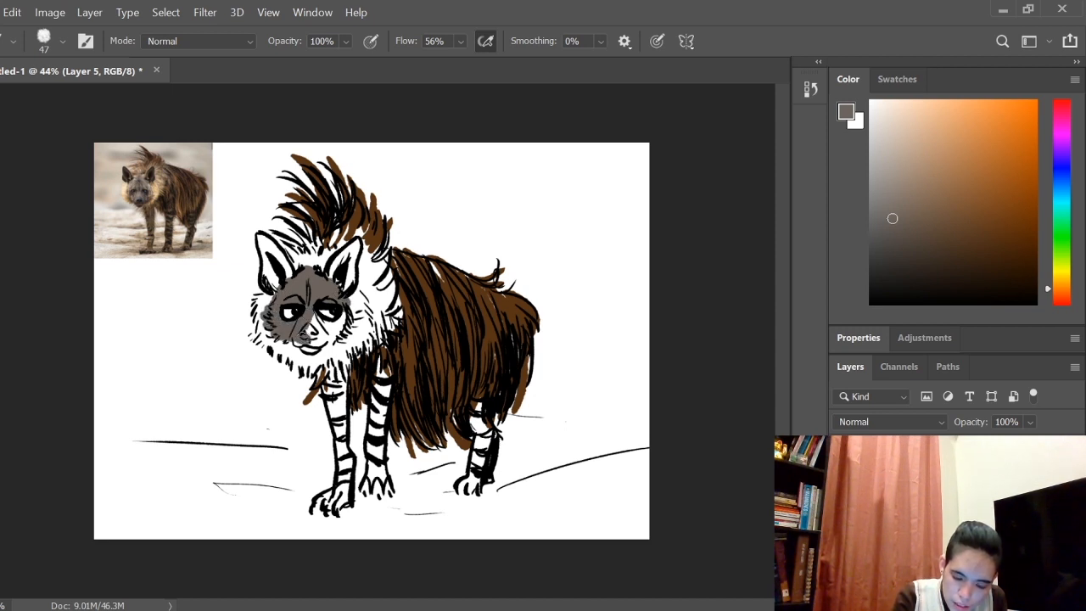
drag(297, 326, 319, 348)
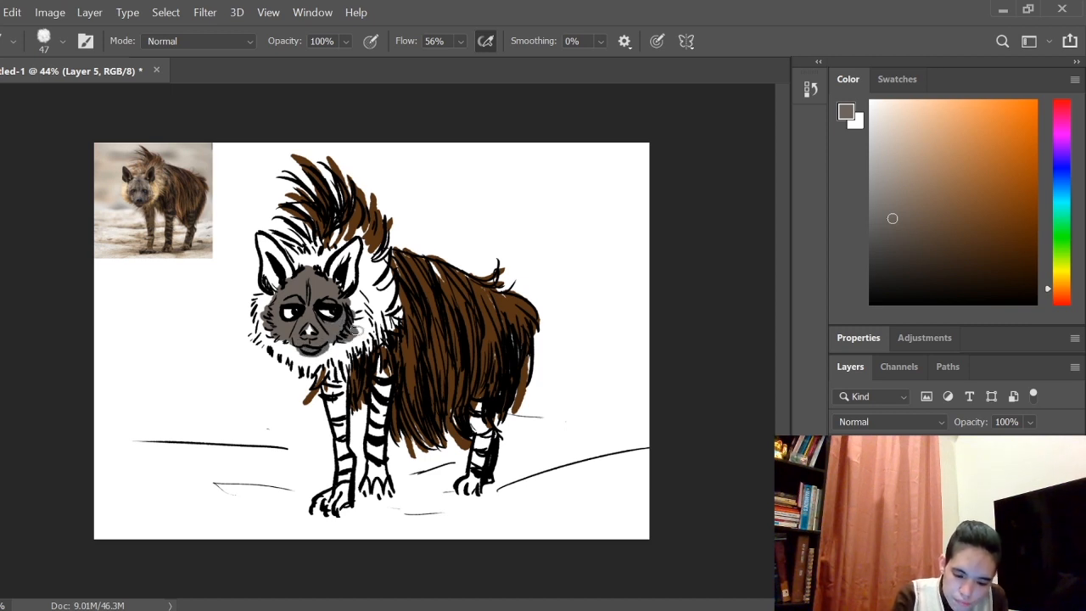
click(924, 171)
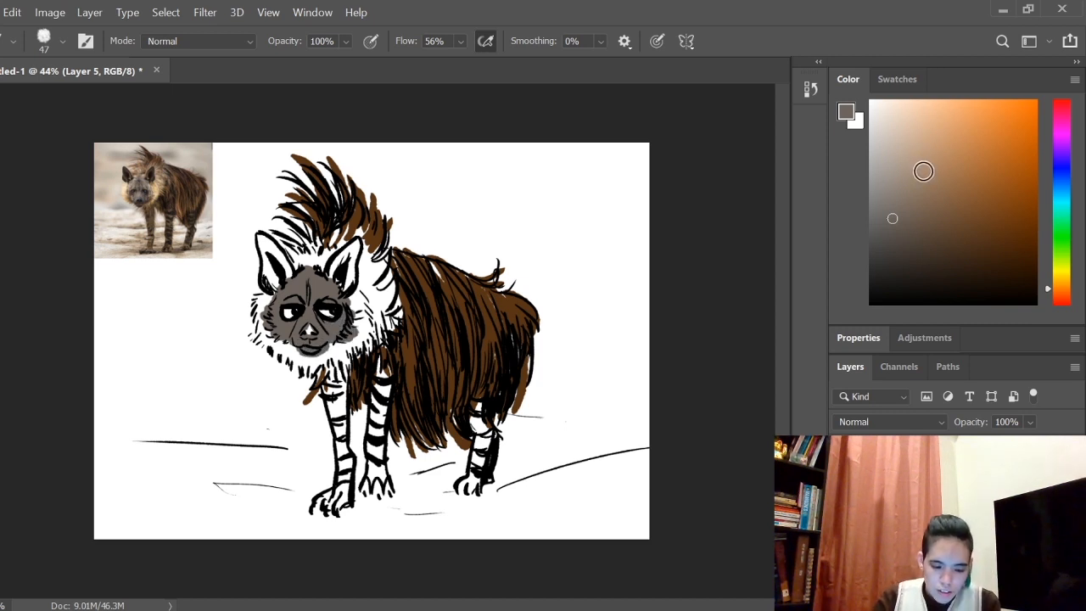
Paint pale cream fur around the hyena's face and inside its ear
click(910, 118)
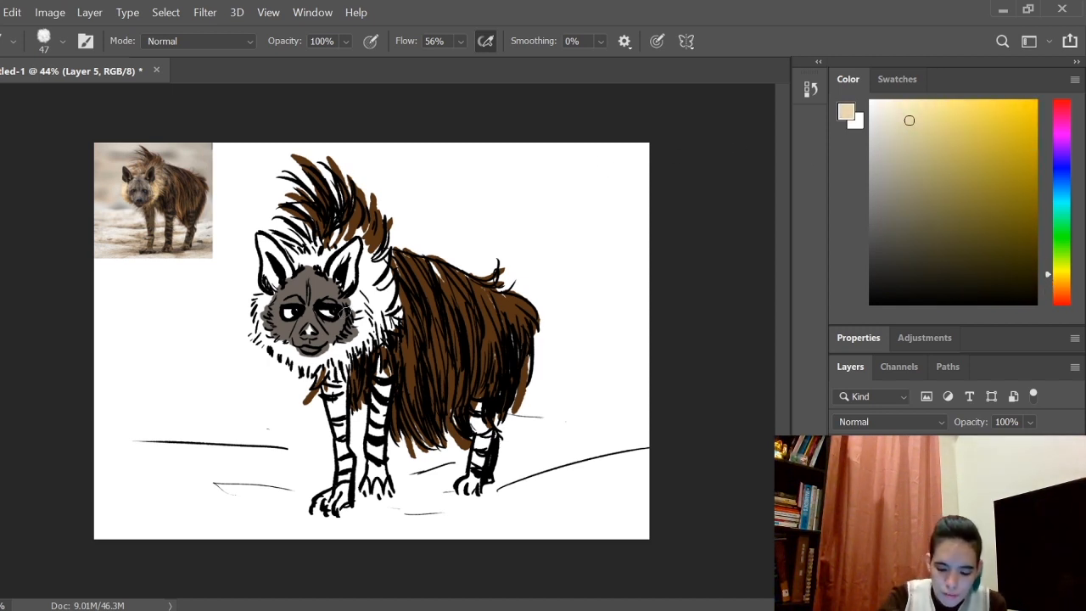
click(357, 322)
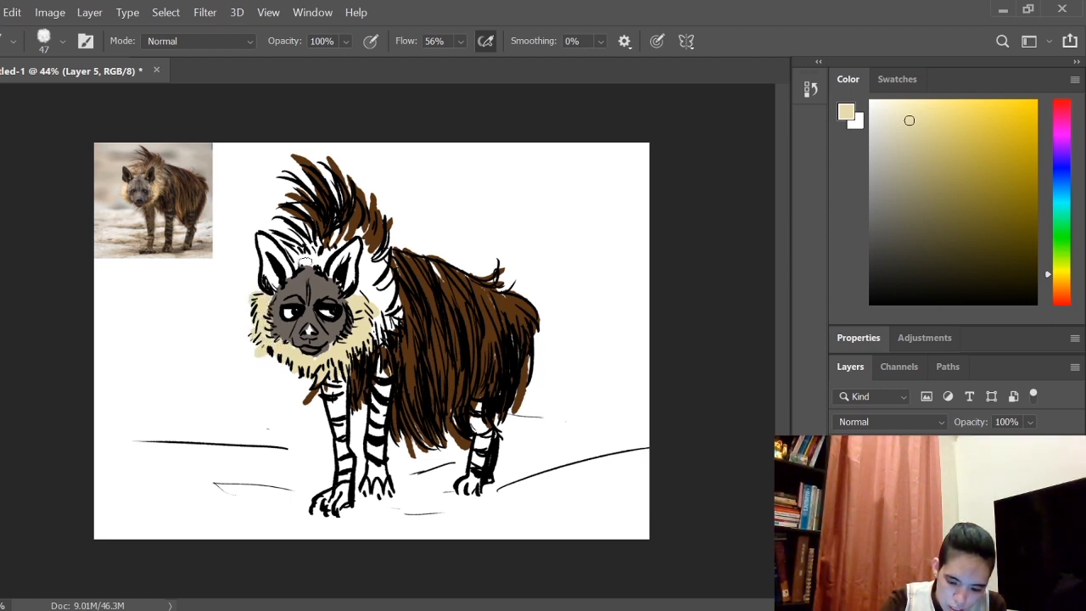
click(314, 255)
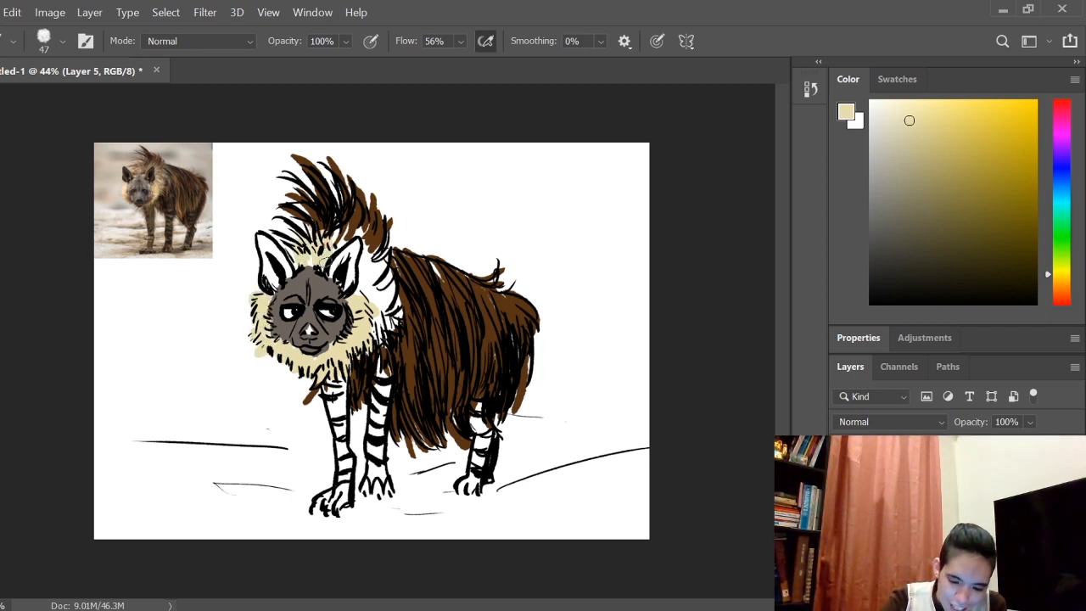
drag(339, 229, 359, 288)
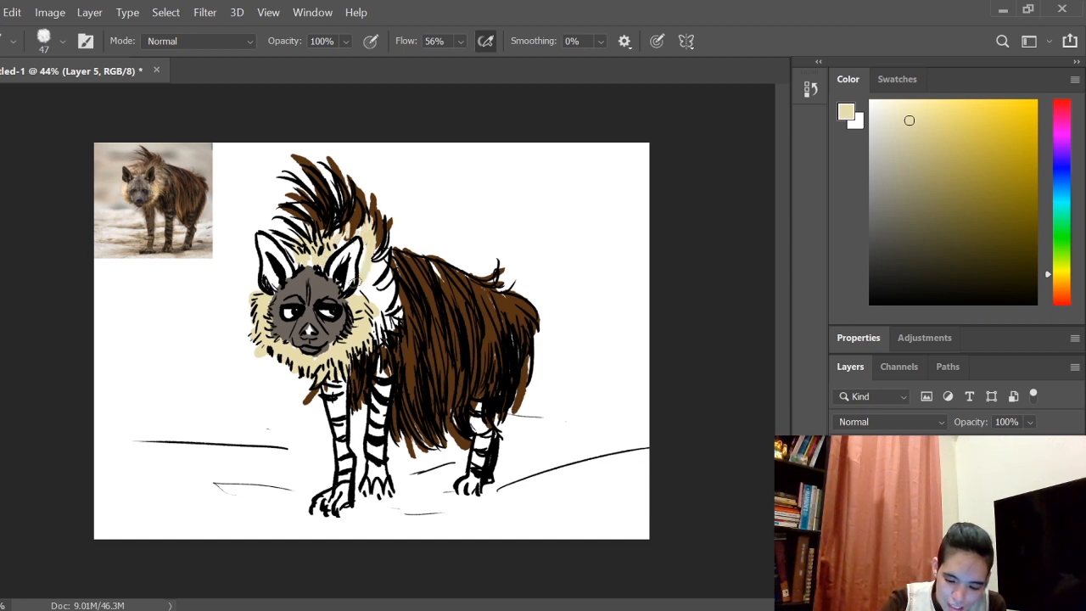
click(381, 280)
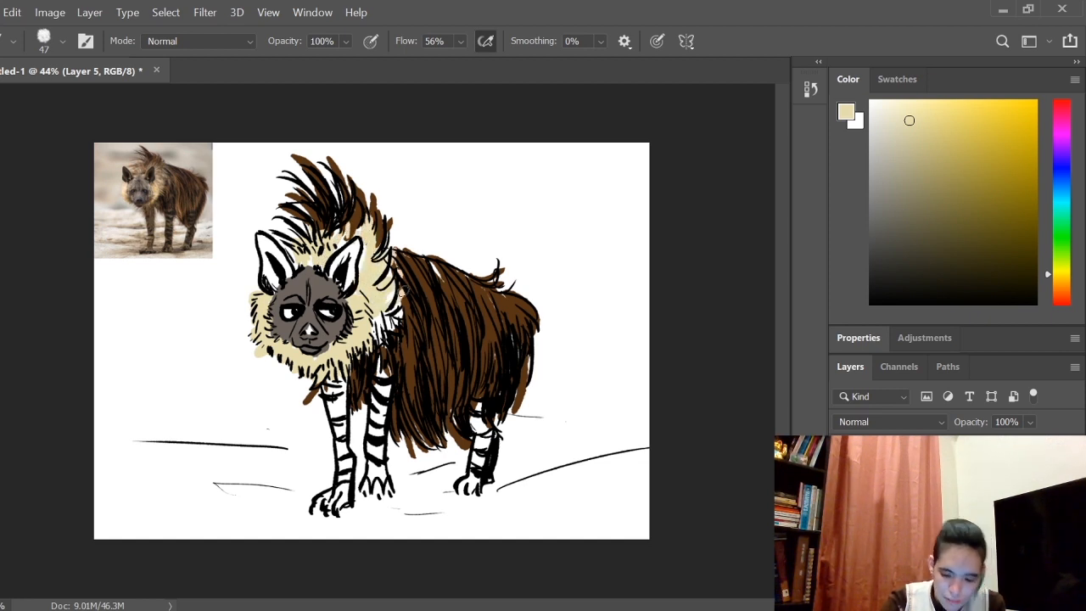
Switch to a warmer tan and fill the cheek fur and striped legs
click(1025, 146)
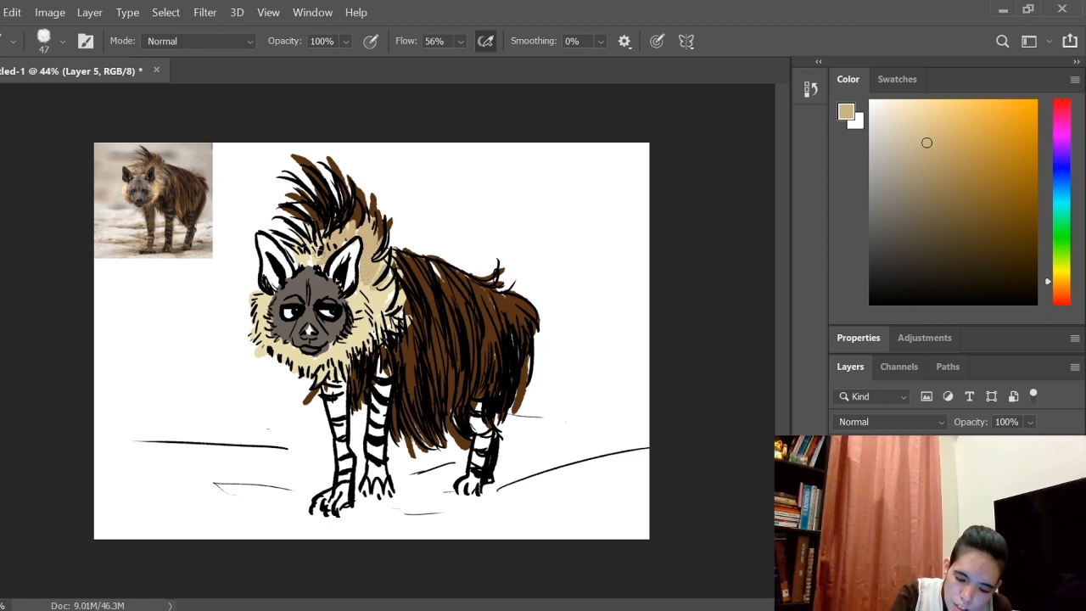
click(374, 302)
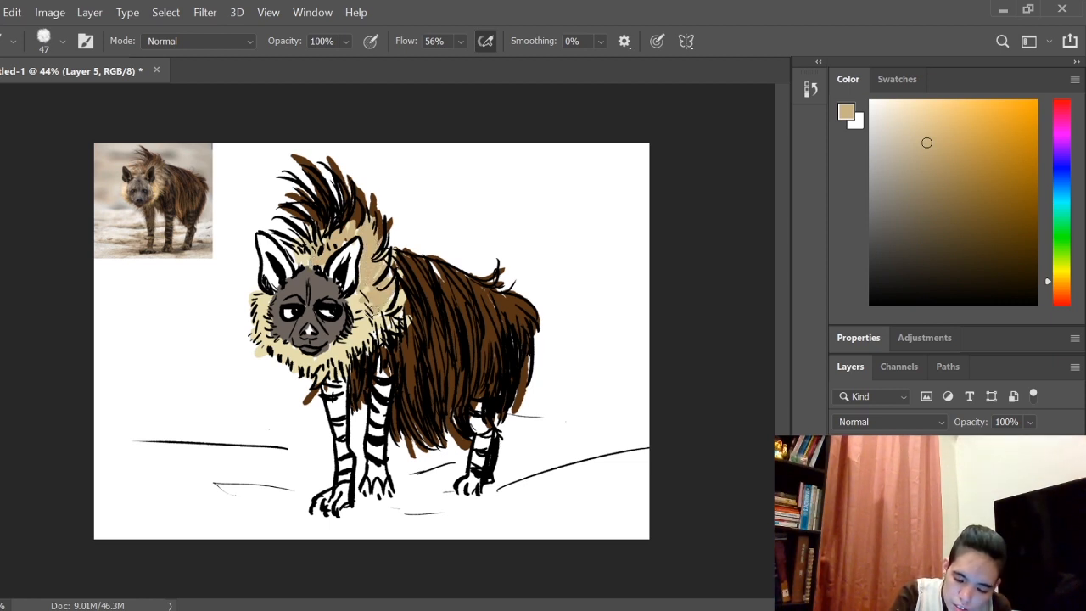
mouse_move(1048, 198)
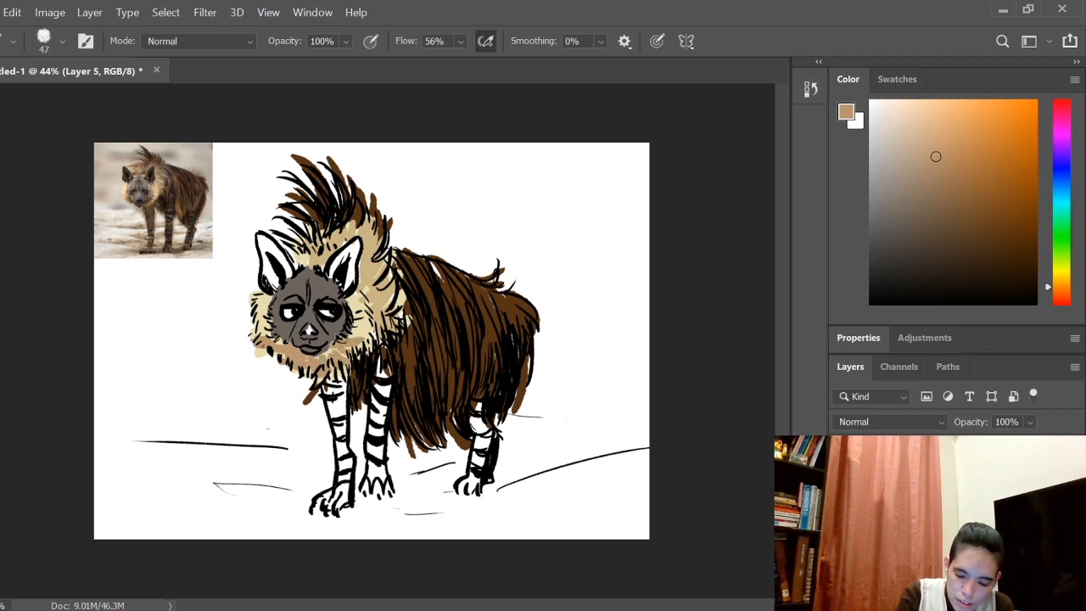
click(923, 200)
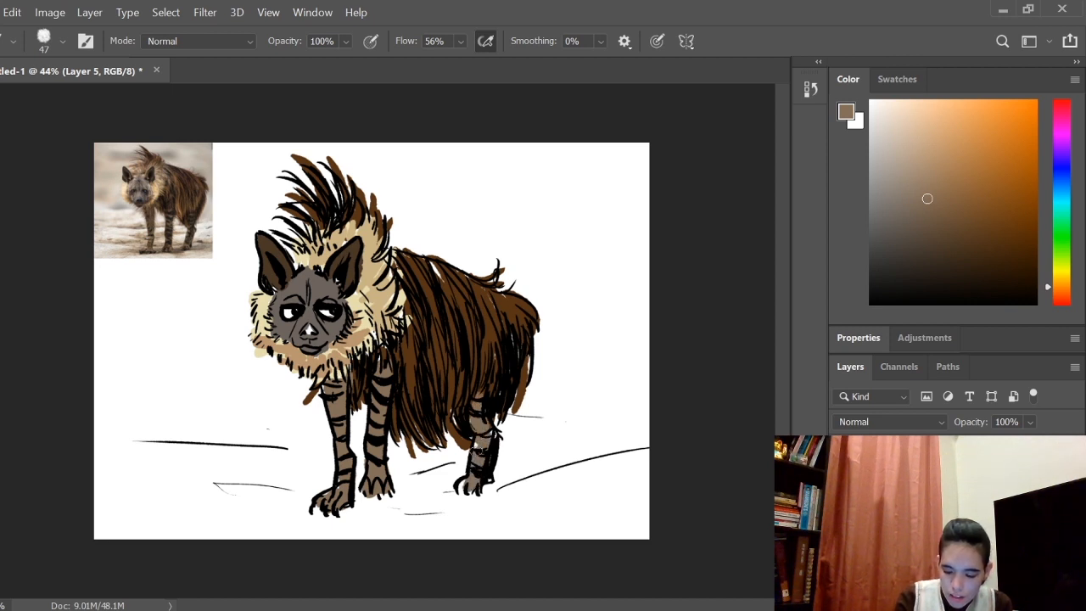
Sample the back-fur brown and settle on a brighter orange-brown paint colour
click(467, 475)
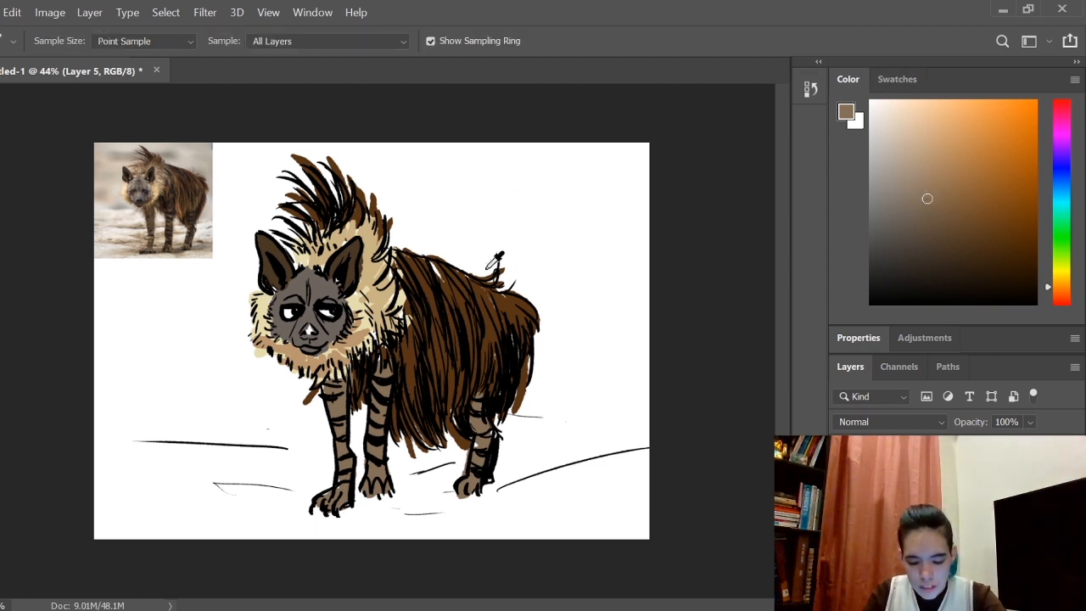
click(998, 229)
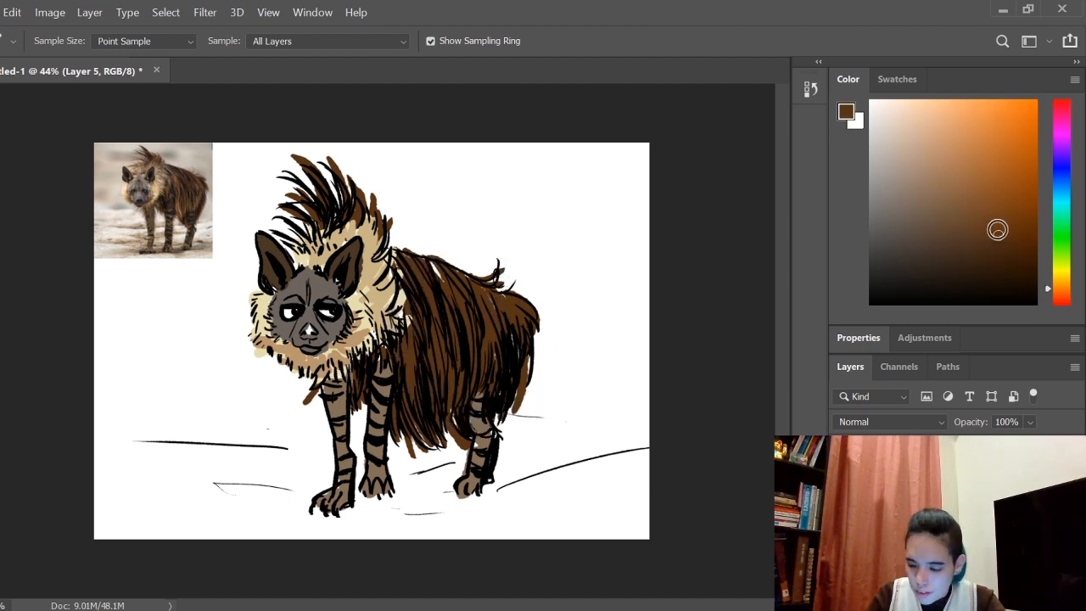
click(916, 134)
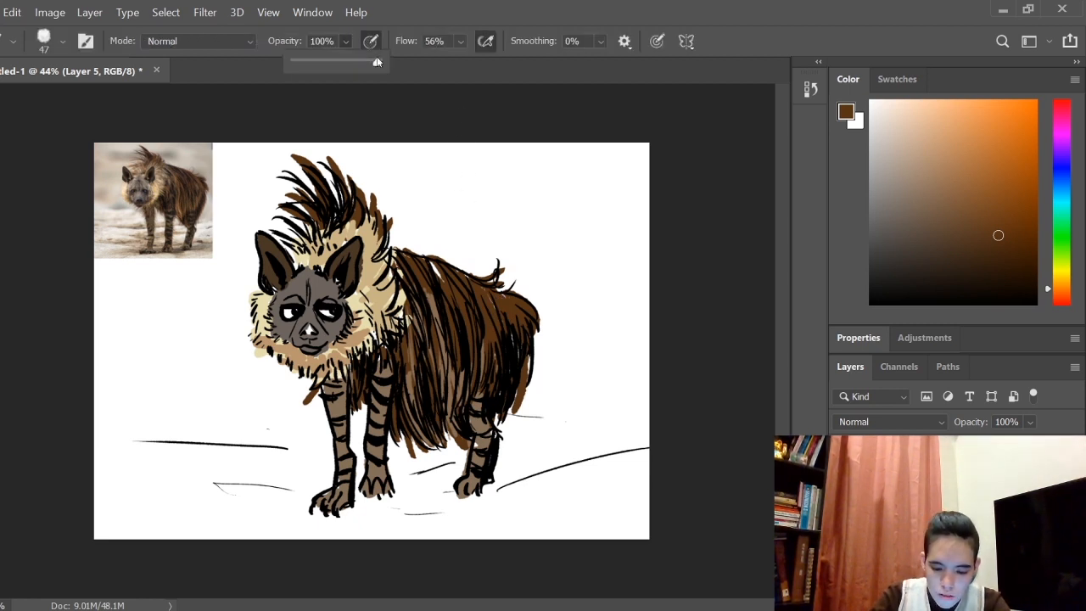
Lower brush opacity to about 55% and wash soft brown over the legs
drag(377, 62, 338, 61)
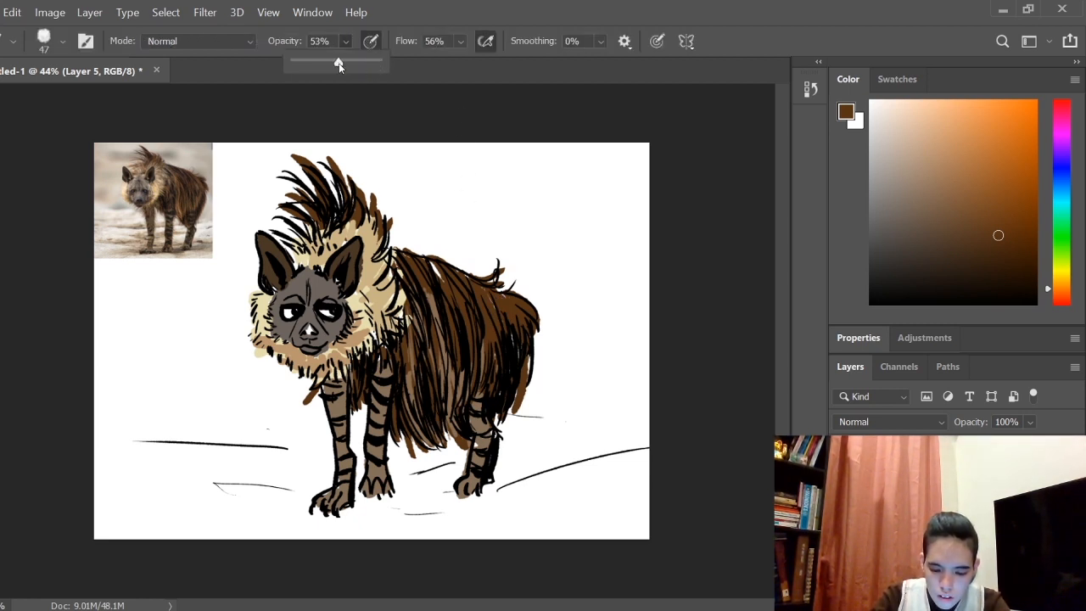
drag(336, 61, 348, 61)
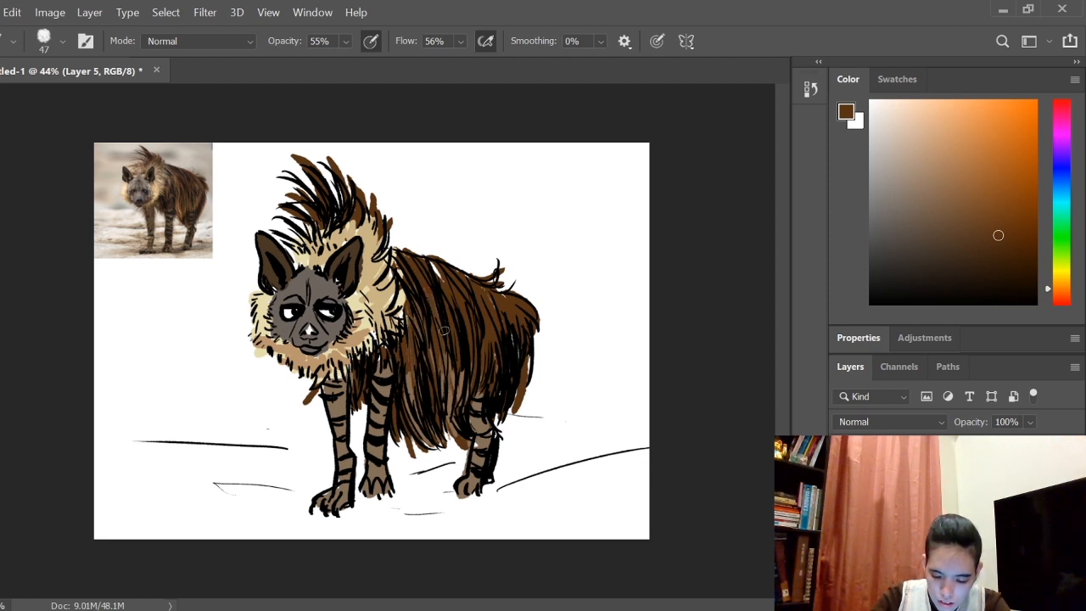
mouse_move(448, 138)
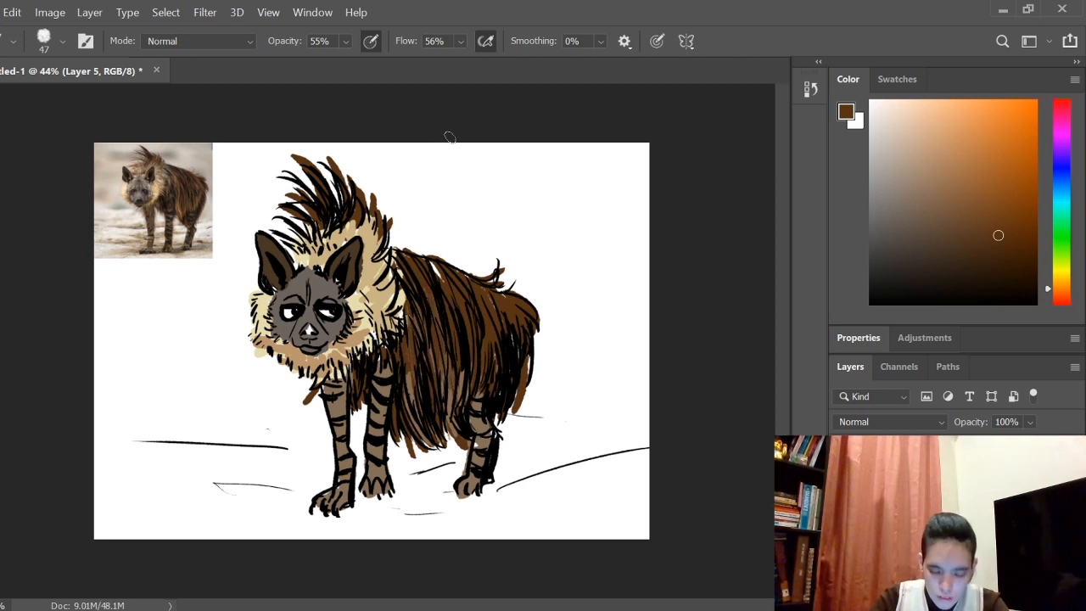
click(971, 227)
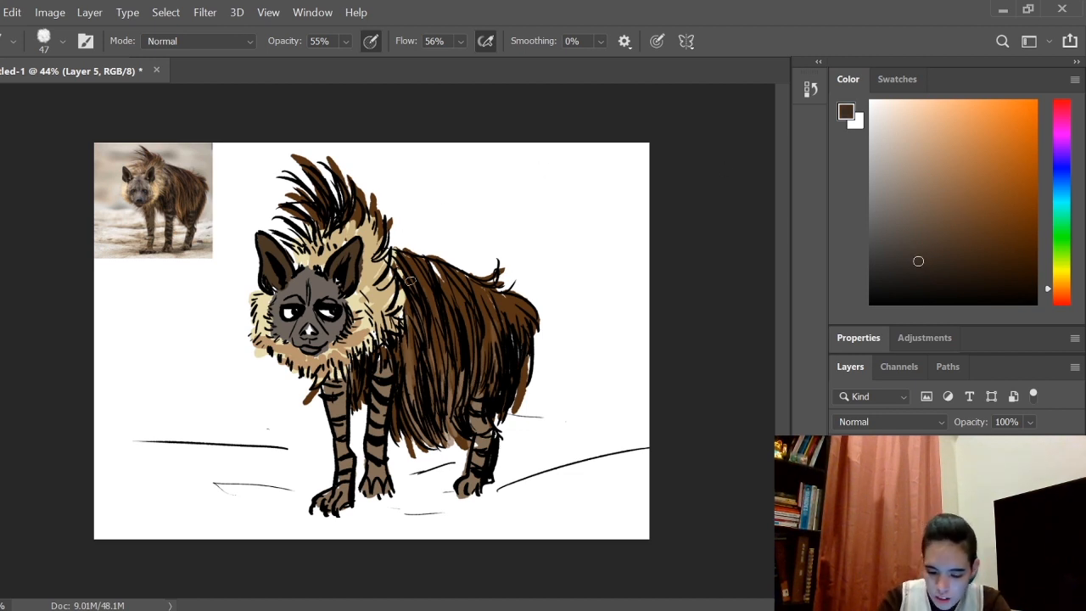
drag(410, 280, 468, 330)
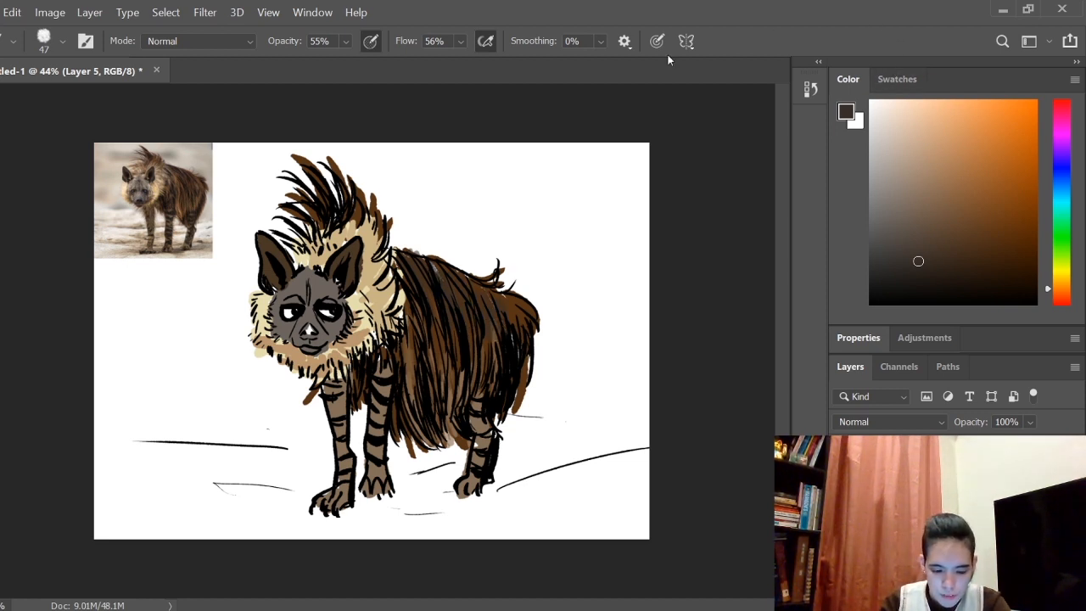
Try a range of tan, straw and ochre yellows, dabbing them onto the hyena's face
click(906, 213)
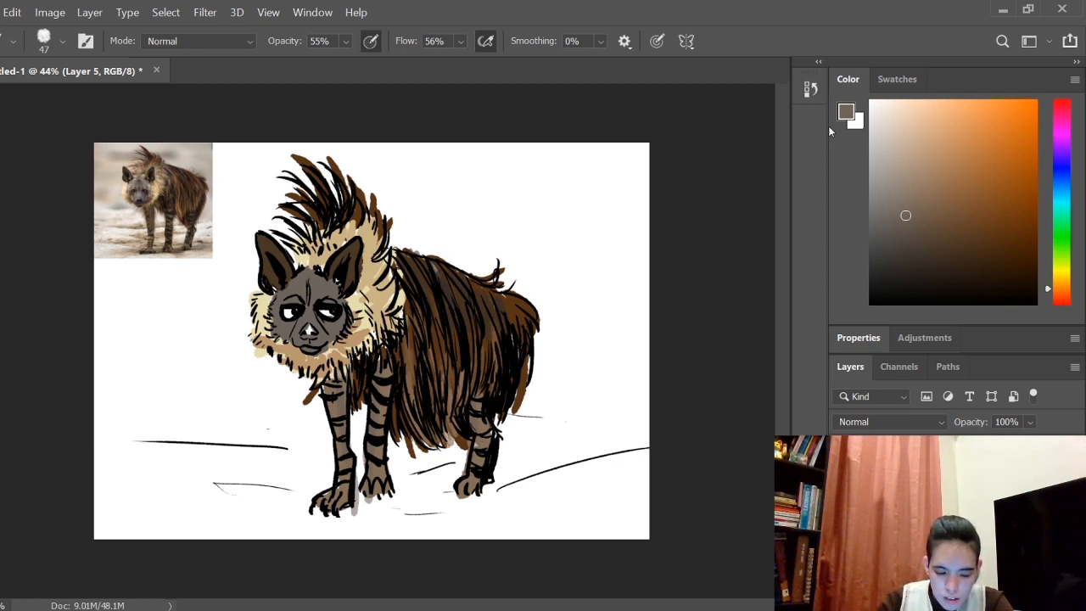
click(910, 153)
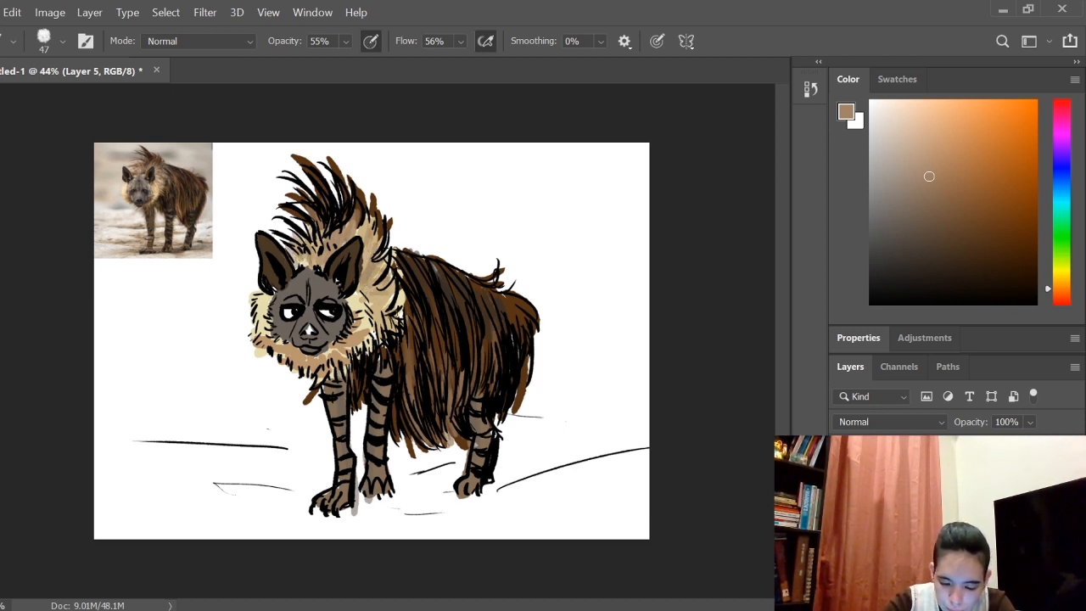
click(902, 164)
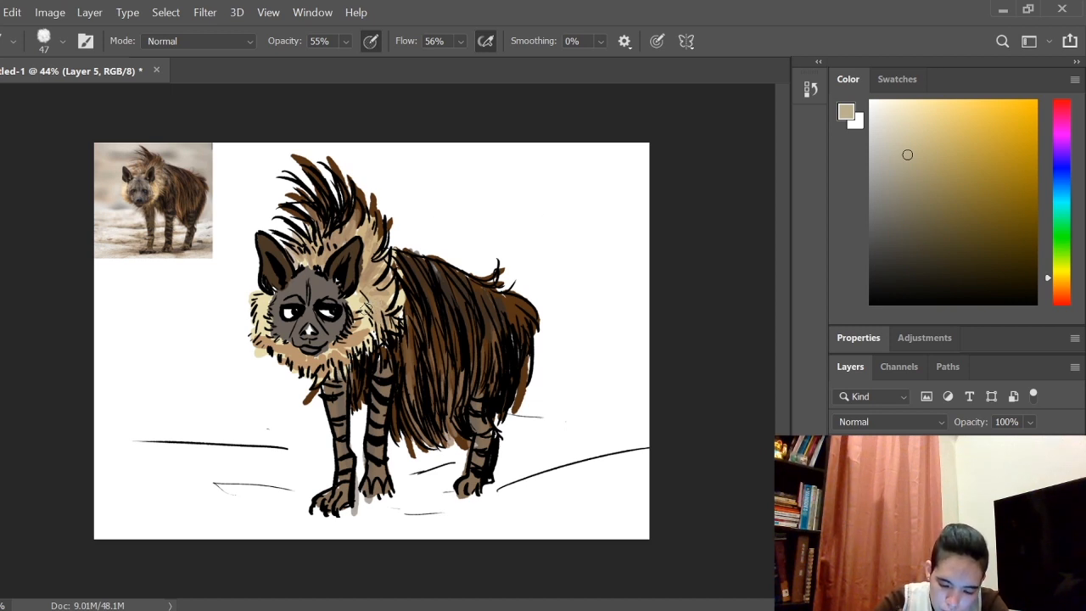
mouse_move(465, 161)
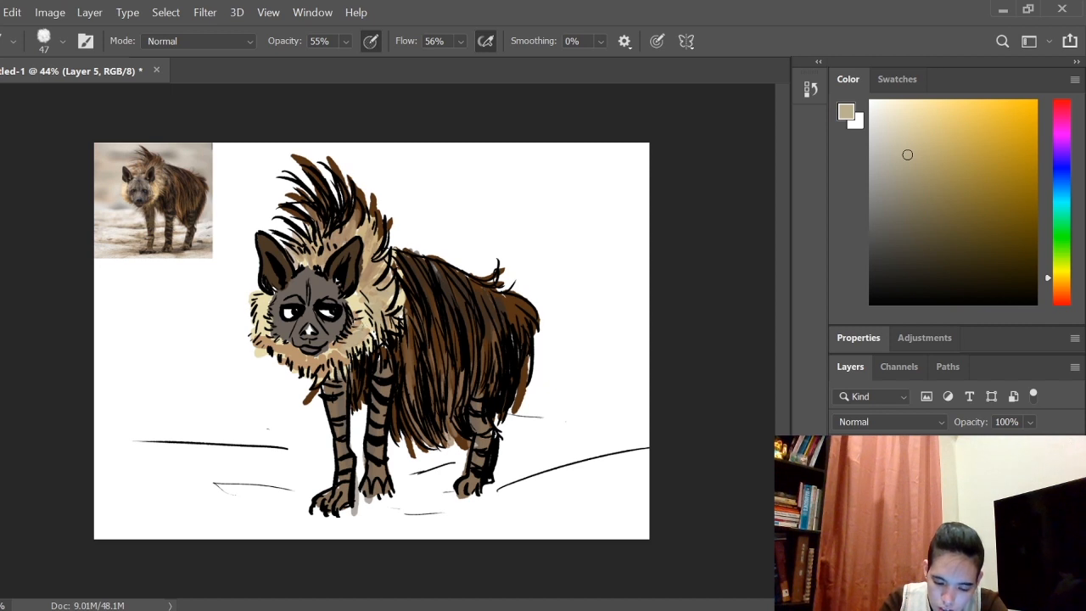
click(964, 132)
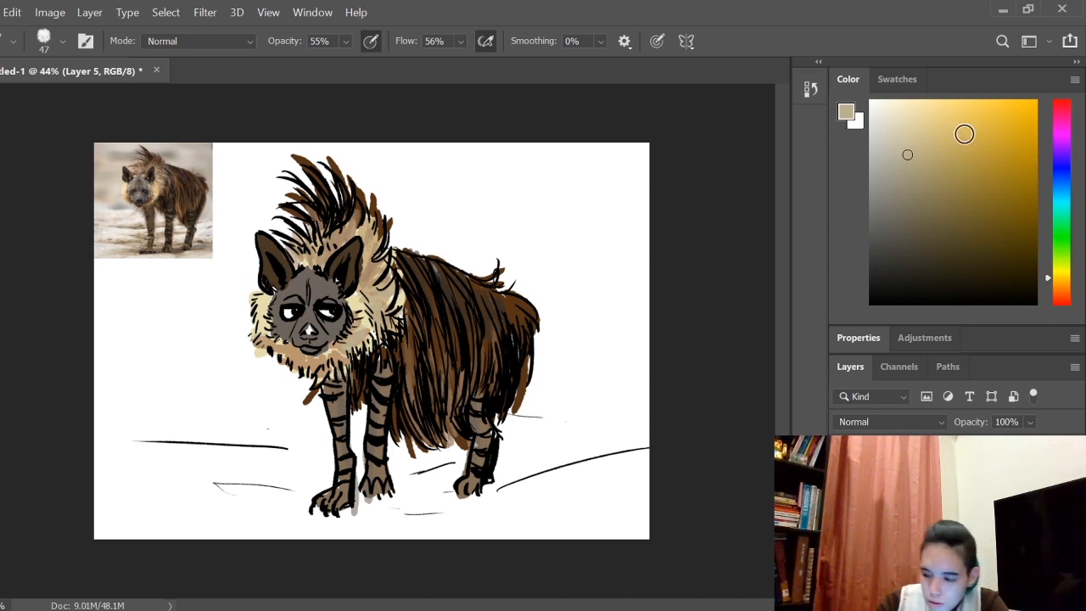
click(919, 170)
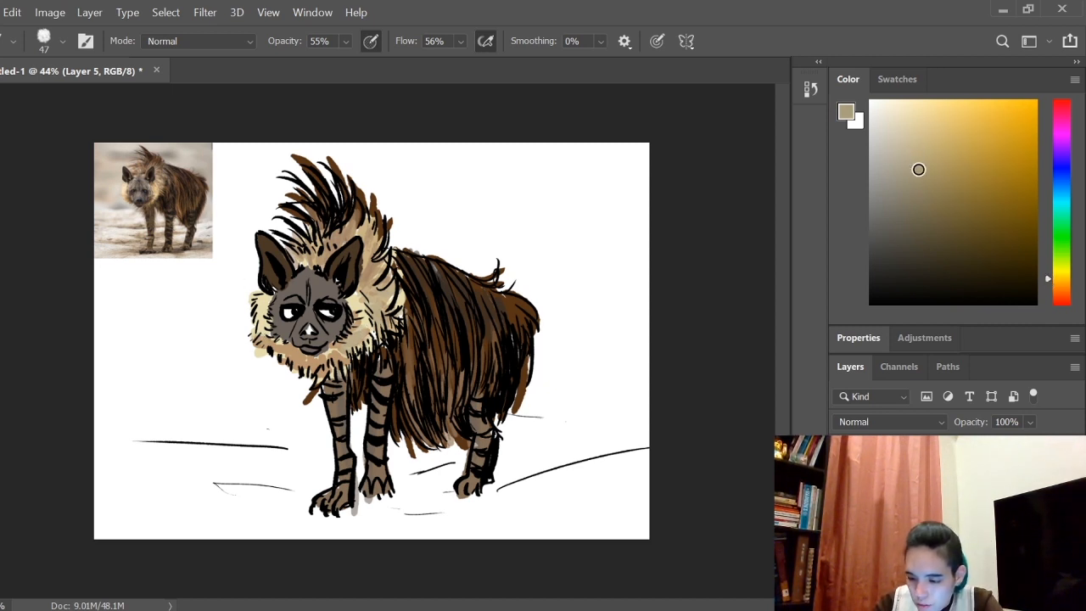
click(896, 139)
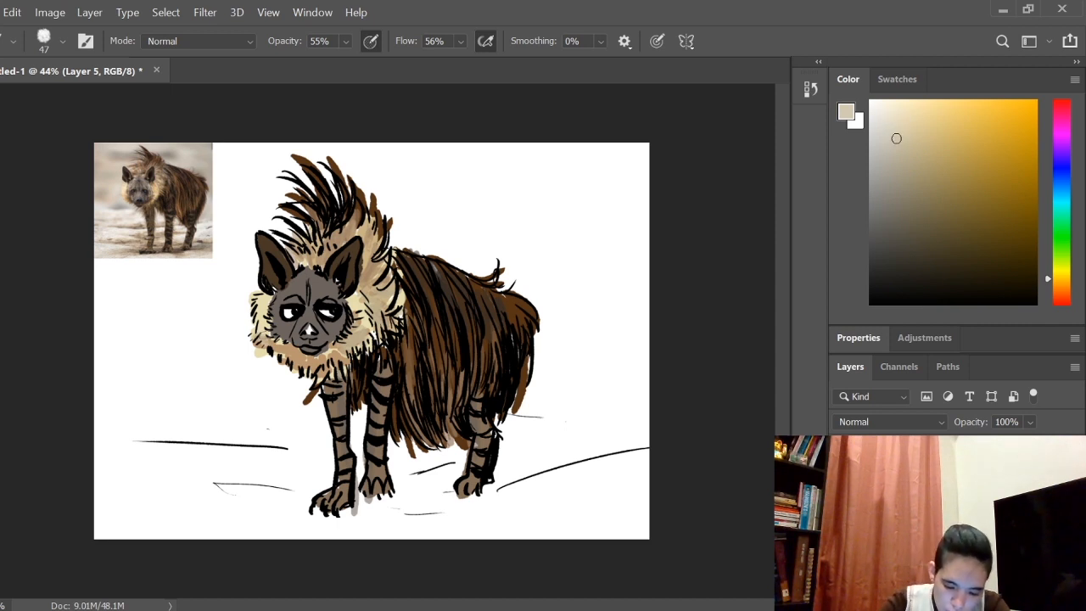
click(288, 348)
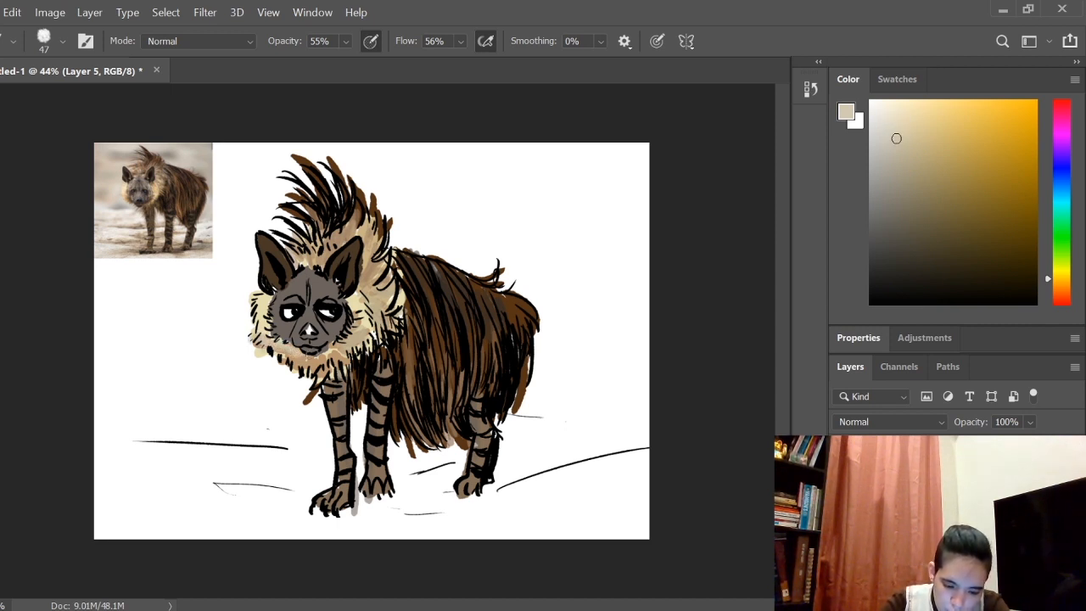
click(937, 194)
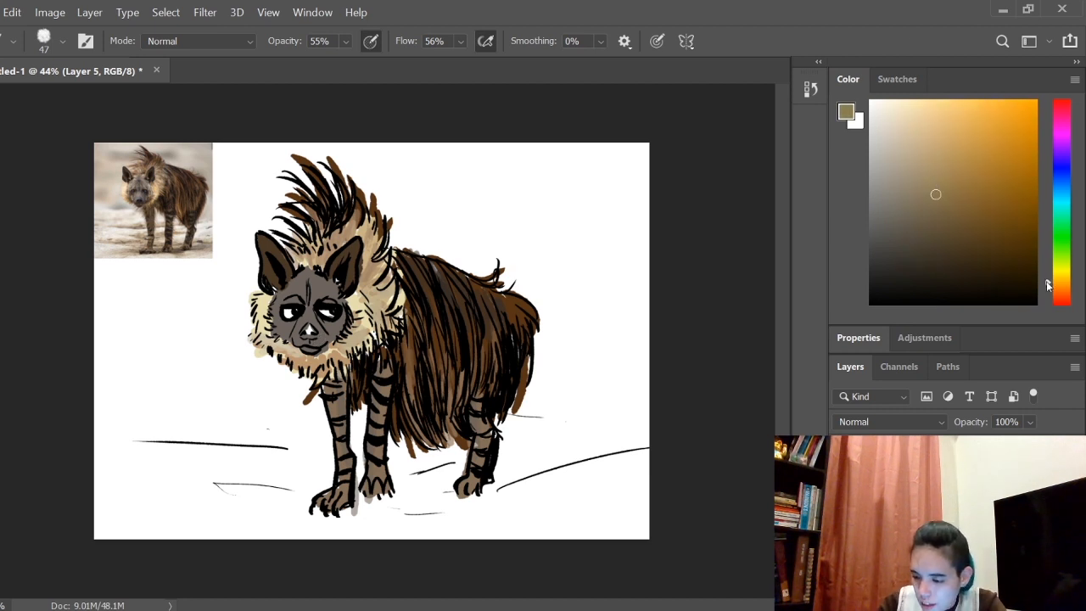
click(954, 184)
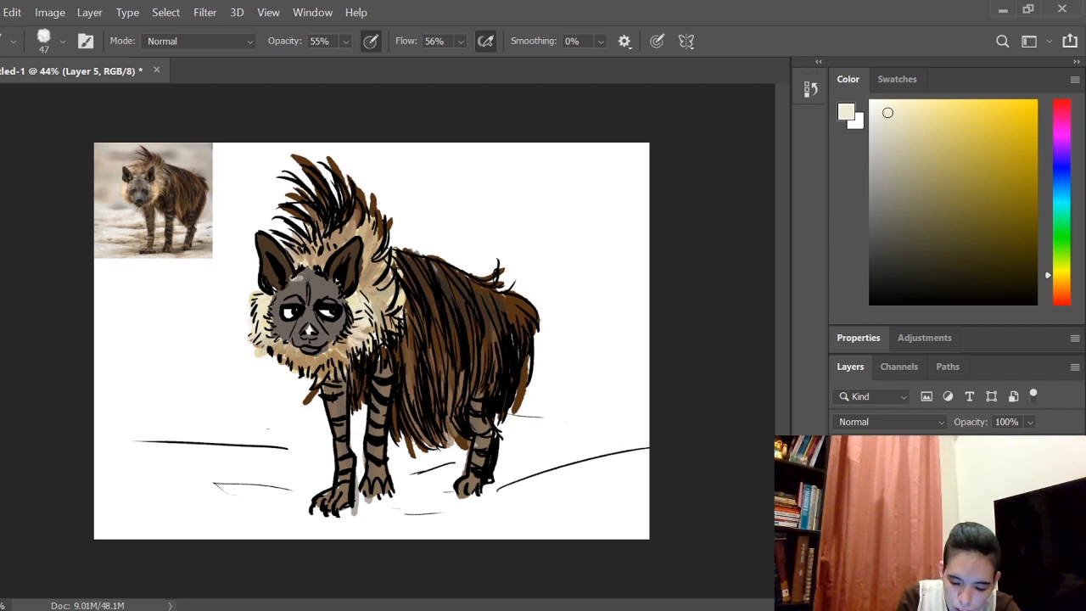
Eyedropper a dark brown from the fur and stroke it along the hyena's flank
key(i)
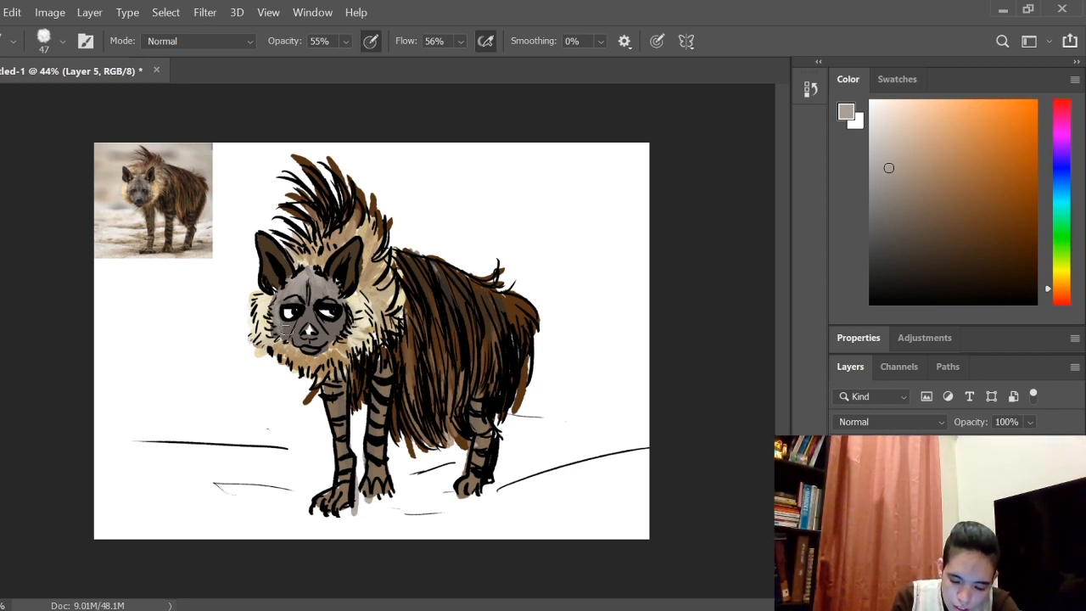
click(319, 337)
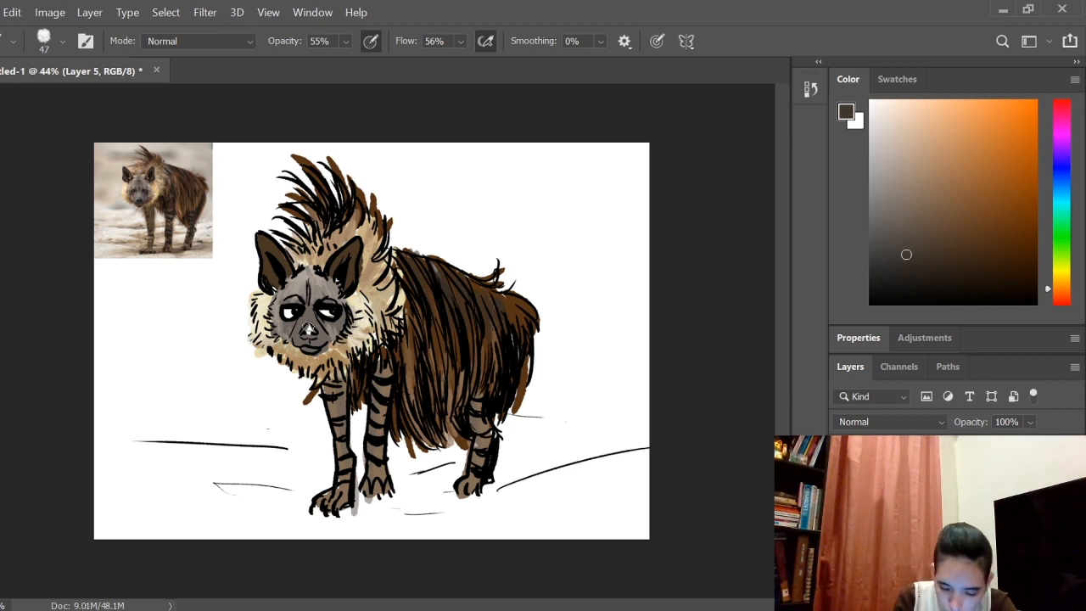
click(308, 326)
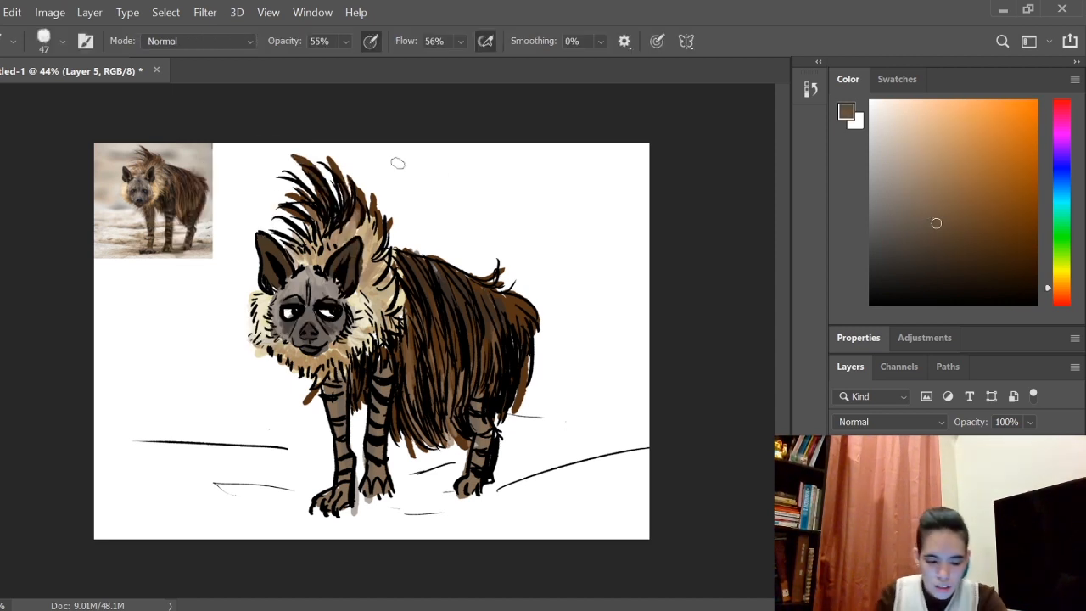
mouse_move(308, 246)
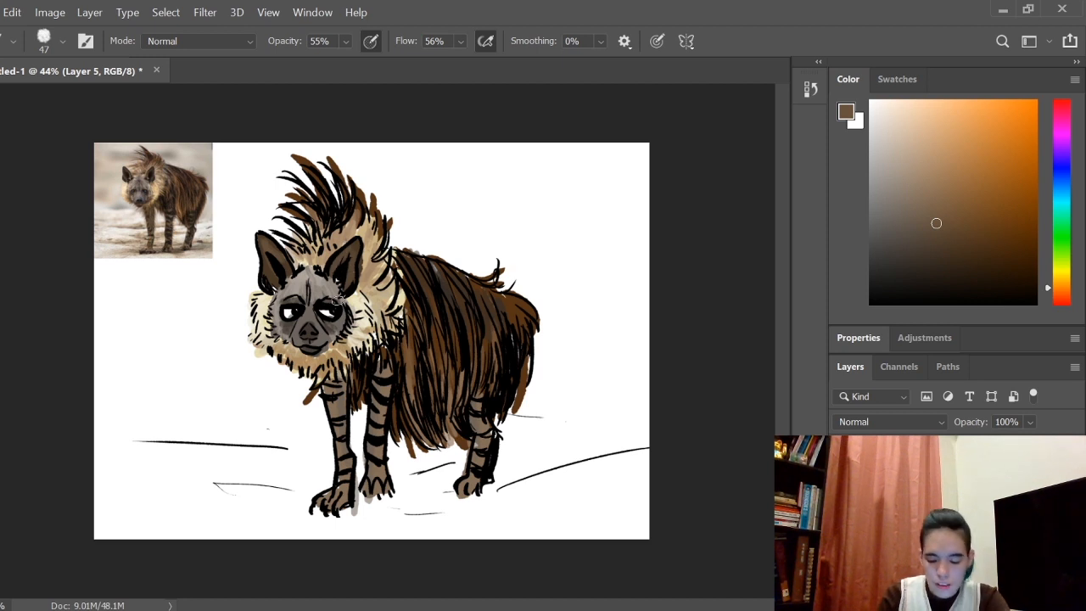
click(916, 261)
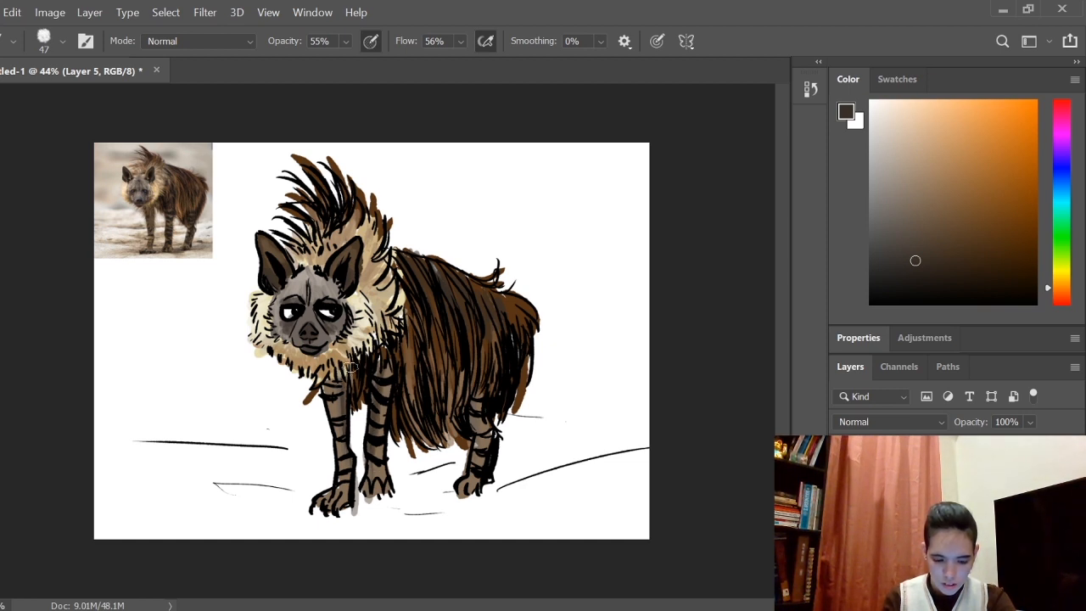
mouse_move(424, 292)
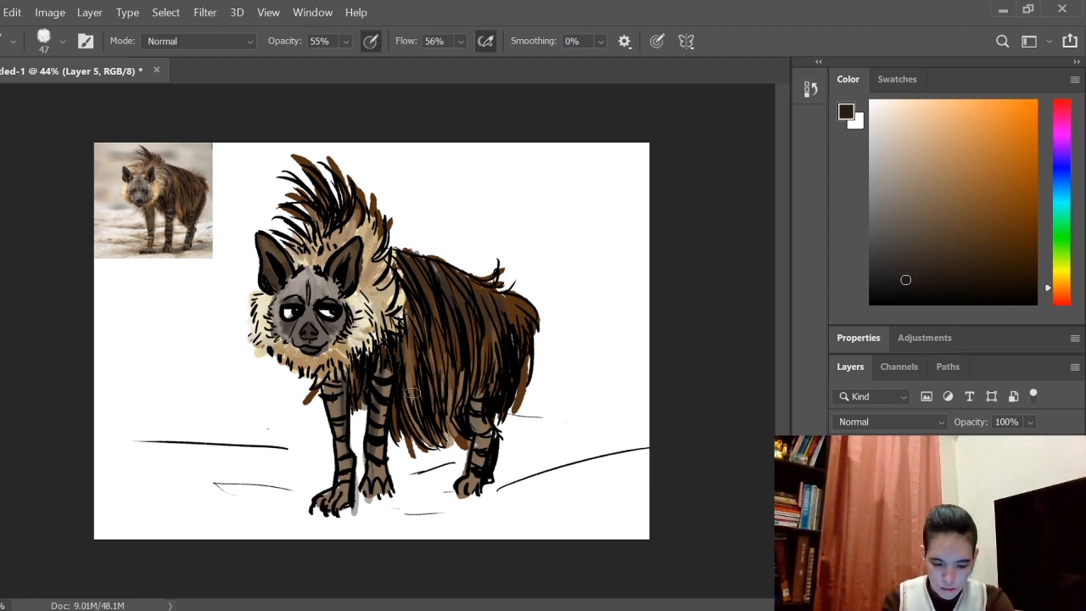
drag(414, 392, 461, 353)
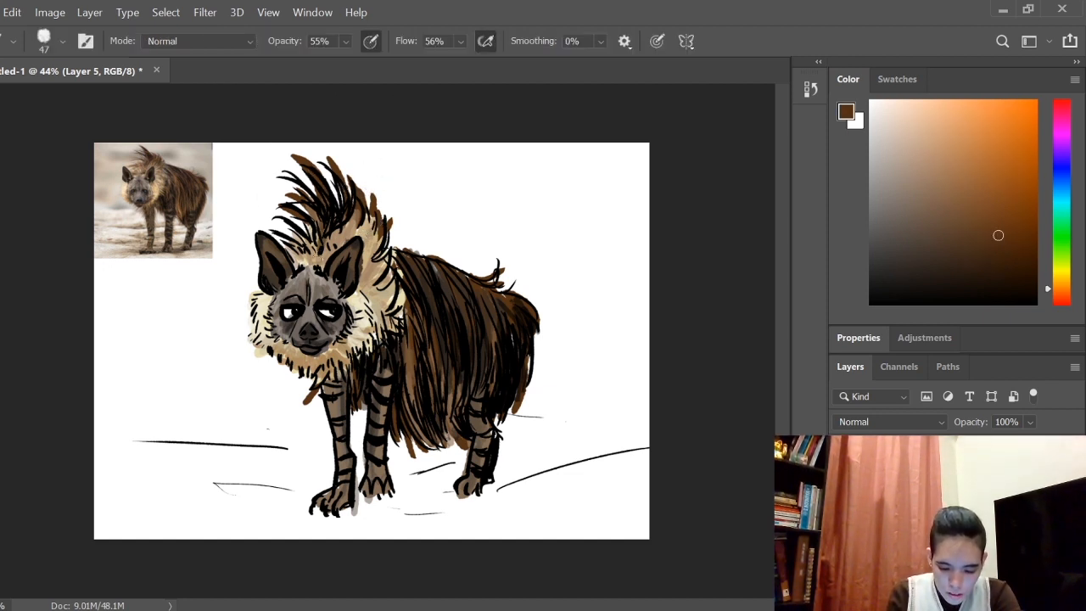
Brush lighter brown into the body fur and choose a pale sandy colour for the ground
click(357, 221)
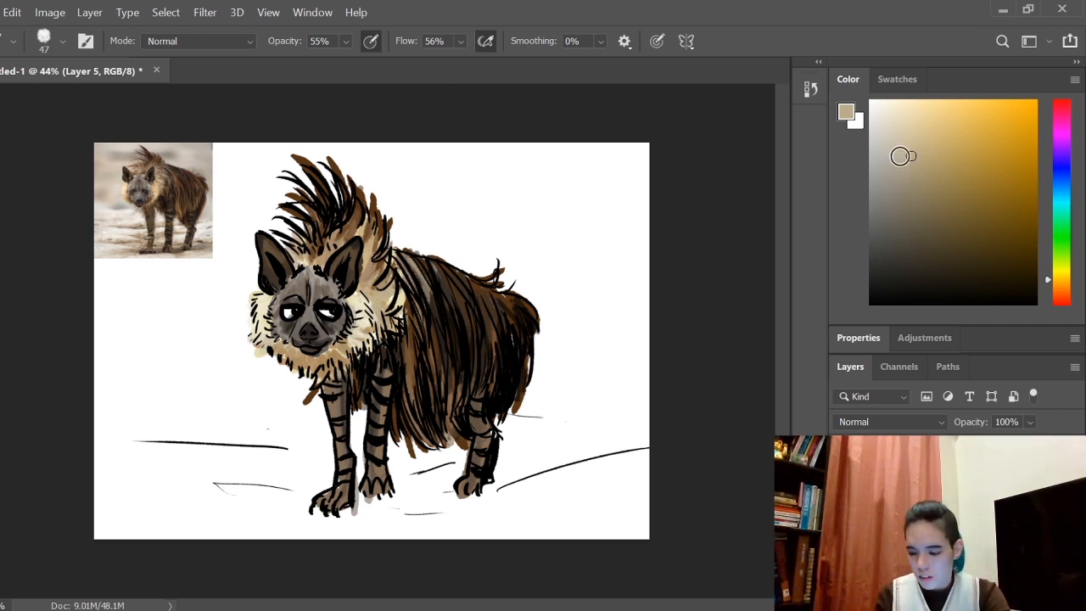
click(893, 198)
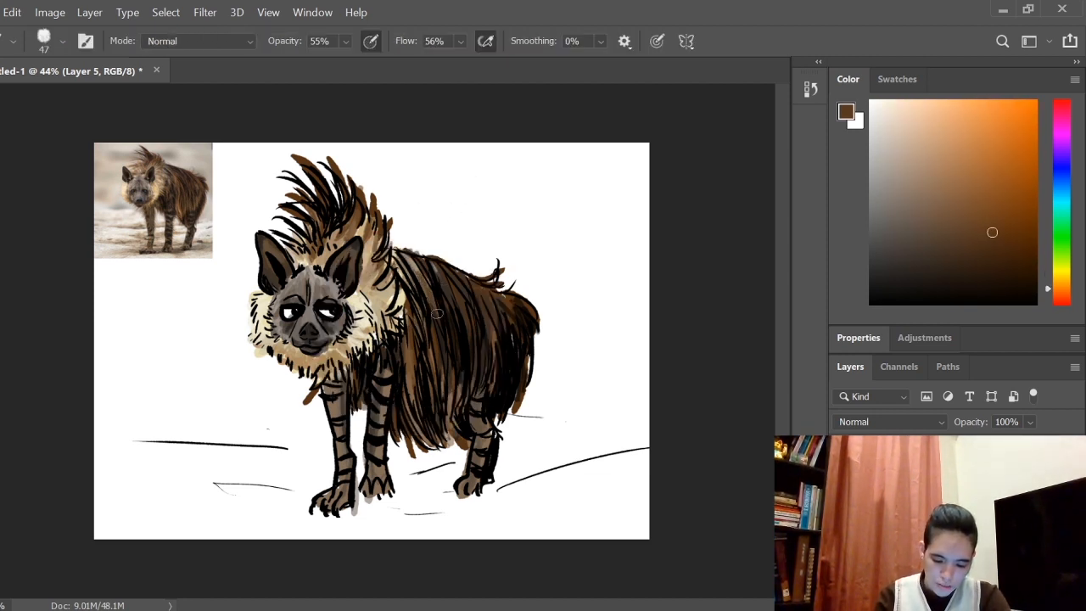
drag(437, 312, 482, 261)
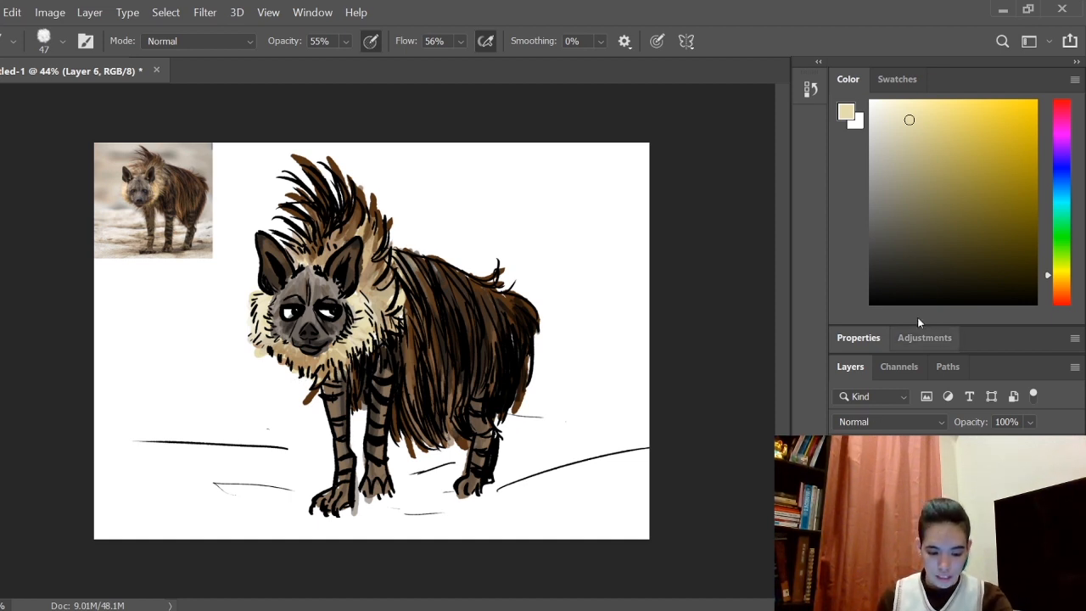
click(1063, 286)
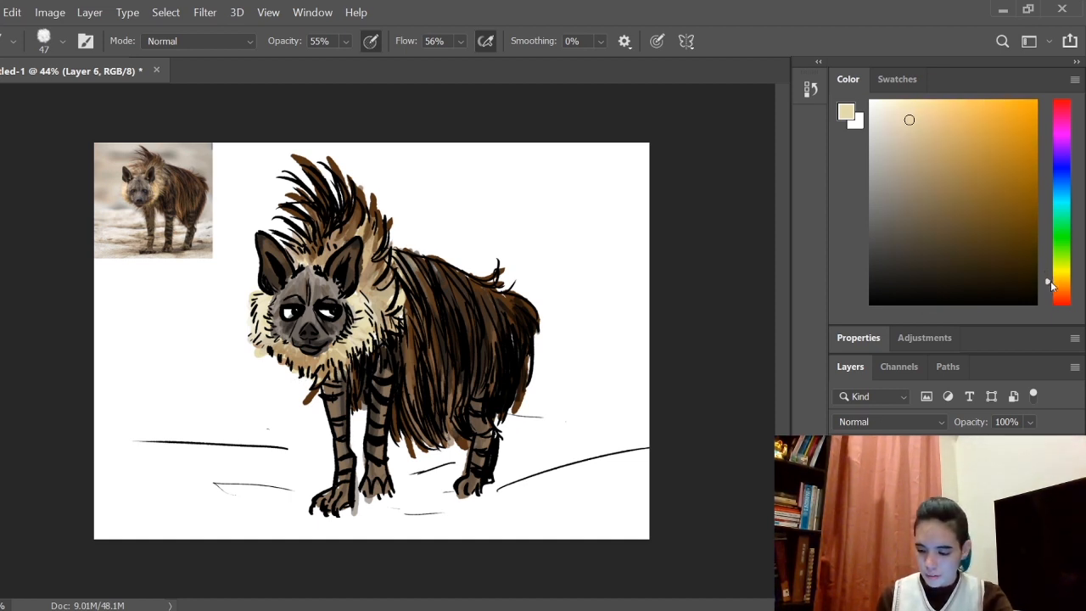
Add a background layer and wash translucent sandy beige under and around the hyena
click(913, 170)
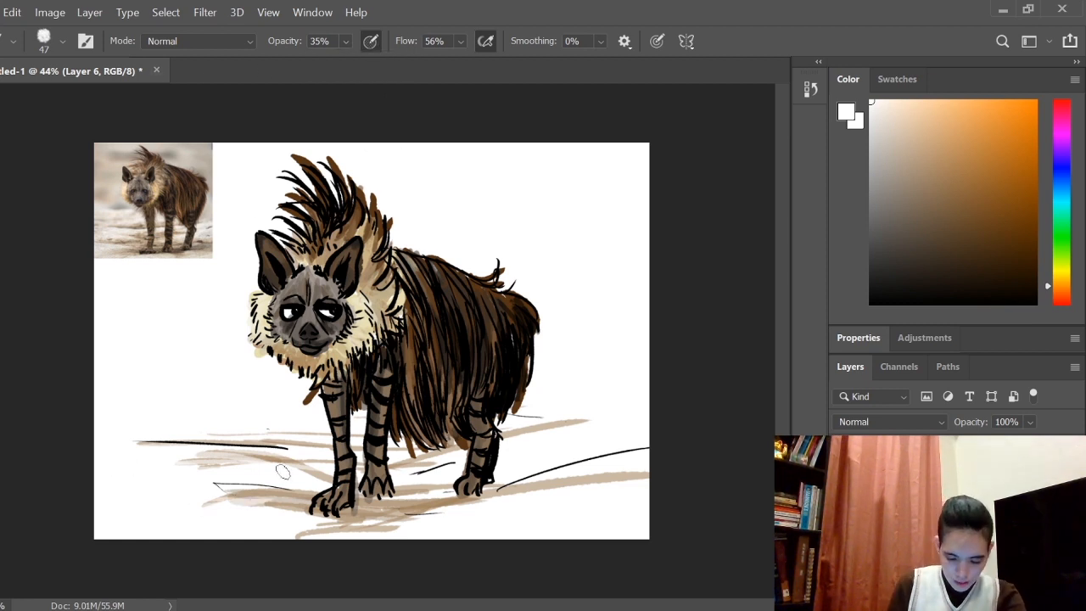
click(61, 41)
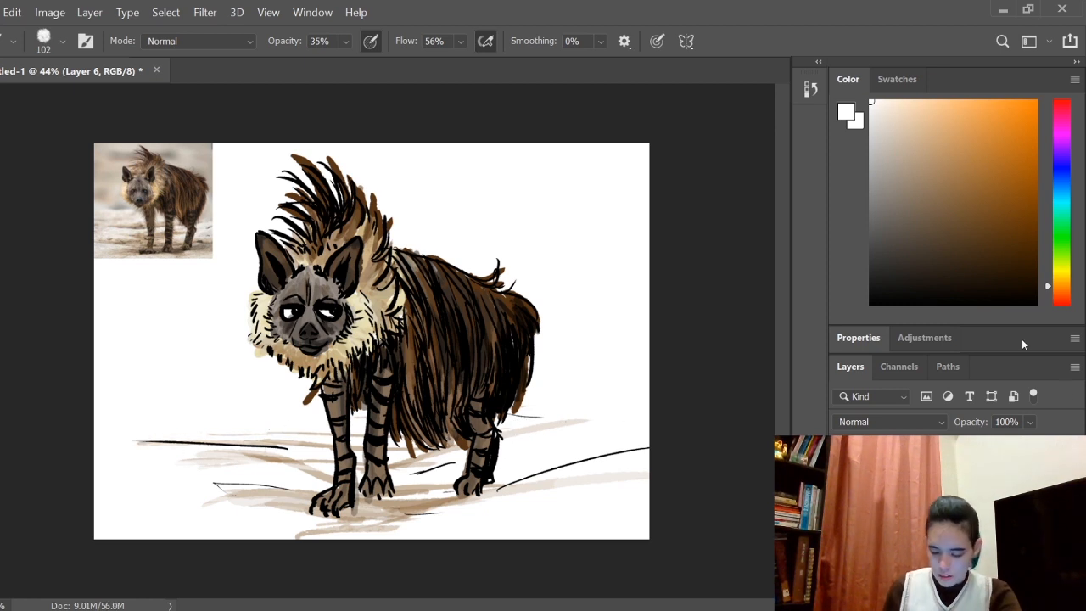
click(883, 200)
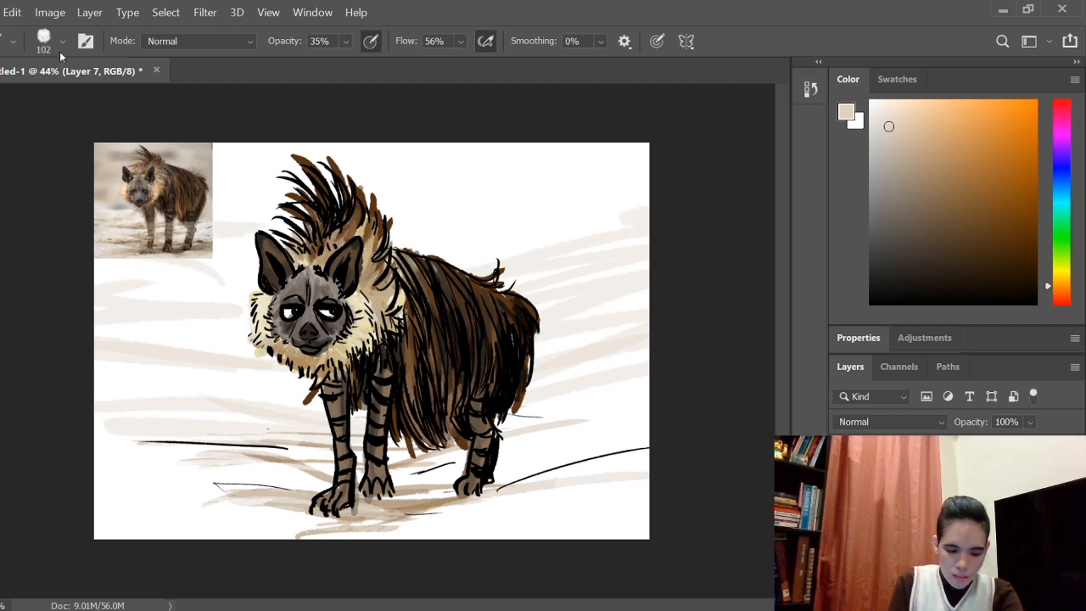
click(62, 40)
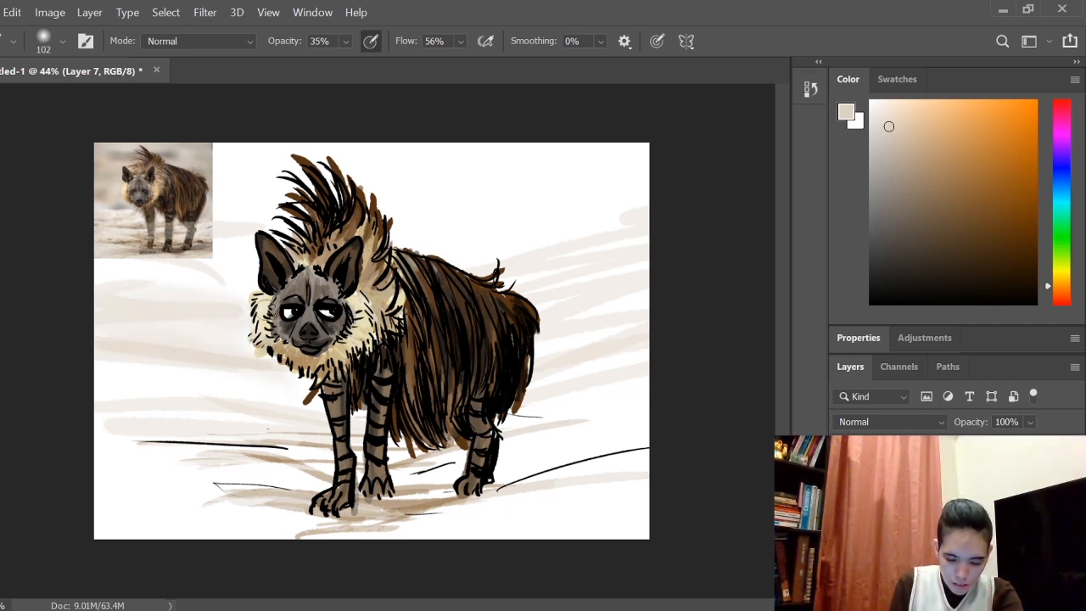
click(62, 41)
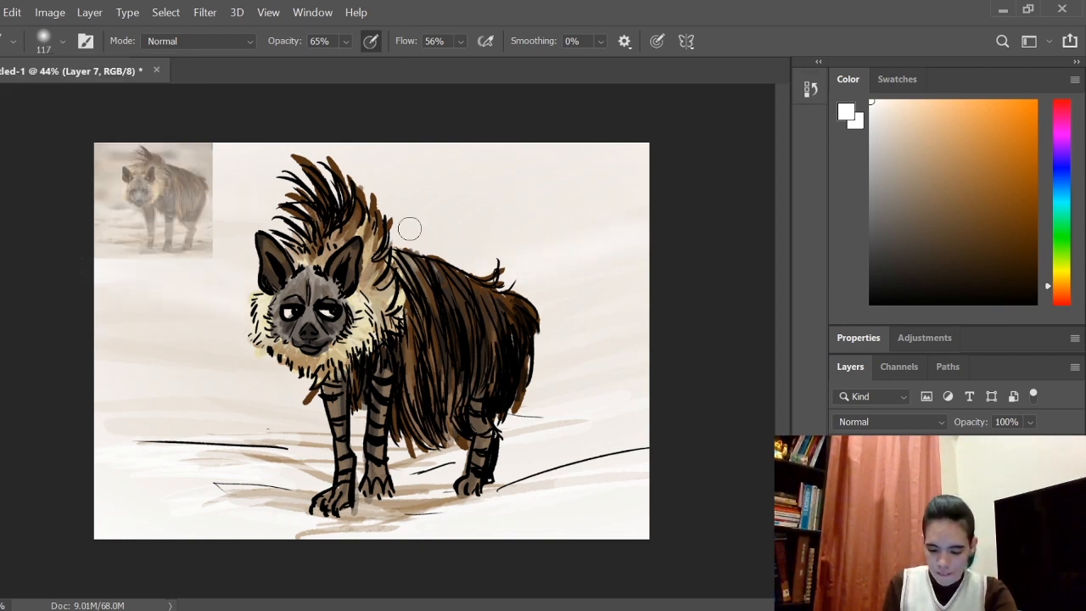
click(938, 143)
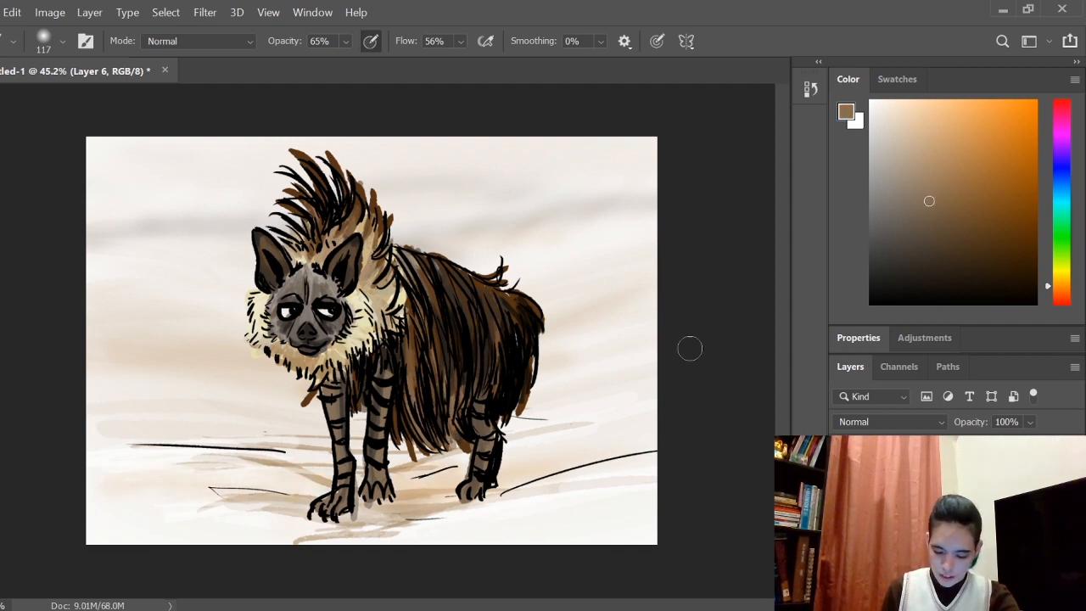
Pick a darker charcoal grey for the hyena's muzzle and eye area
click(909, 258)
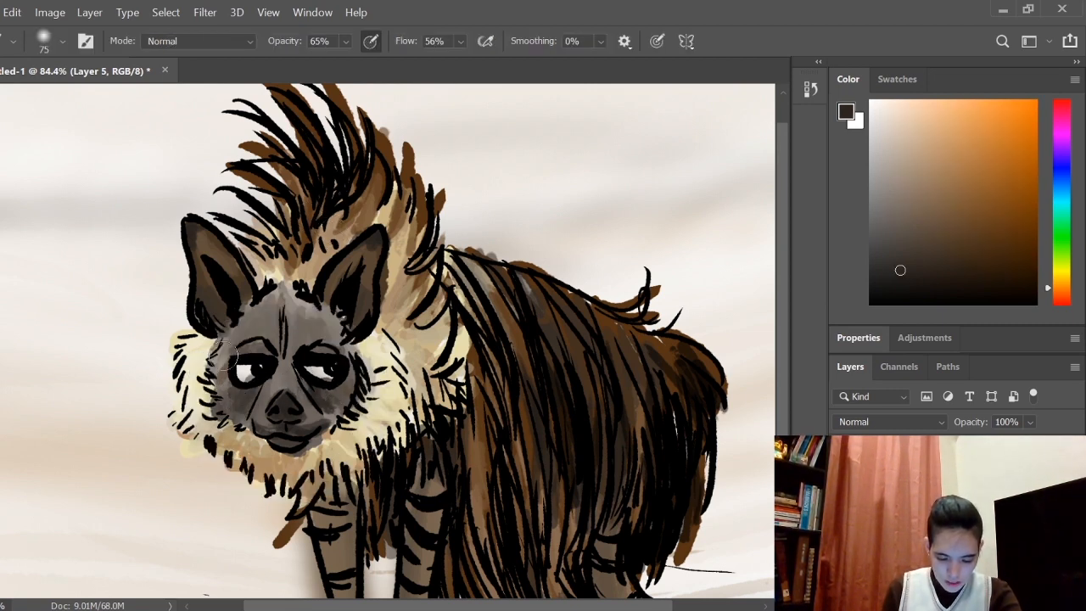
Sketch a loose dark ground stroke under the hyena and pick a tan colour
drag(229, 357, 278, 428)
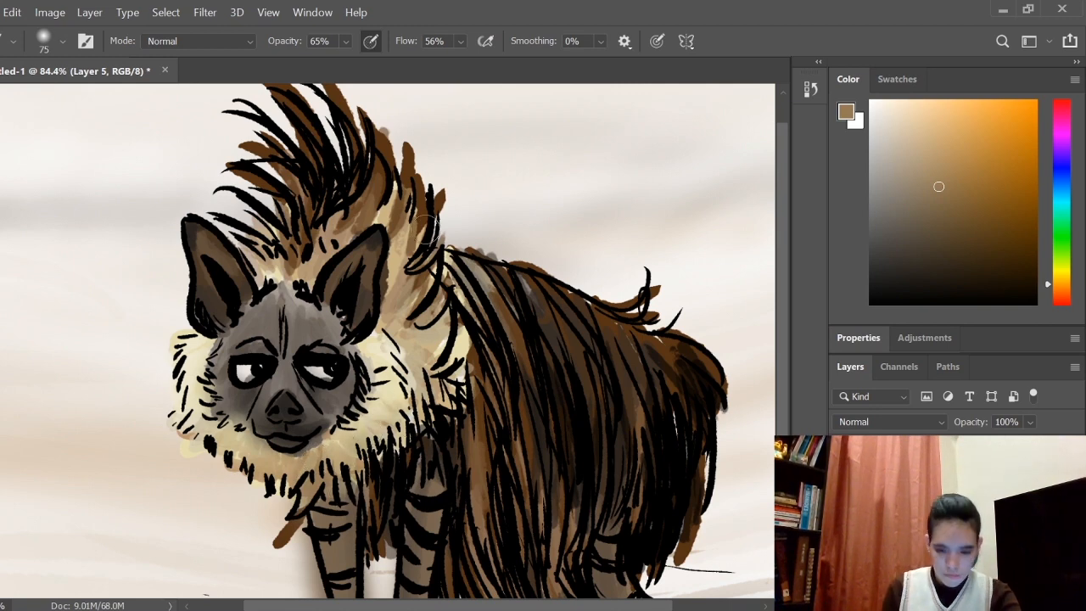
click(894, 119)
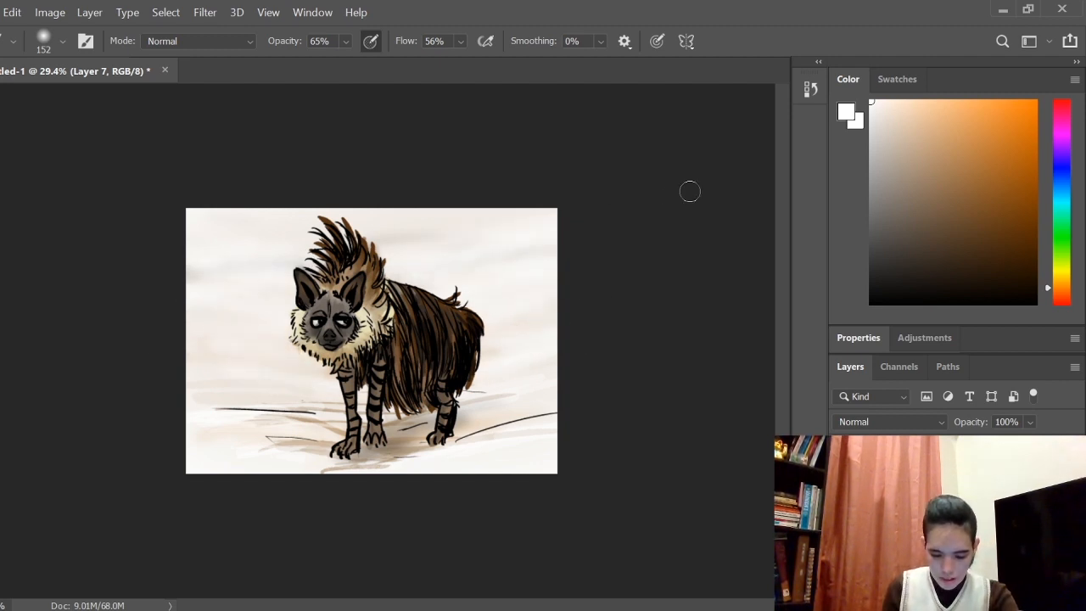
Choose a pink-magenta hue and brush flat lilac over the background behind the hyena
click(42, 41)
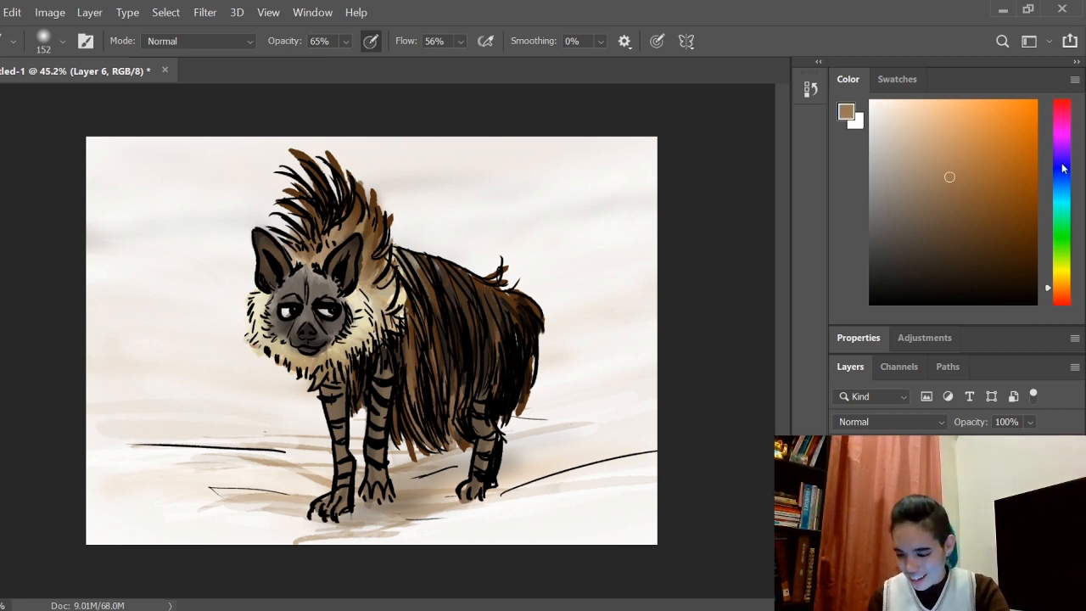
click(1062, 124)
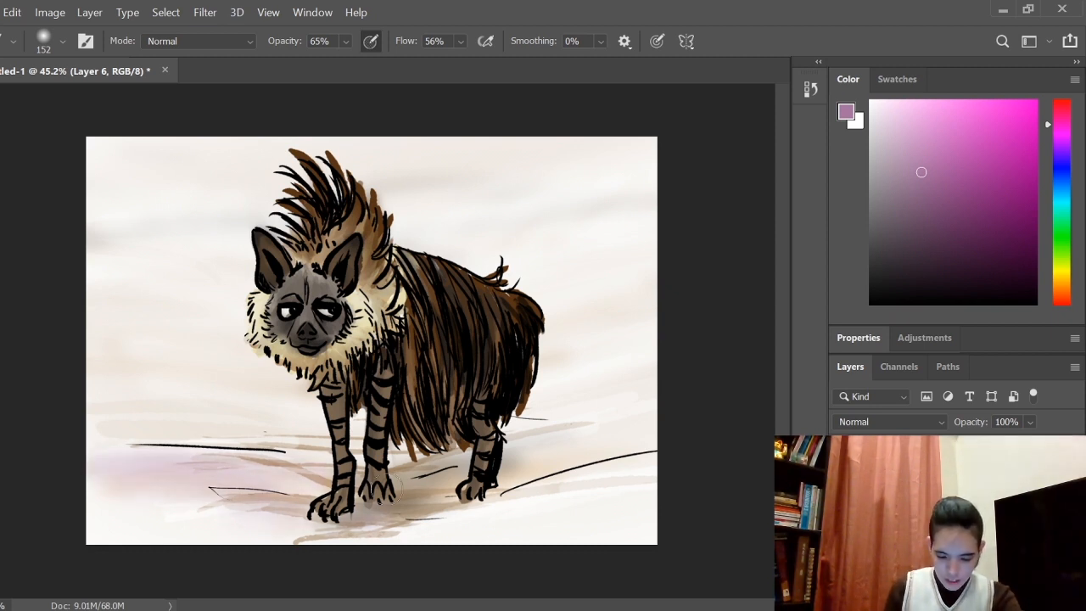
drag(391, 484, 105, 467)
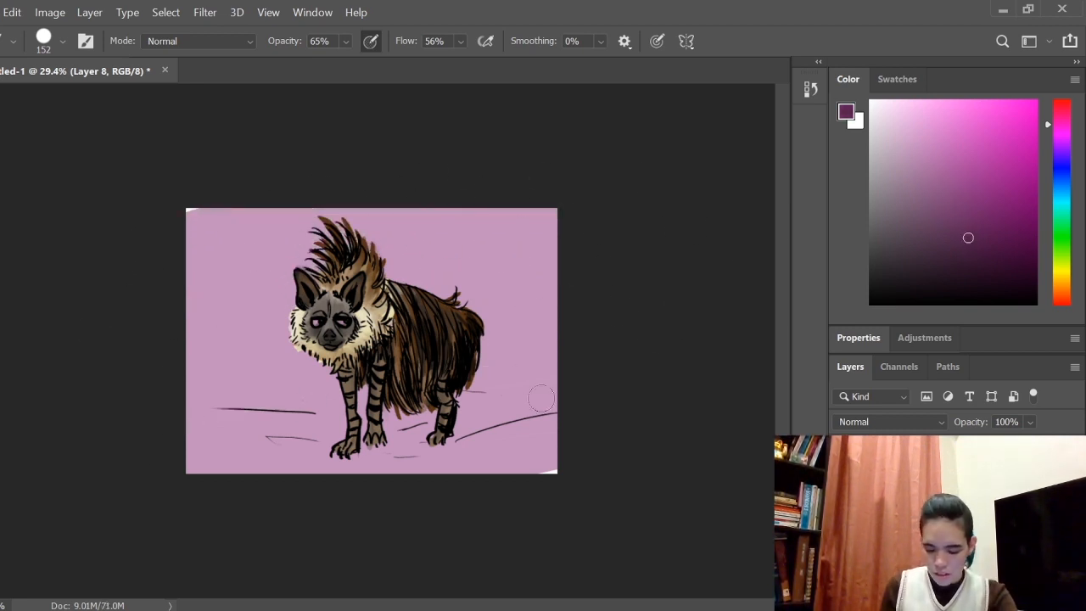
Paint a darker ground strip beneath the hyena across the bottom of the picture
drag(542, 397, 382, 470)
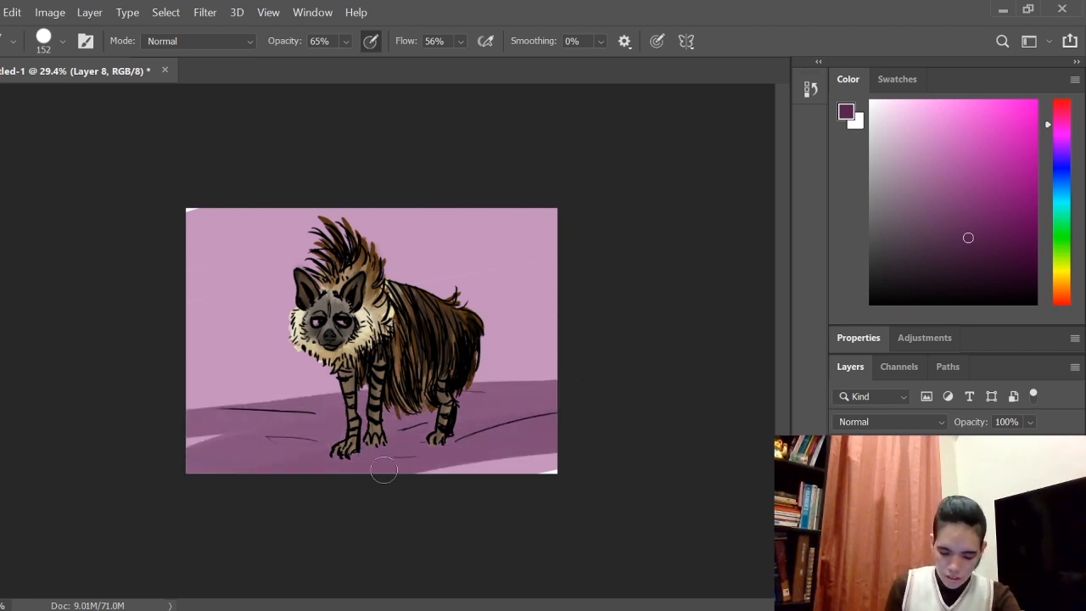
drag(383, 470, 217, 447)
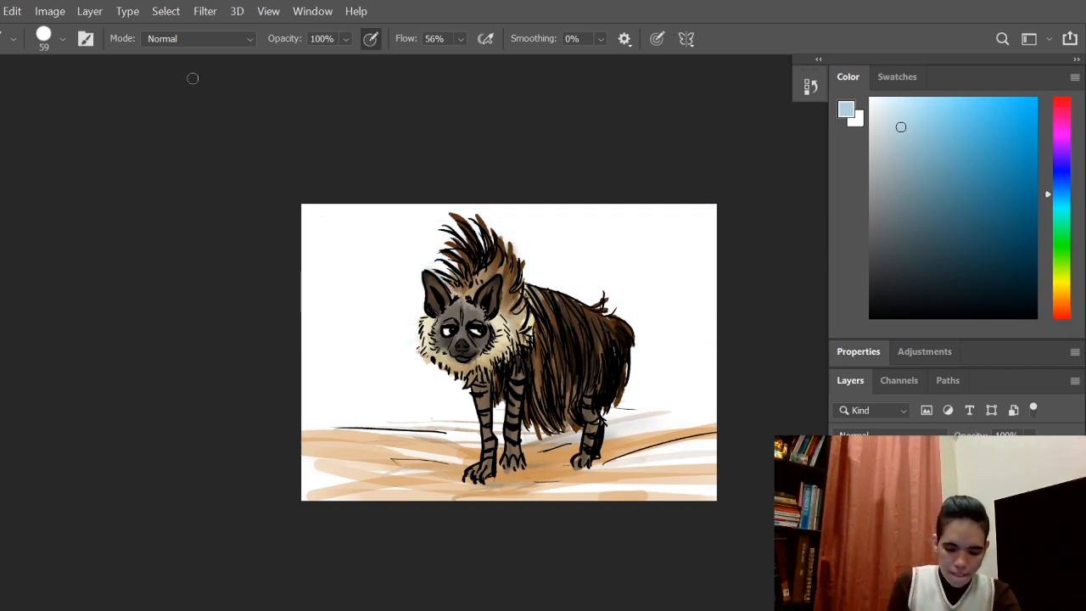
Fill the sky behind the hyena with a pale blue wash, replacing the pink backdrop
click(61, 37)
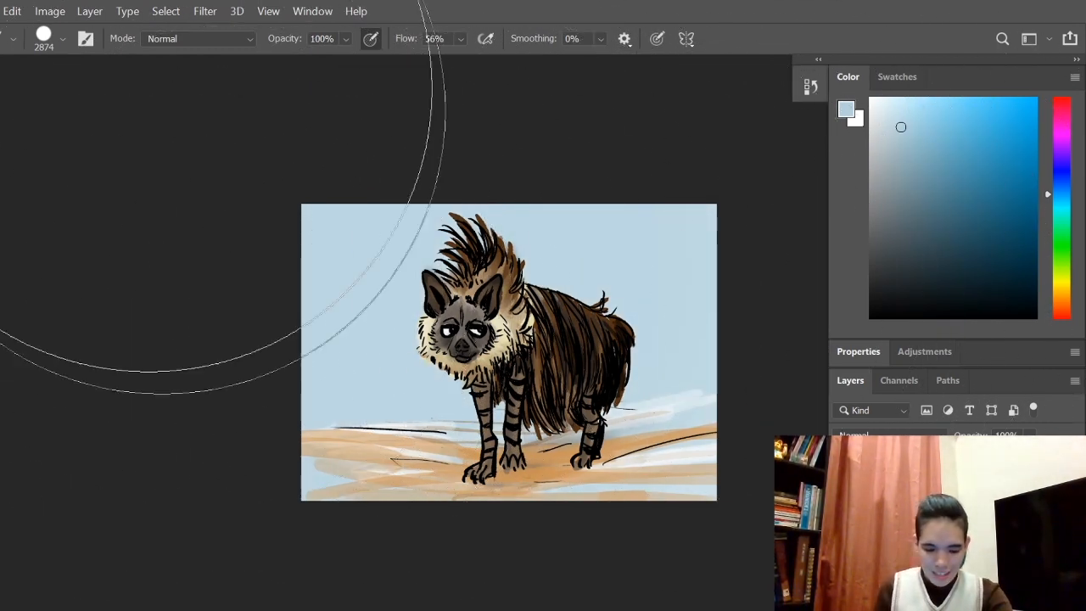
click(62, 37)
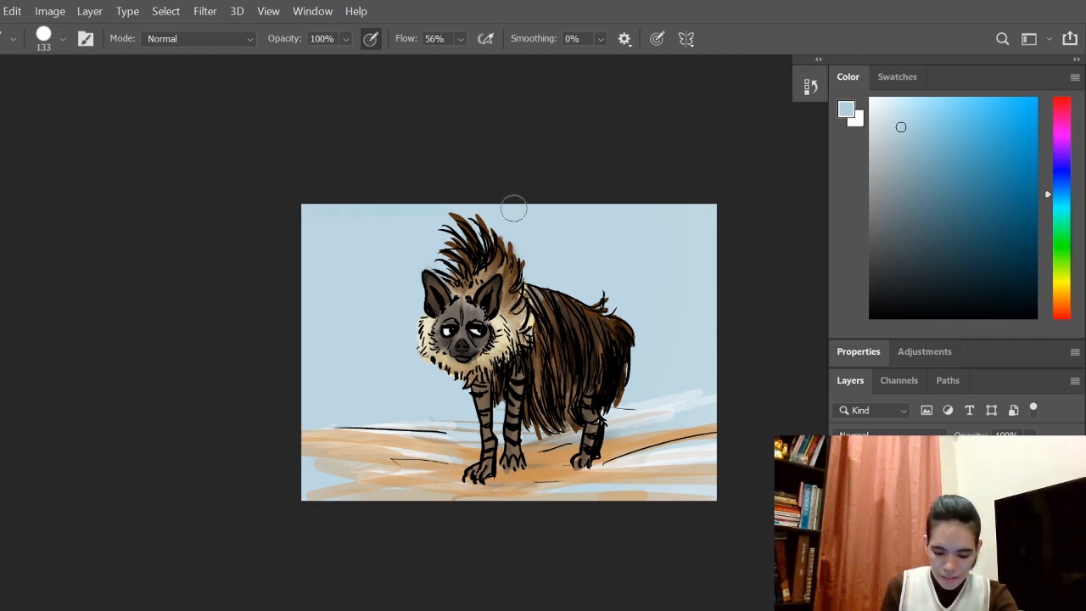
mouse_move(783, 364)
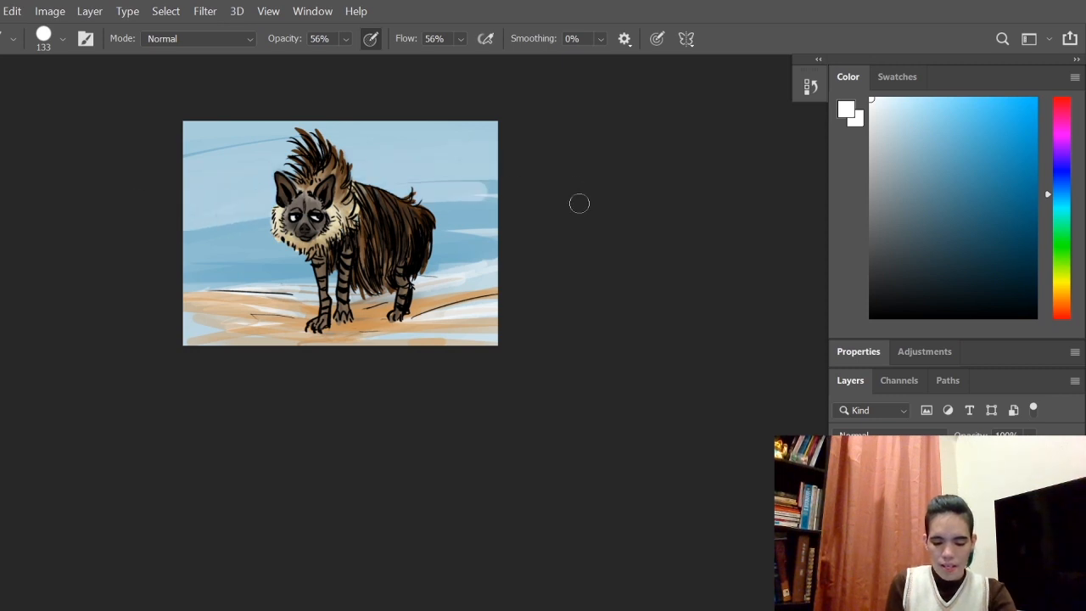
click(42, 38)
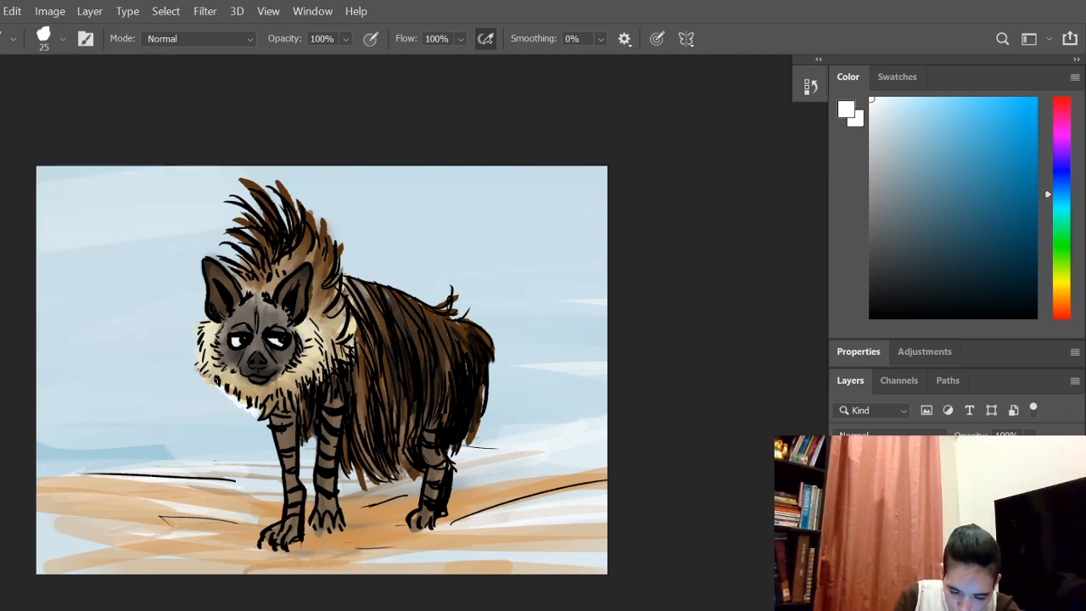
Start the thick white outline beside the hyena's head and over the top of its mane
drag(204, 377, 219, 394)
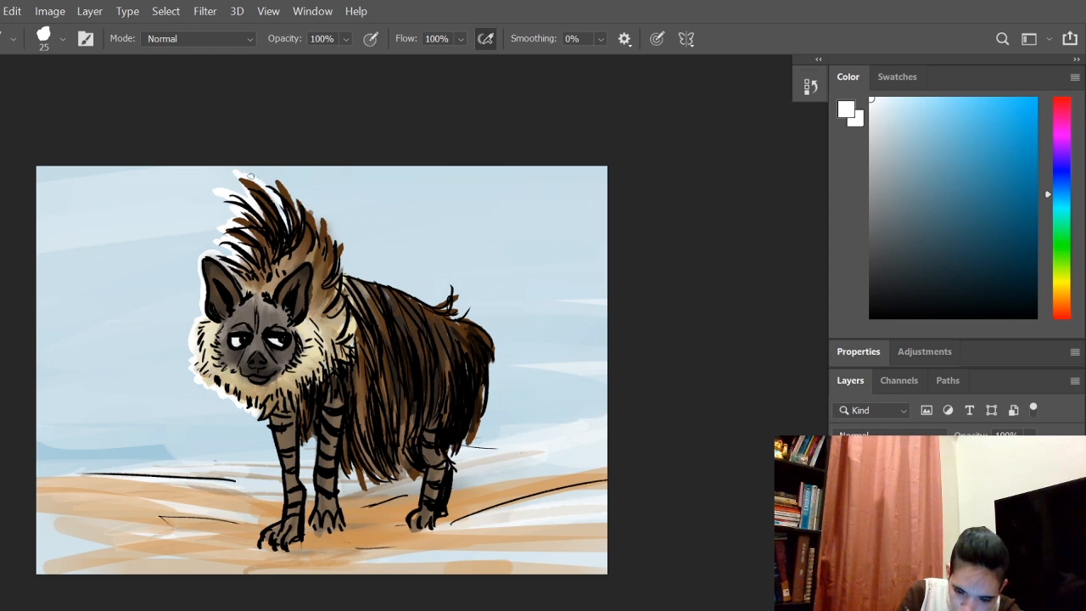
drag(252, 175, 329, 212)
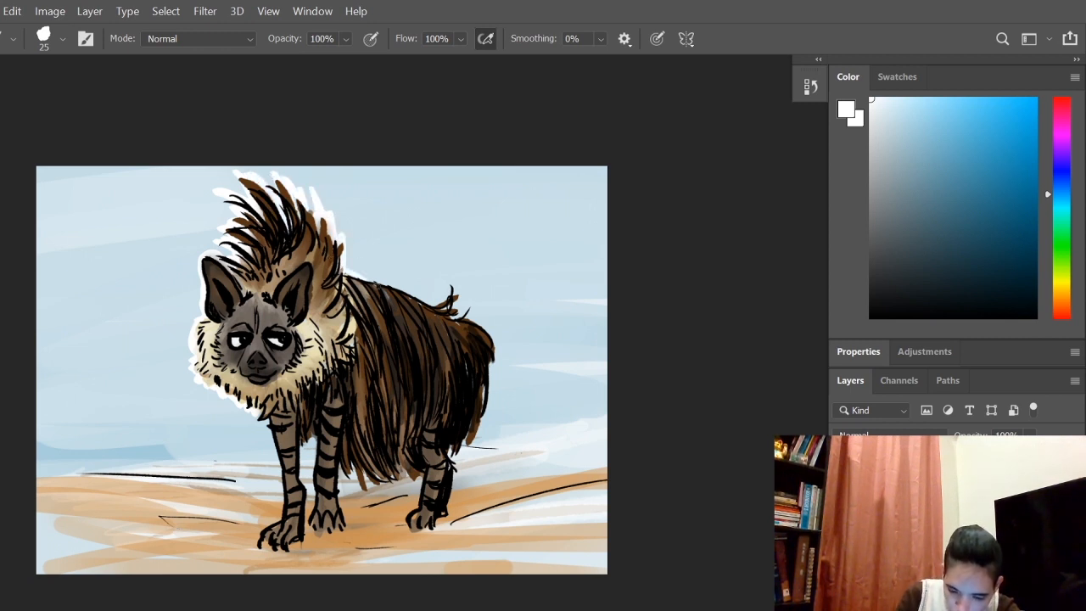
click(61, 38)
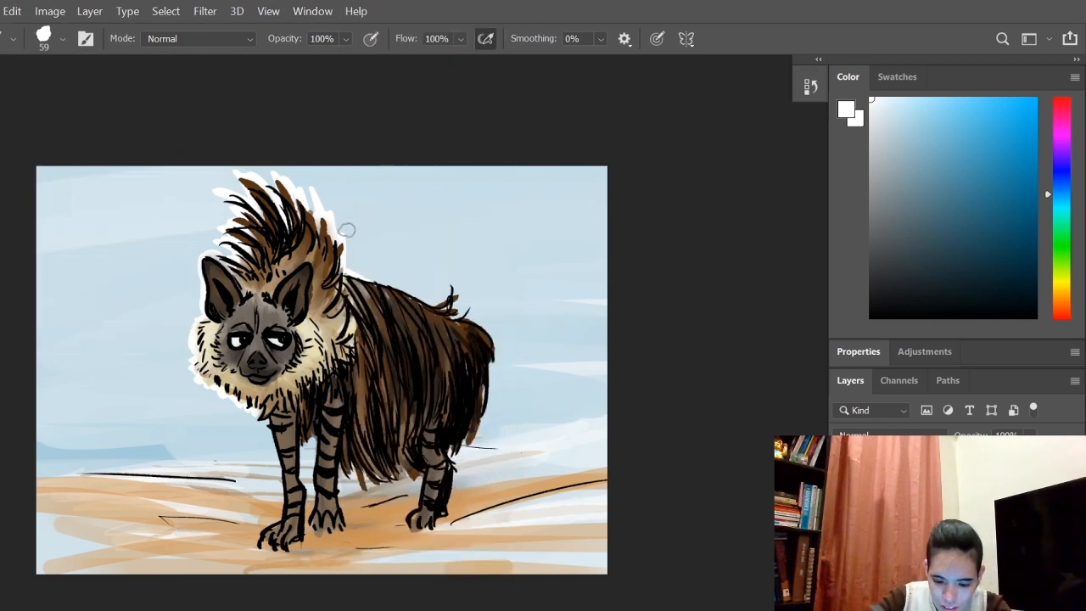
Carry the white outline down behind the mane, along the back and around the rump and tail
drag(339, 271, 450, 302)
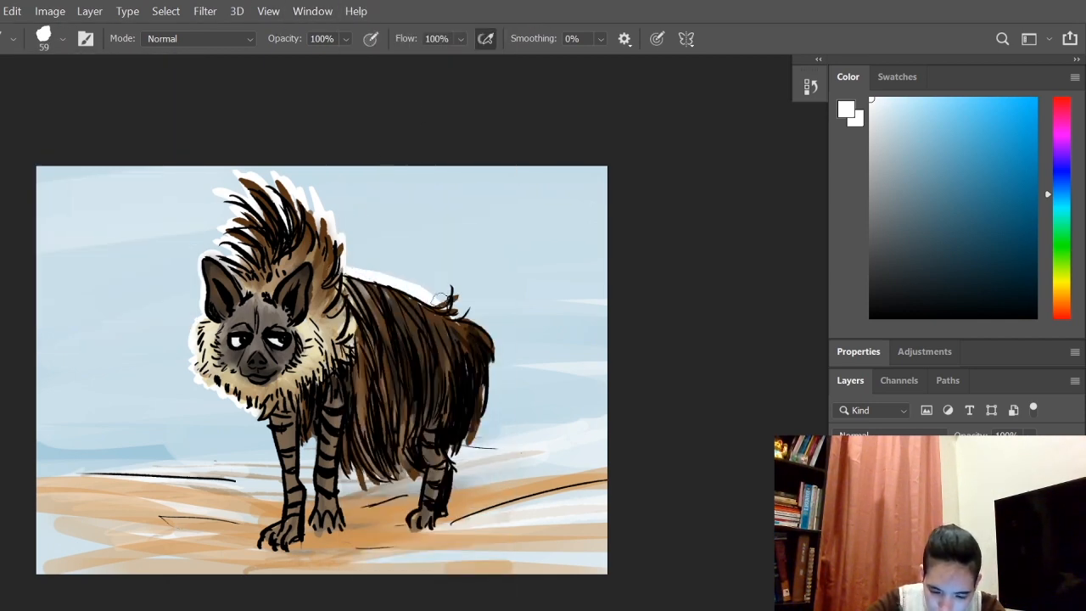
drag(441, 297, 492, 359)
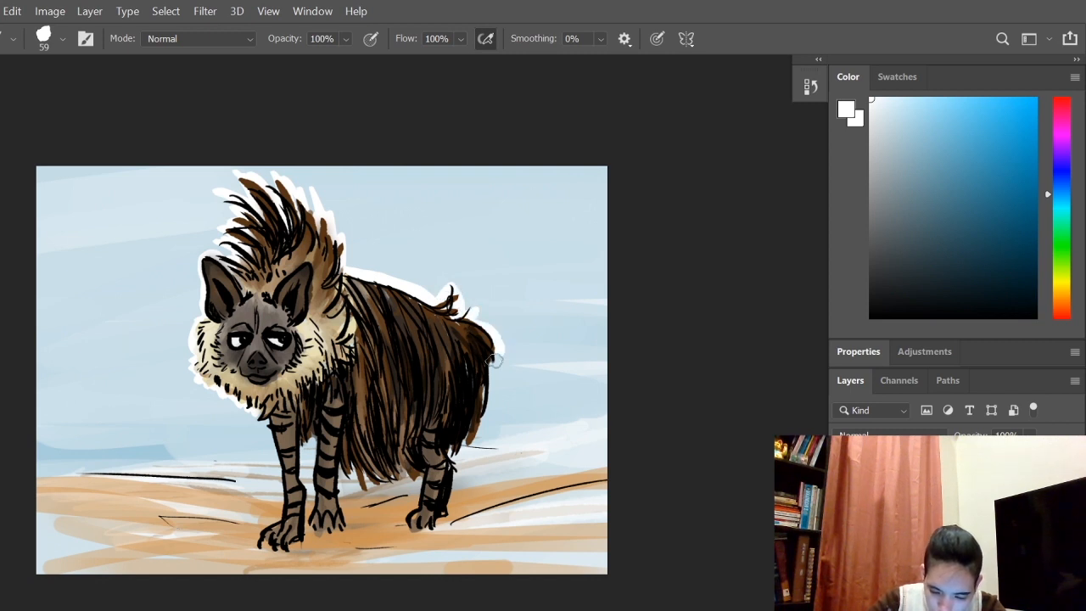
drag(493, 356, 450, 442)
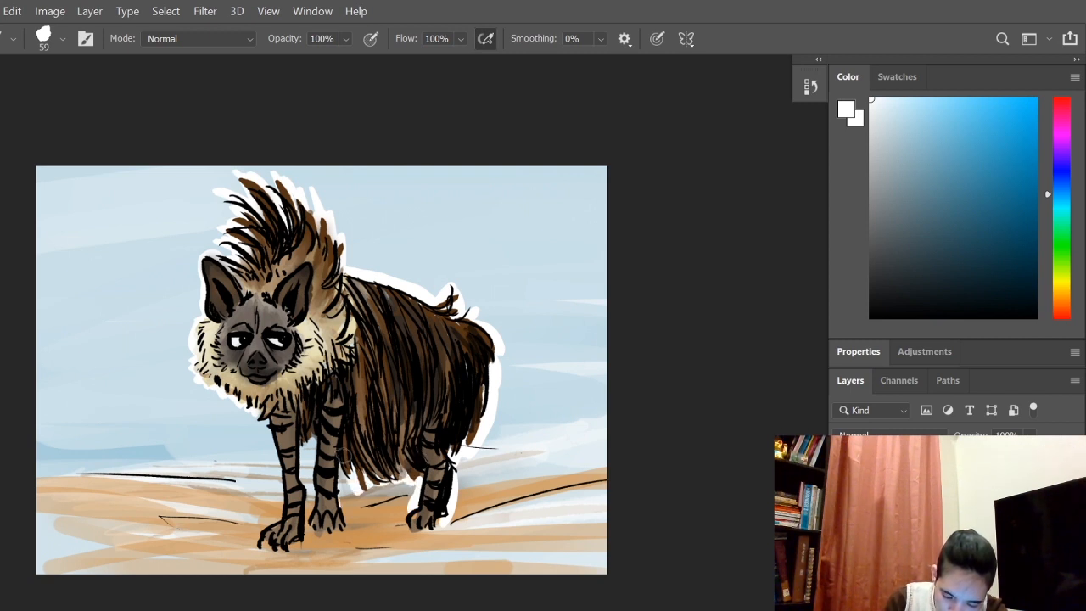
click(314, 438)
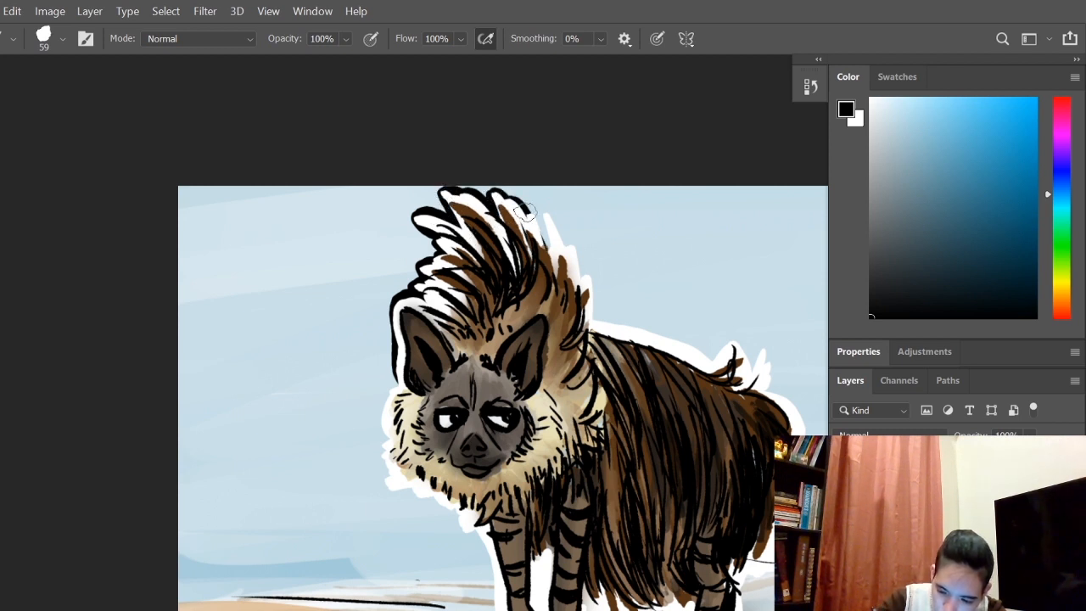
Brush a thin black outer line over the mane, along the back, around the tail tuft and down the rump
drag(526, 207, 580, 272)
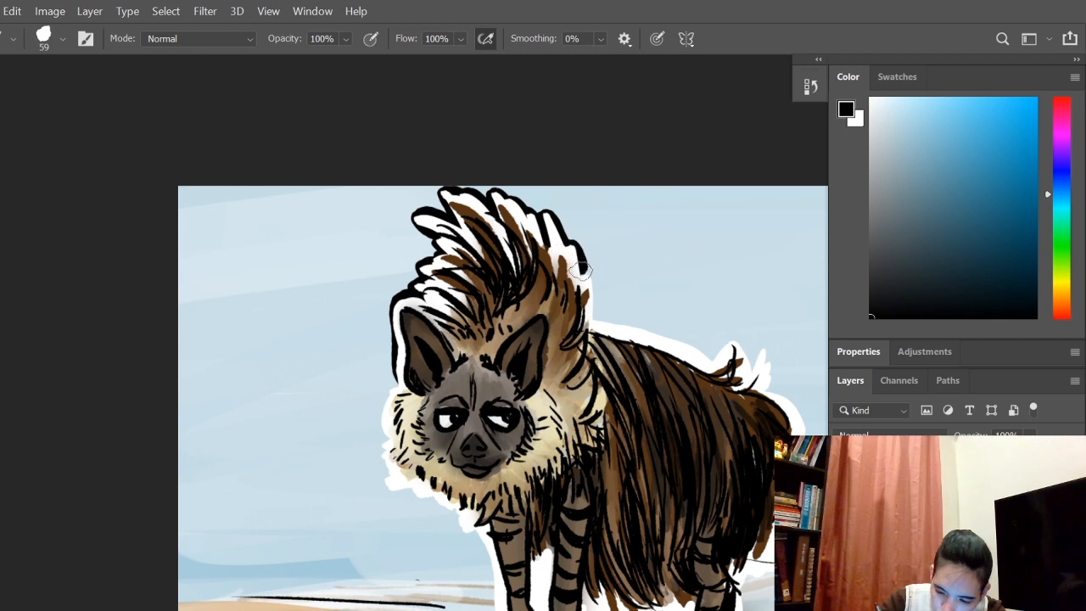
drag(577, 268, 665, 337)
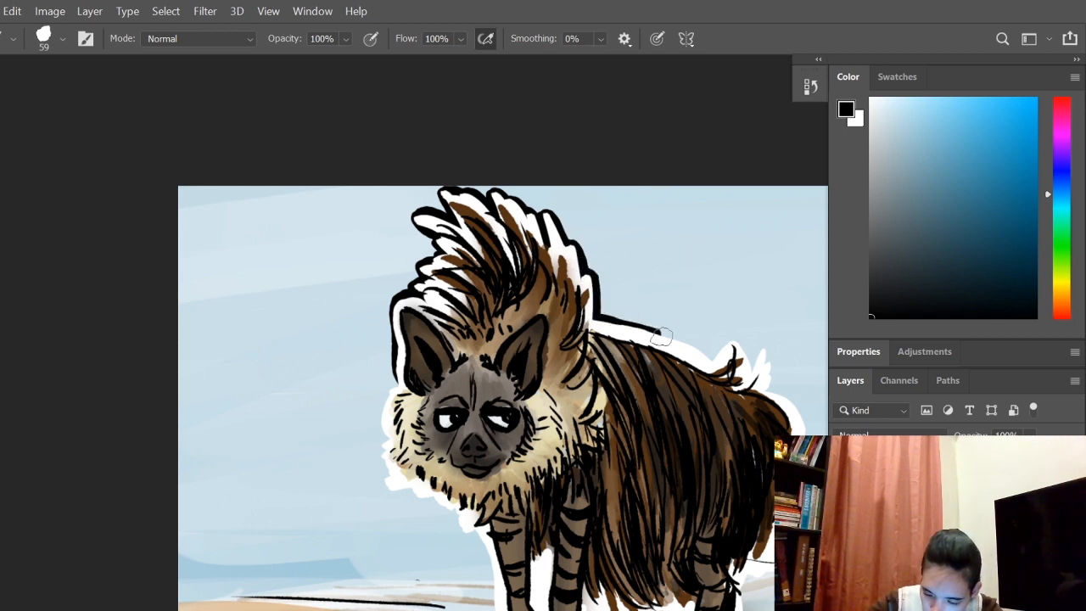
drag(670, 339, 738, 365)
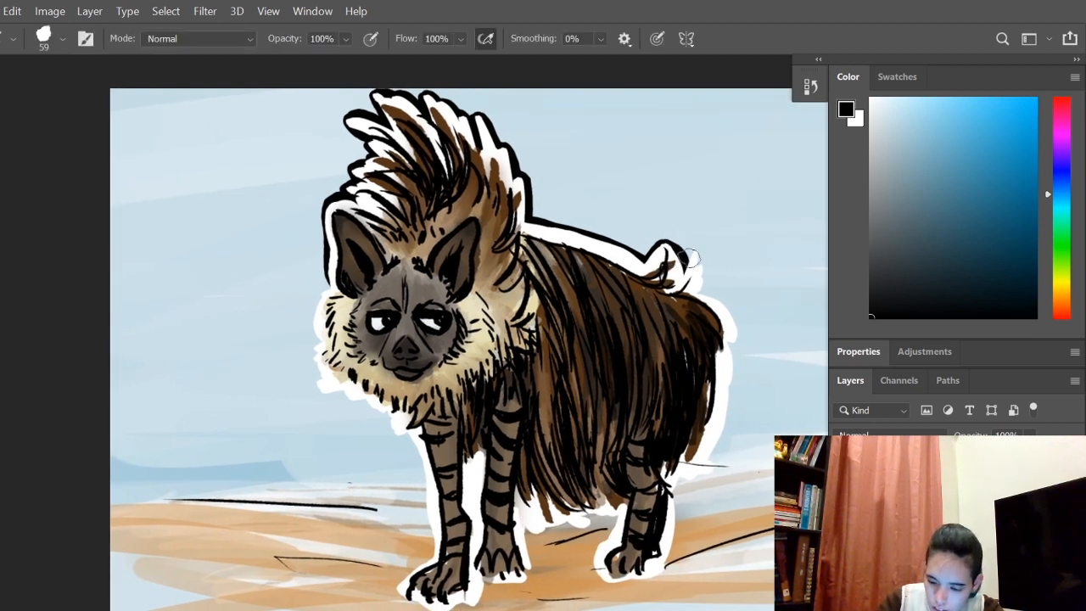
drag(679, 255, 726, 343)
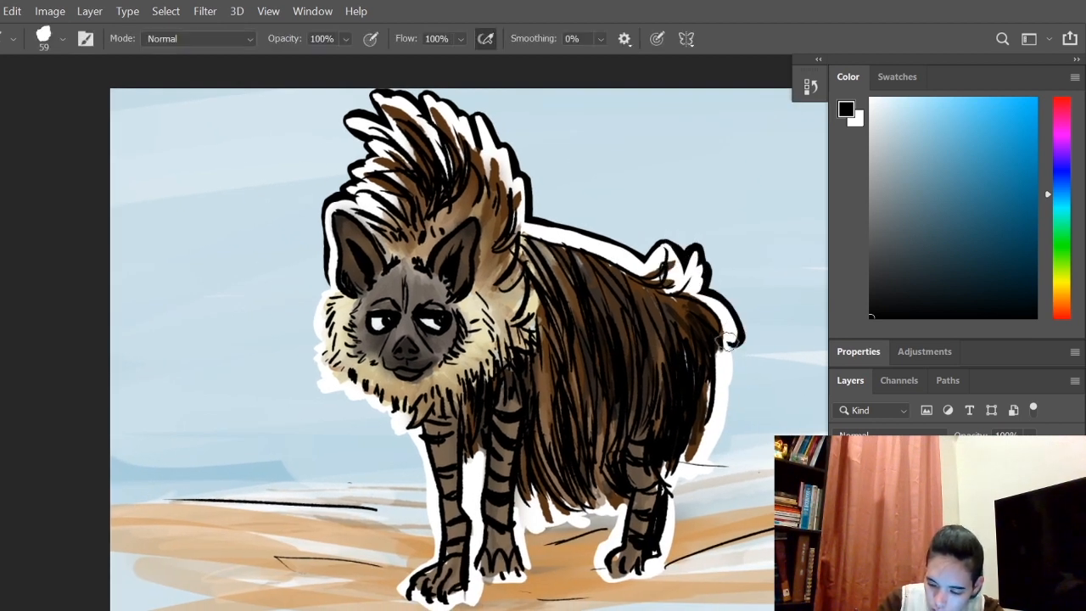
drag(727, 339, 710, 462)
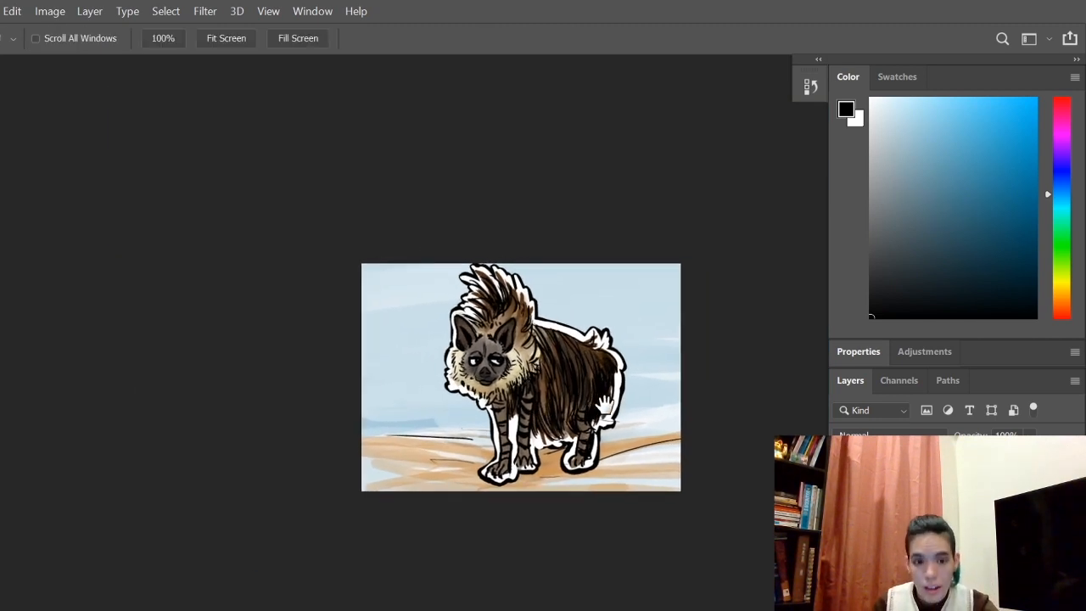
drag(519, 377, 363, 458)
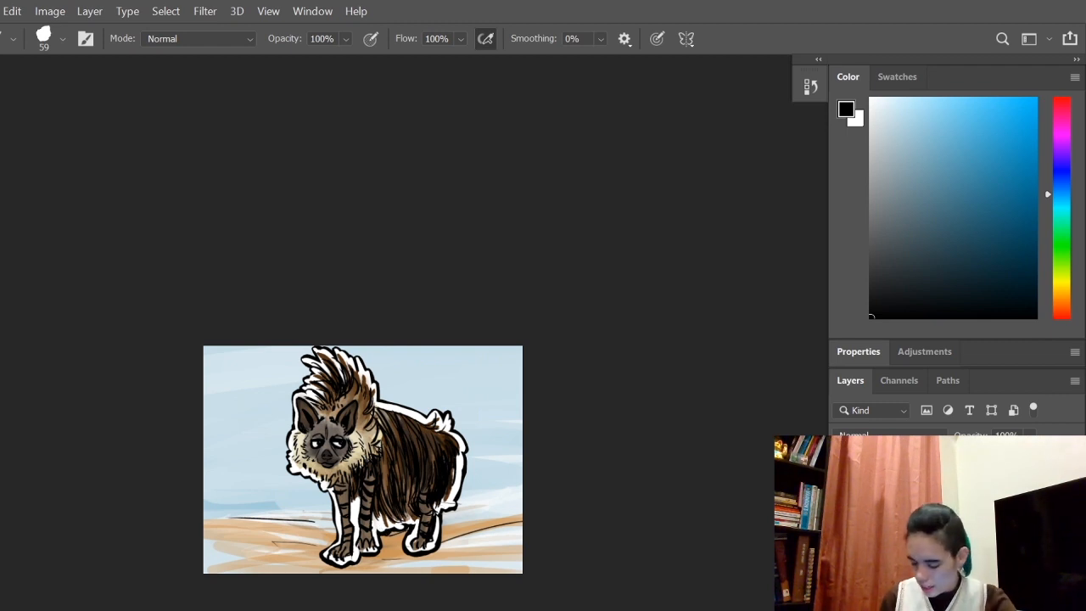
Write a small black signature on the sand at lower right and bring the finished picture into view
click(61, 37)
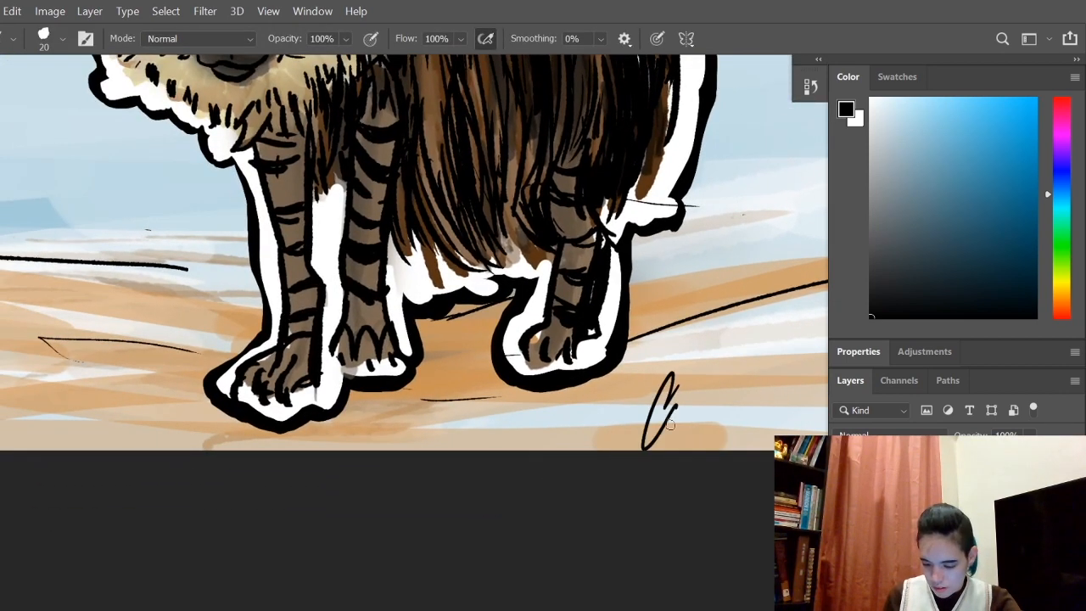
drag(670, 433, 797, 399)
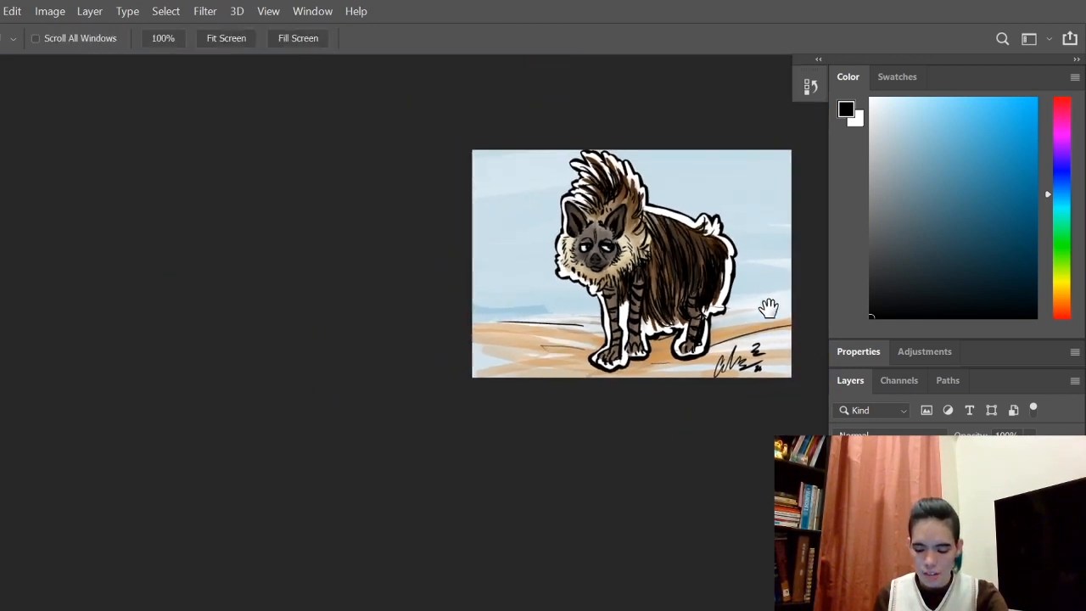
drag(767, 307, 614, 414)
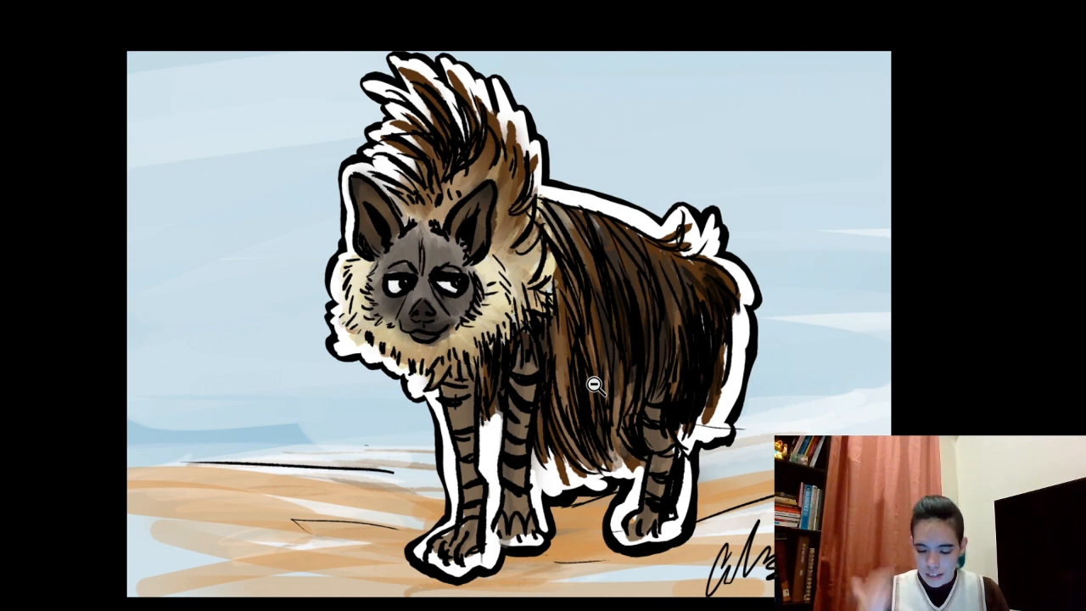
mouse_move(1028, 240)
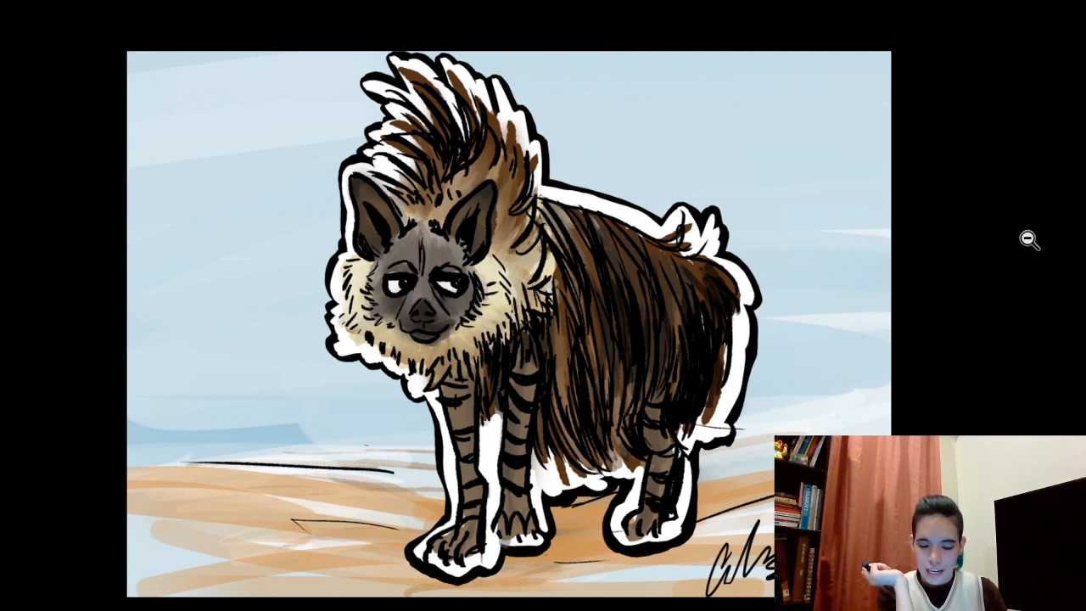